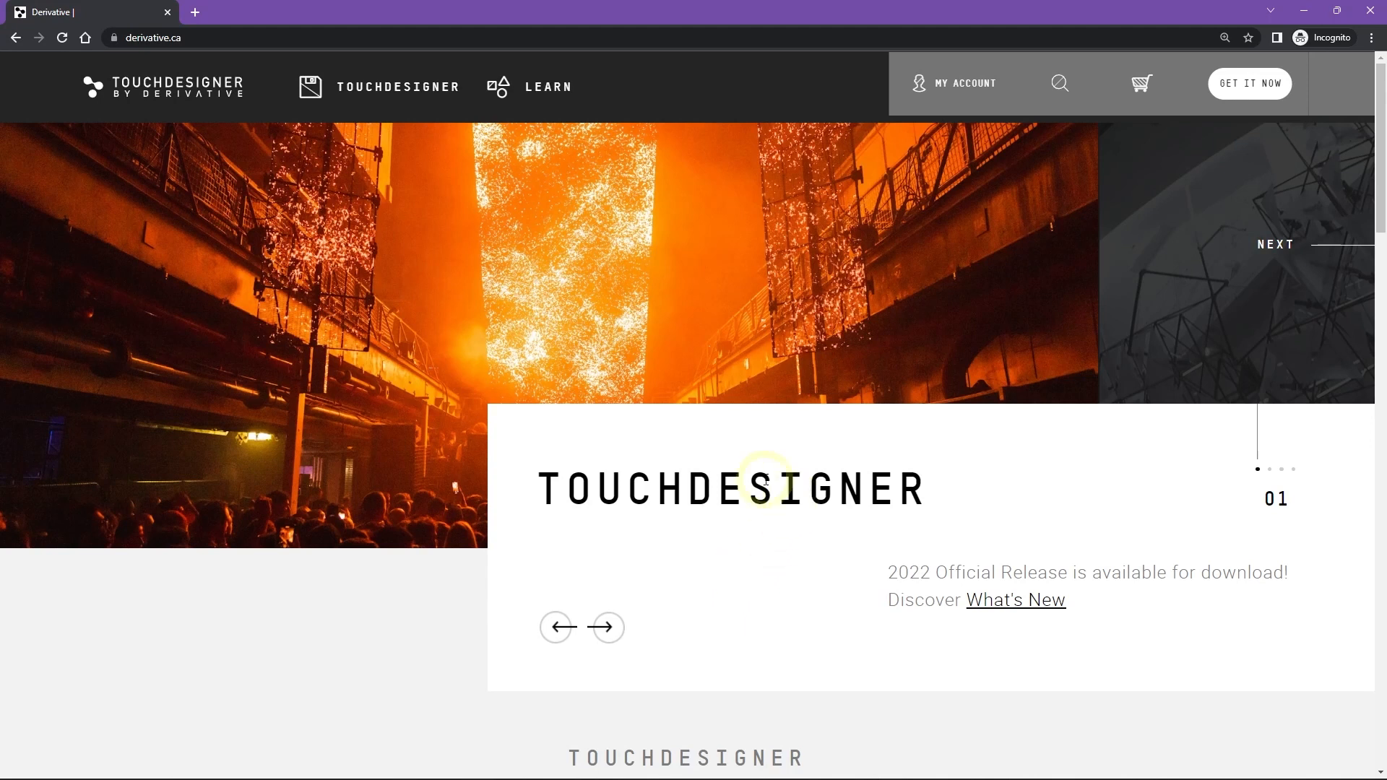
Show the Learn menu's user guide, tutorials, forum and resources links on the Derivative site
left_click(548, 86)
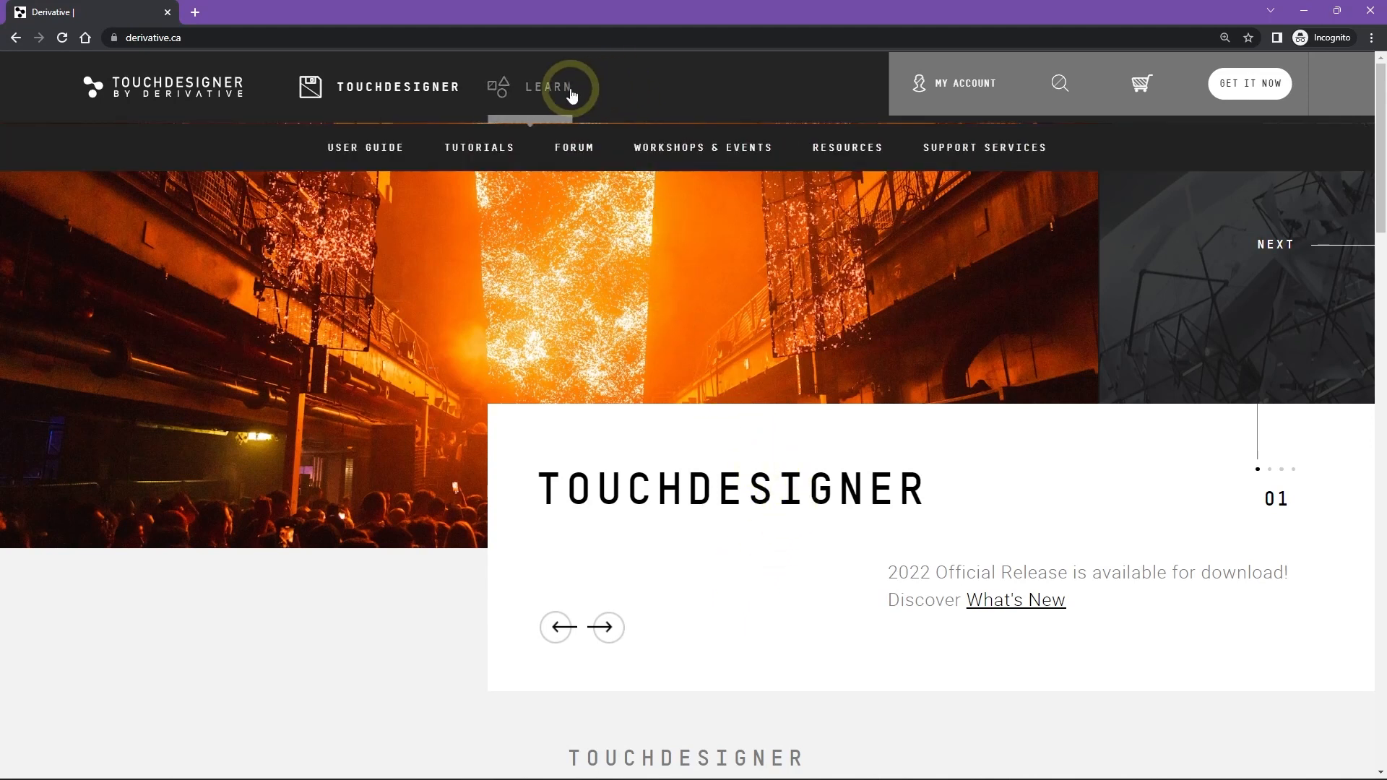
mouse_move(364, 147)
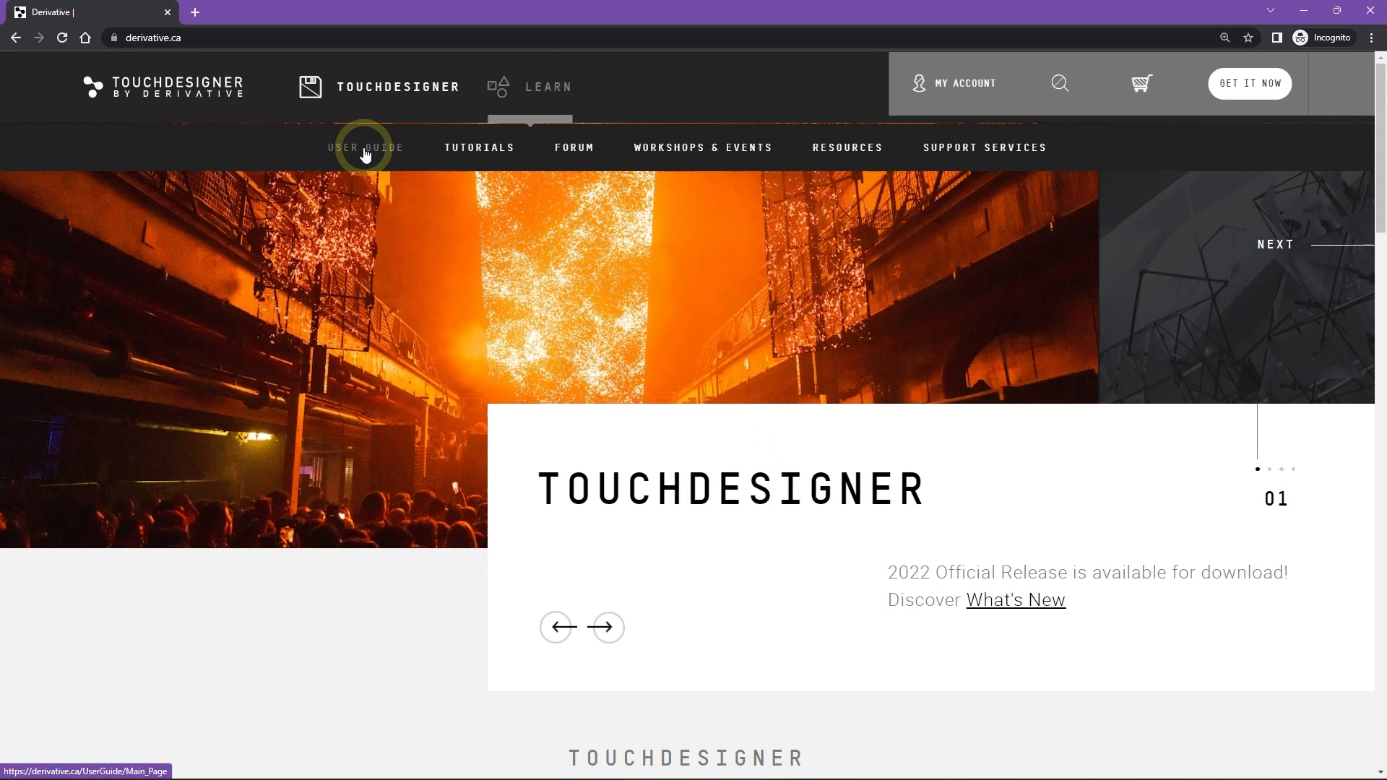
Open the User Guide and read What's New, Downloads and Licensing down to Getting Started
left_click(366, 146)
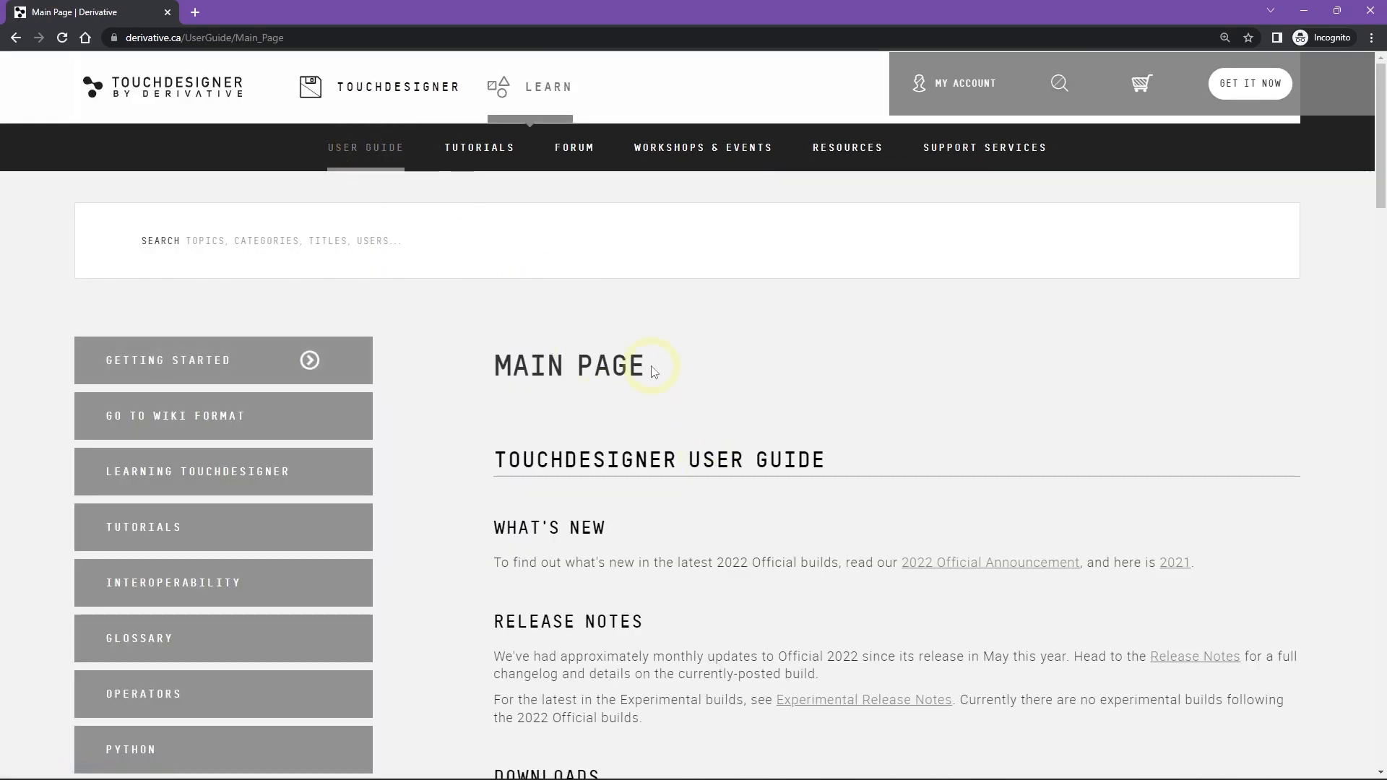
scroll("down", 3)
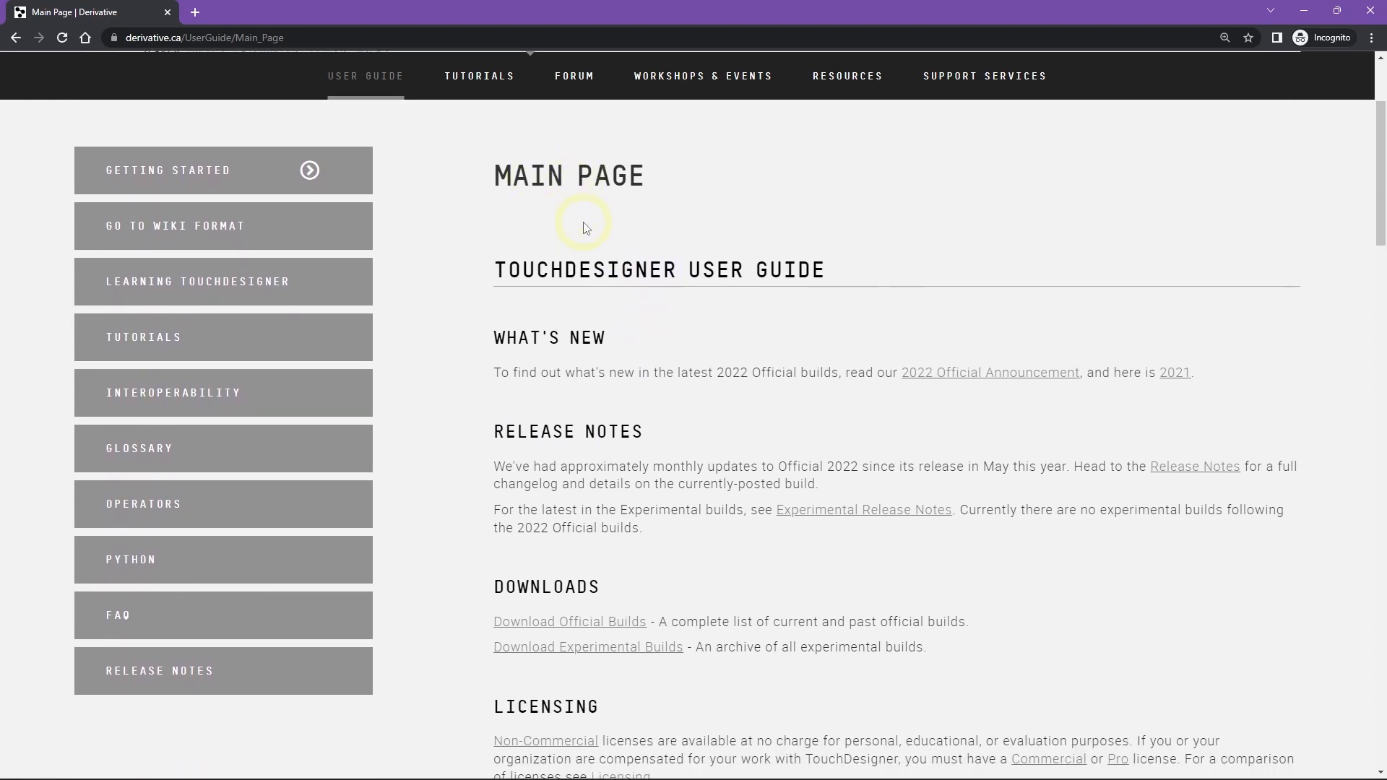
scroll("down", 3)
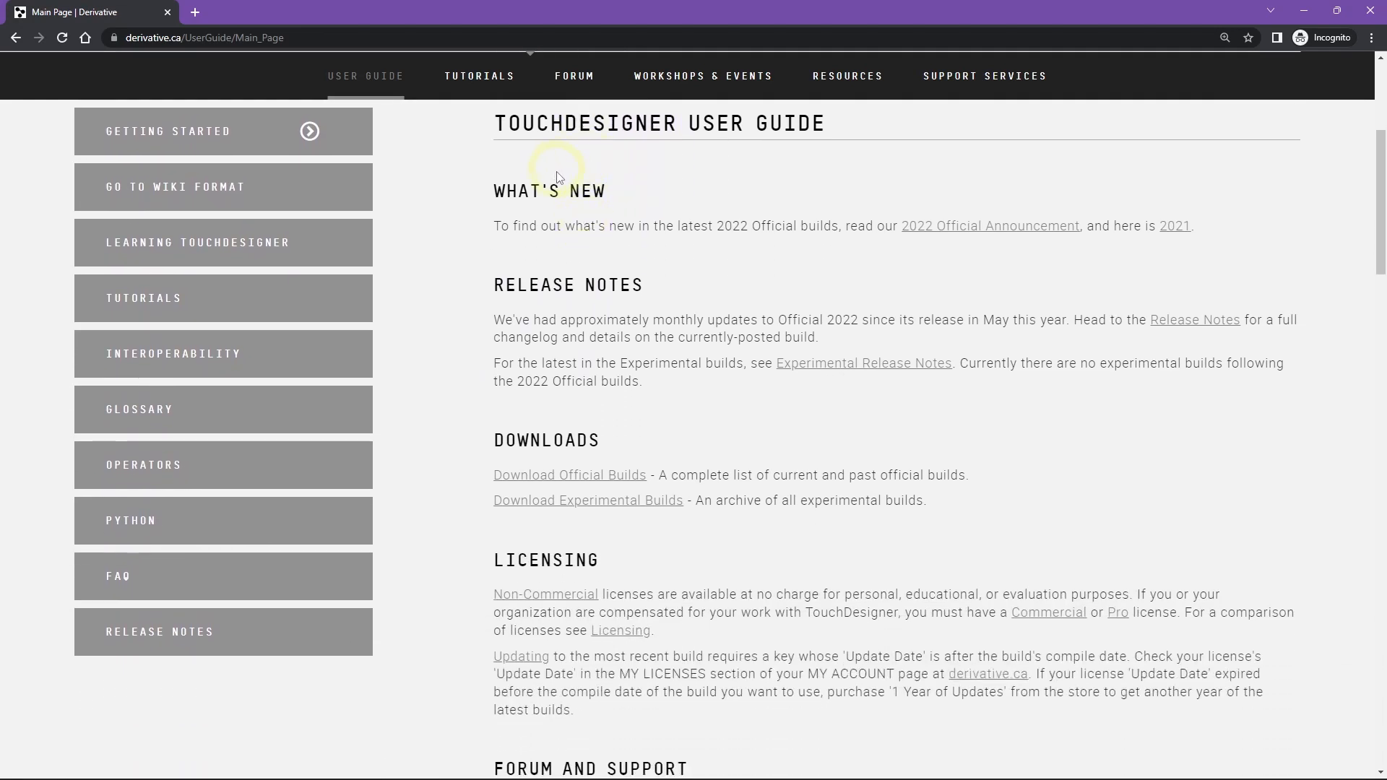
scroll("down", 3)
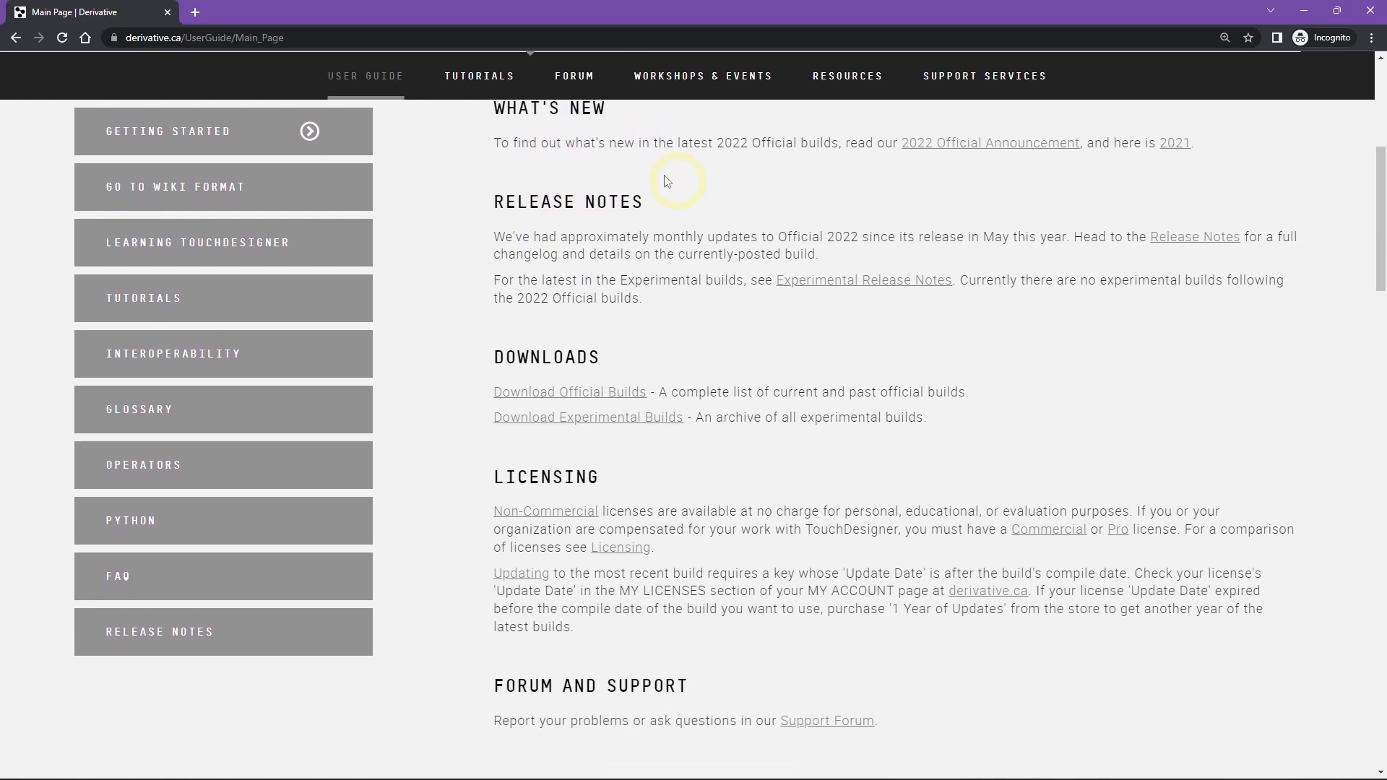
scroll("down", 3)
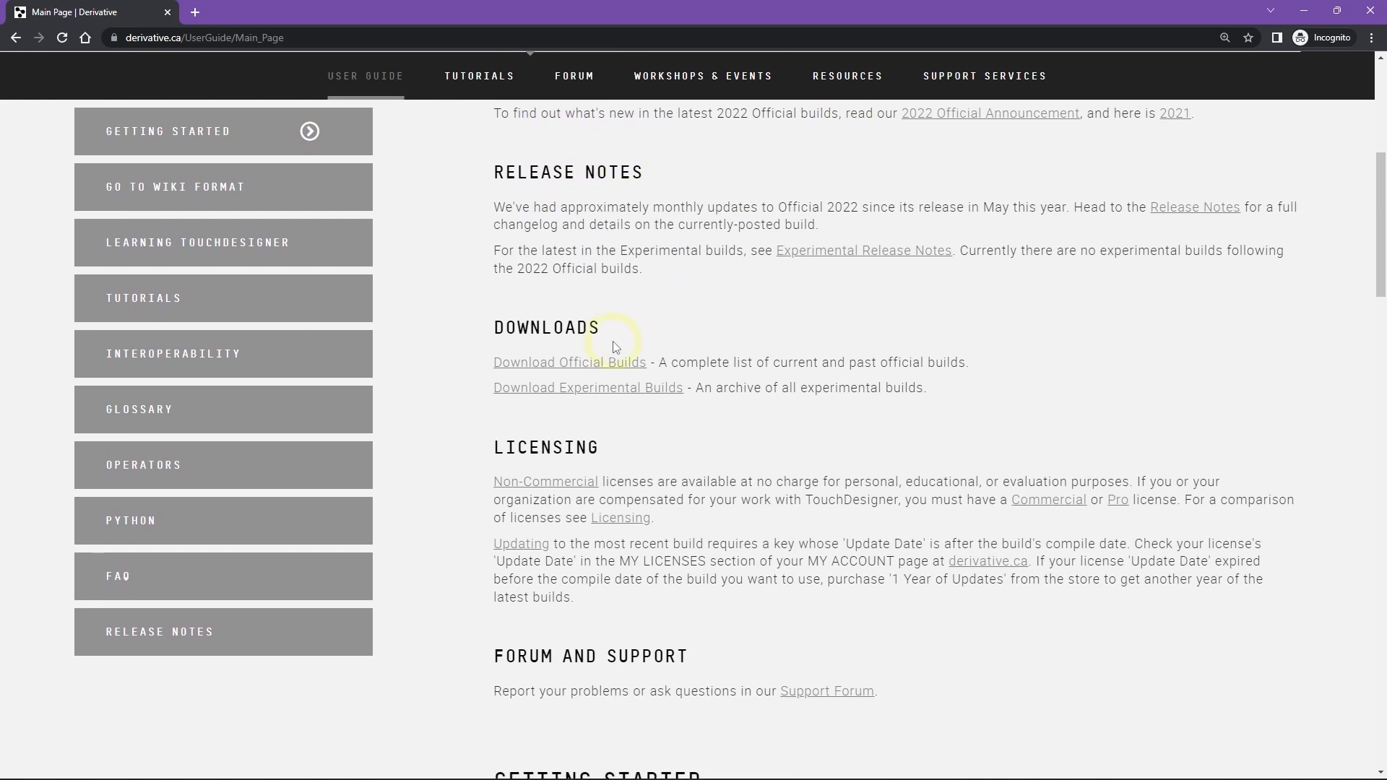
scroll("down", 3)
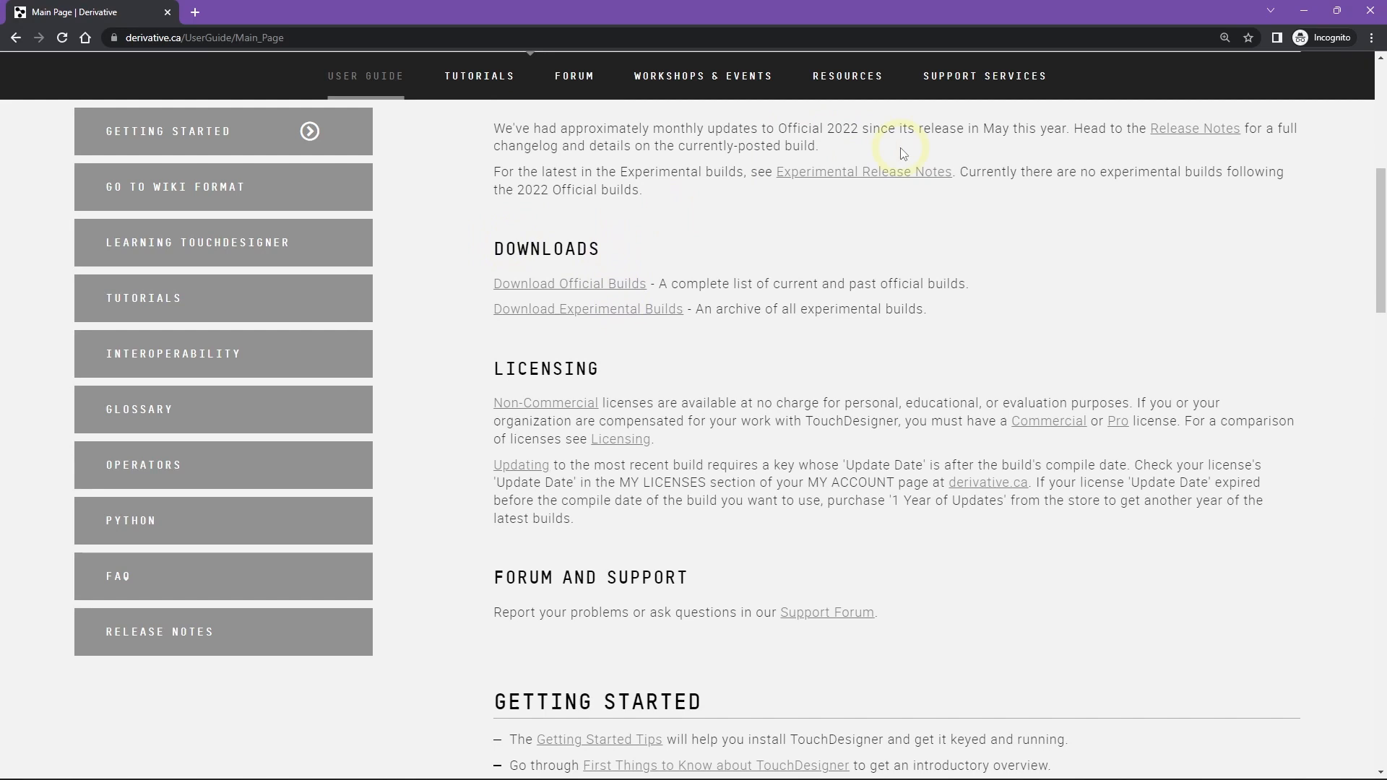
scroll("down", 3)
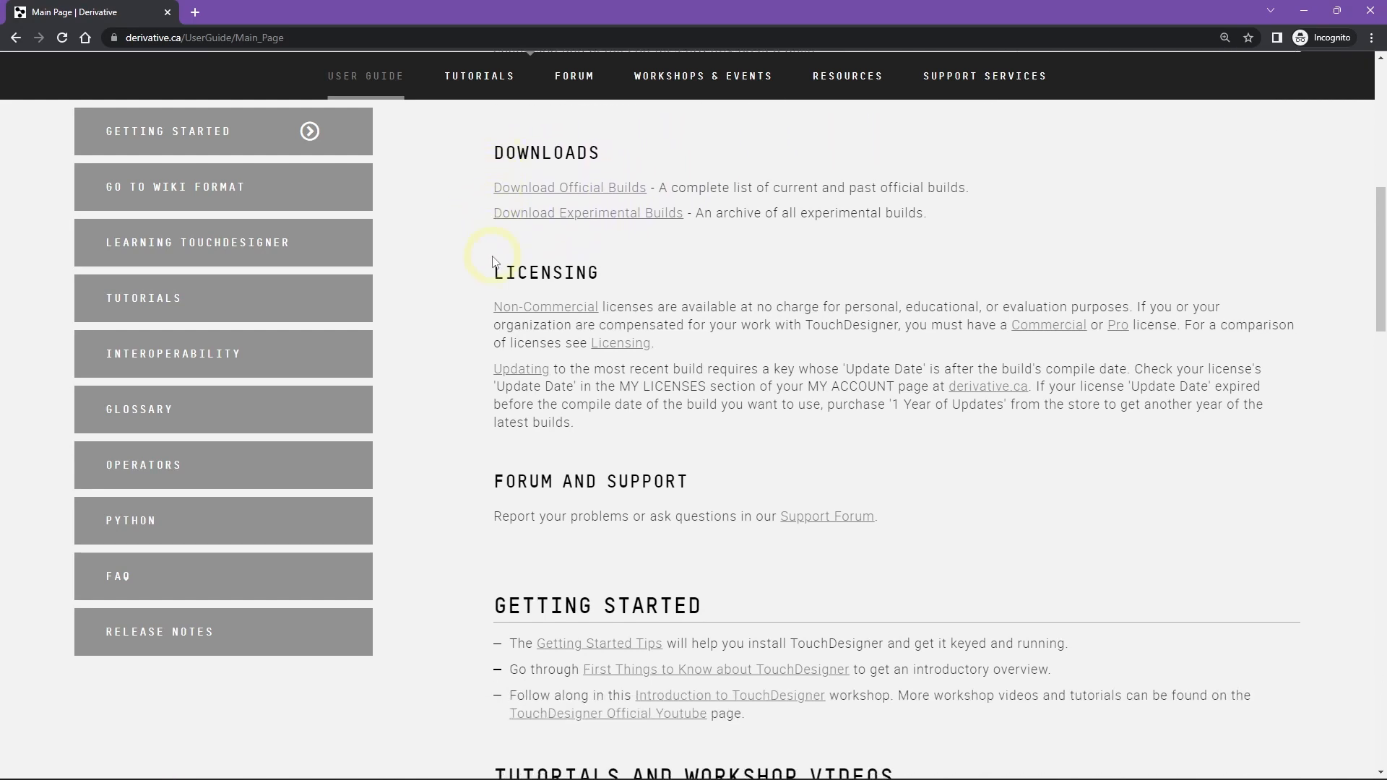
mouse_move(553, 281)
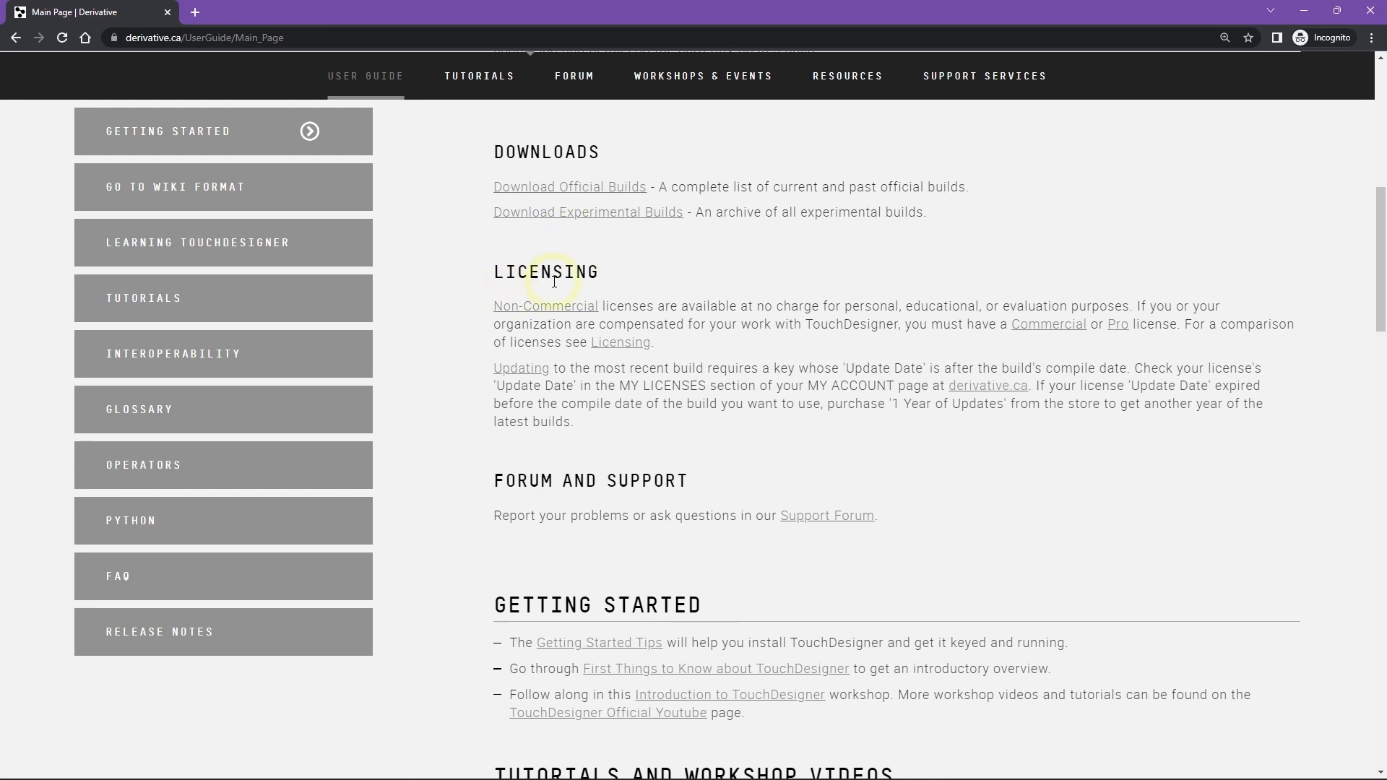
scroll("down", 3)
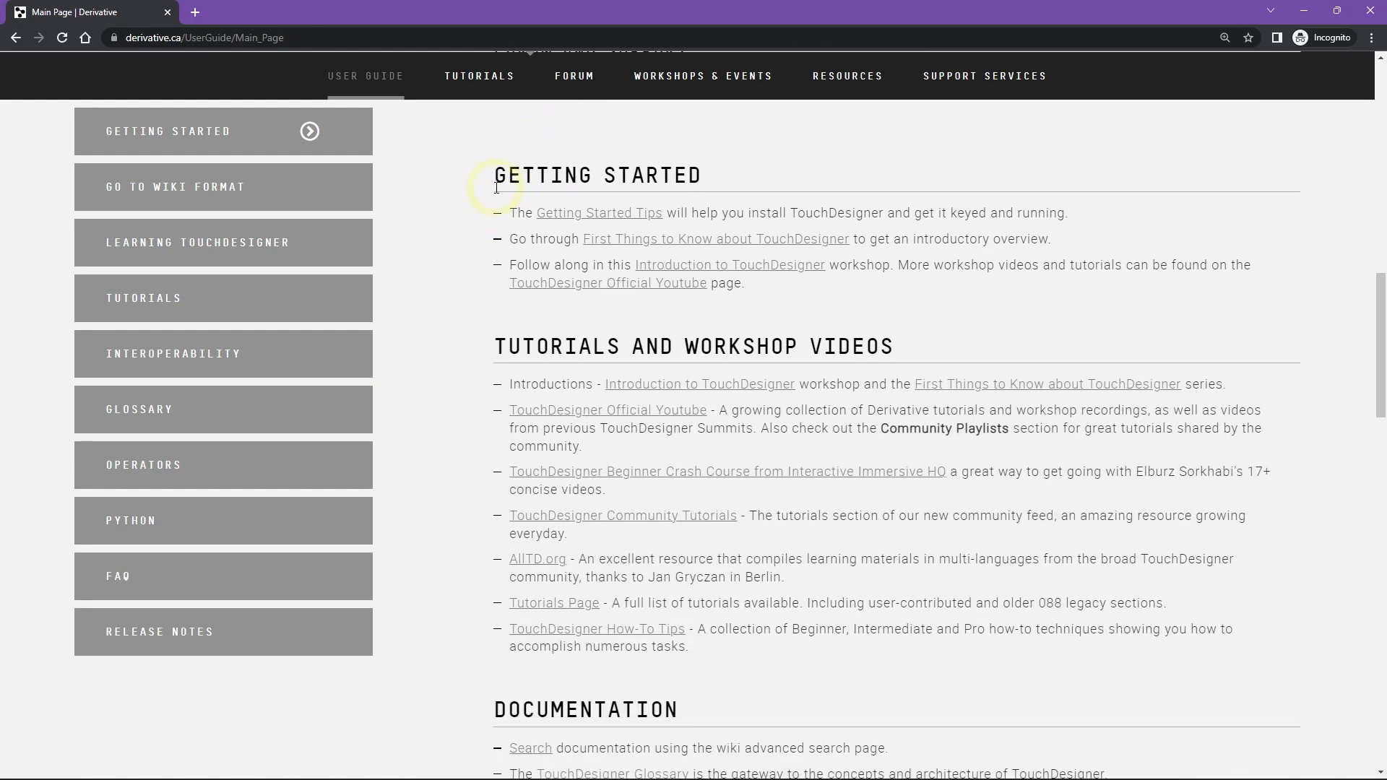
scroll("up", 3)
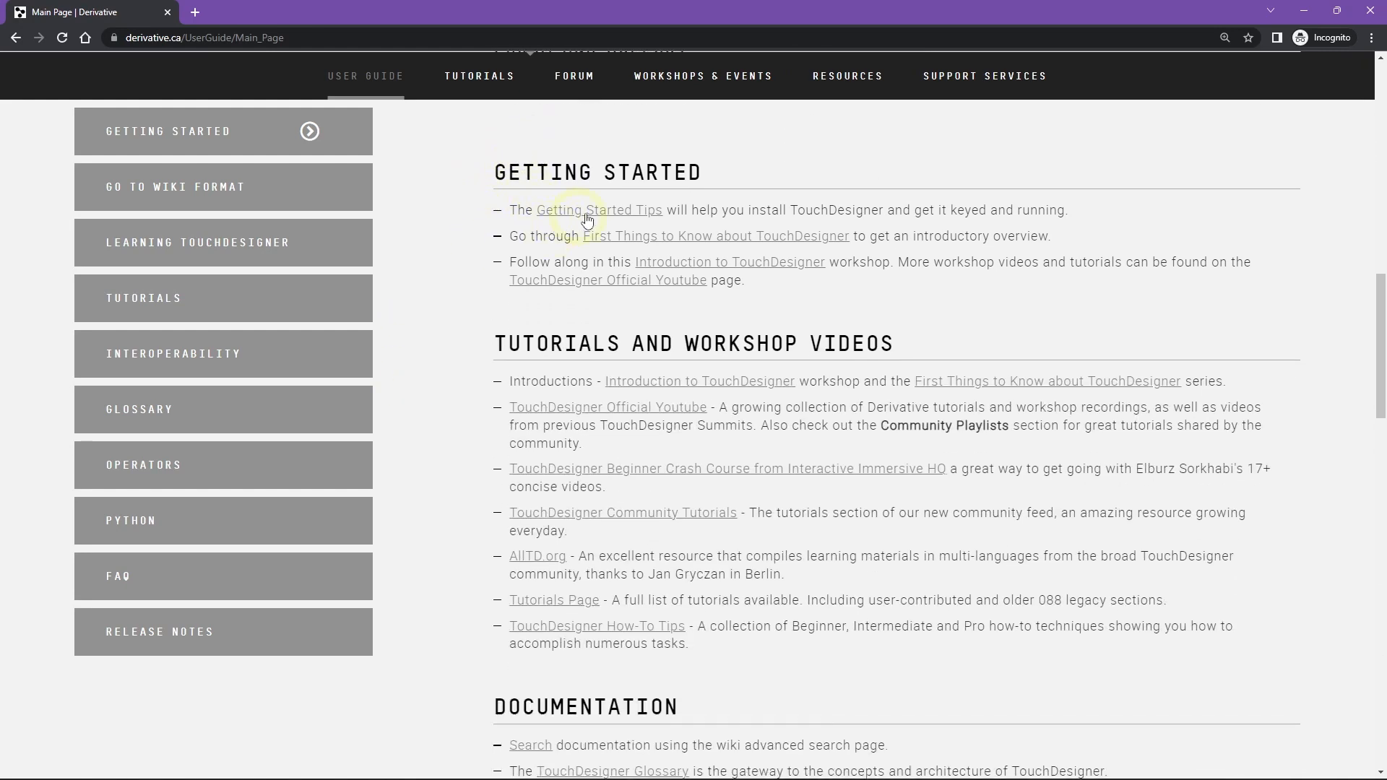
mouse_move(781, 232)
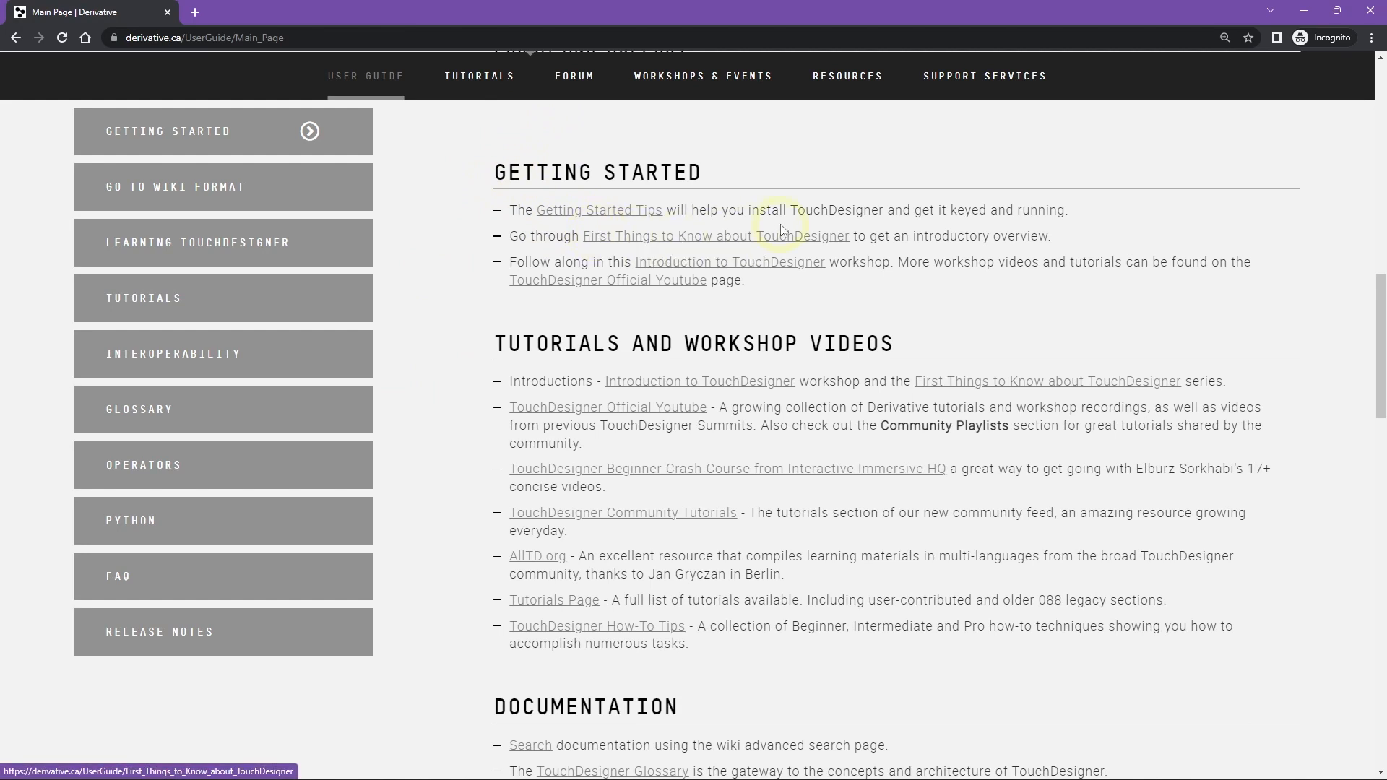
scroll("down", 3)
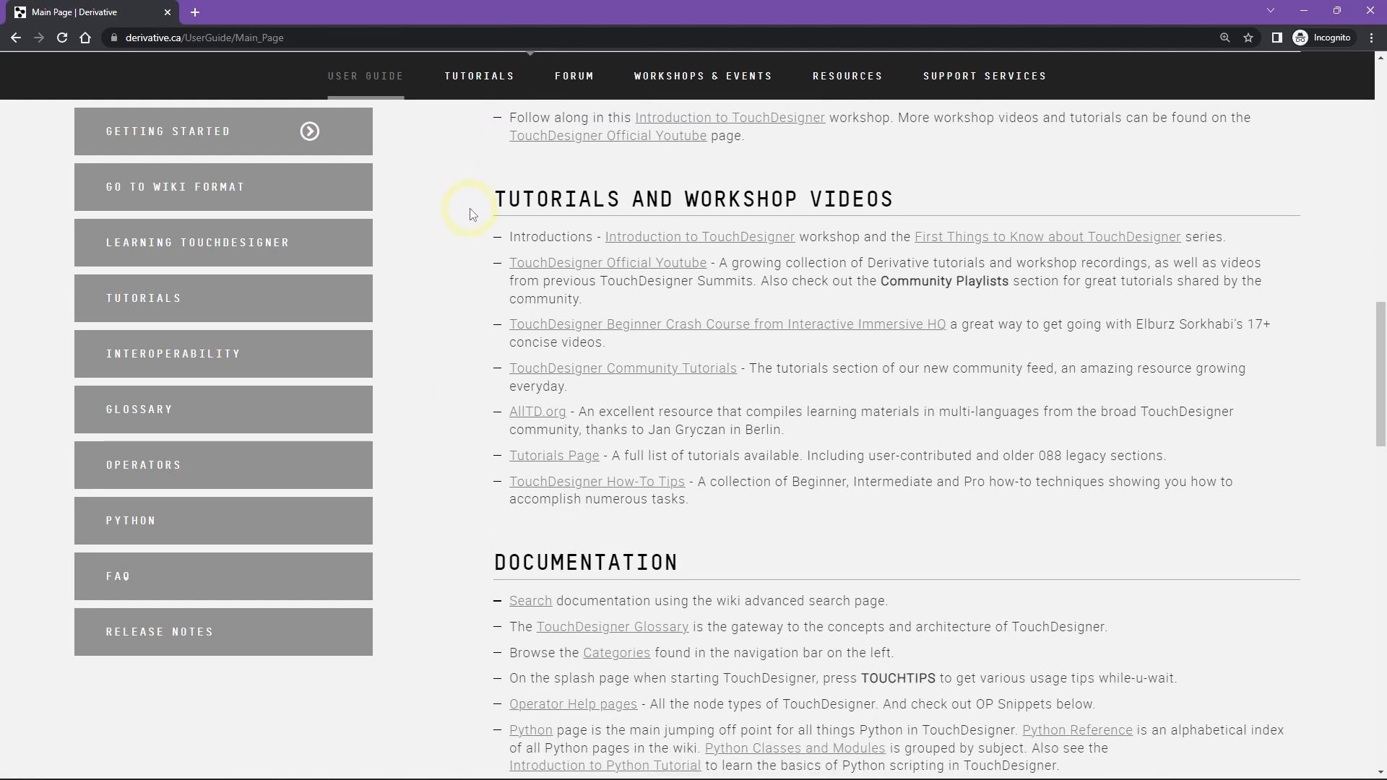
mouse_move(747, 218)
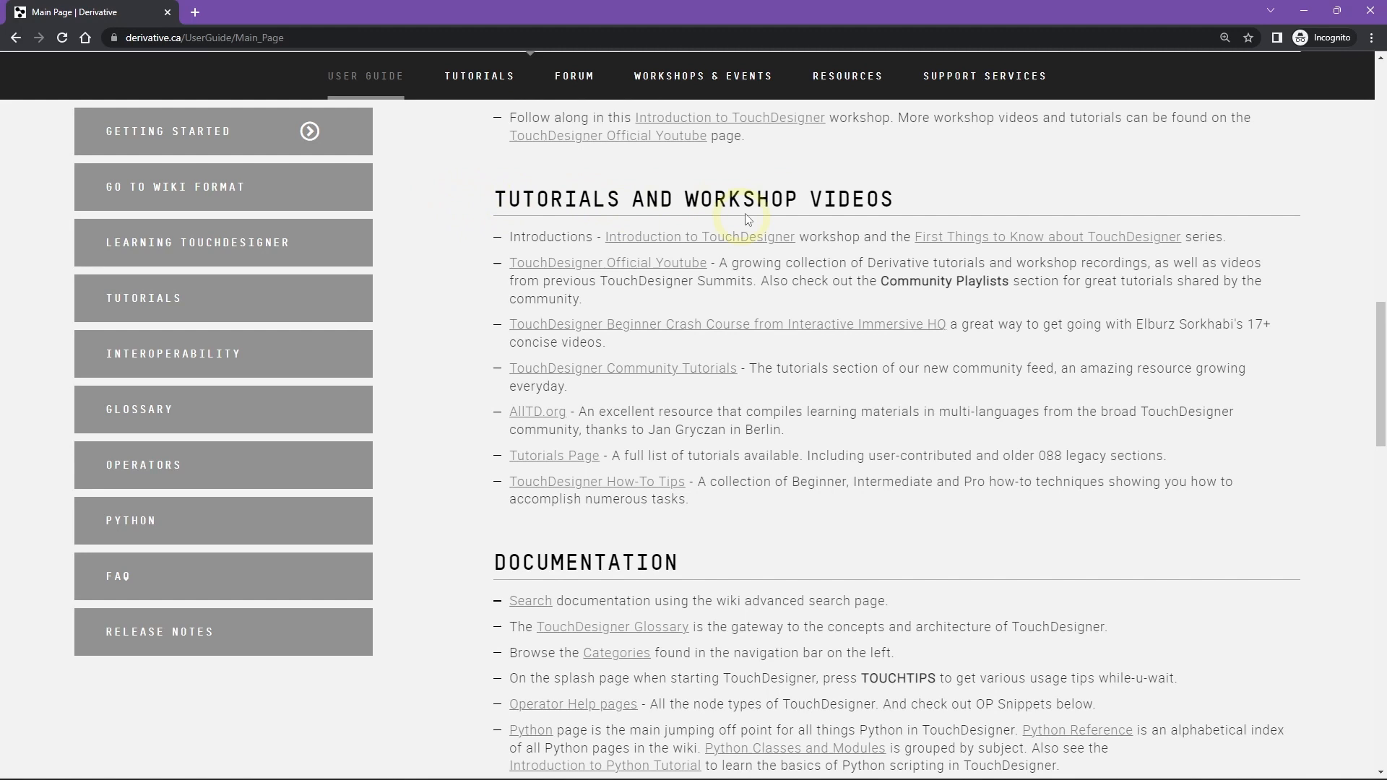
scroll("down", 3)
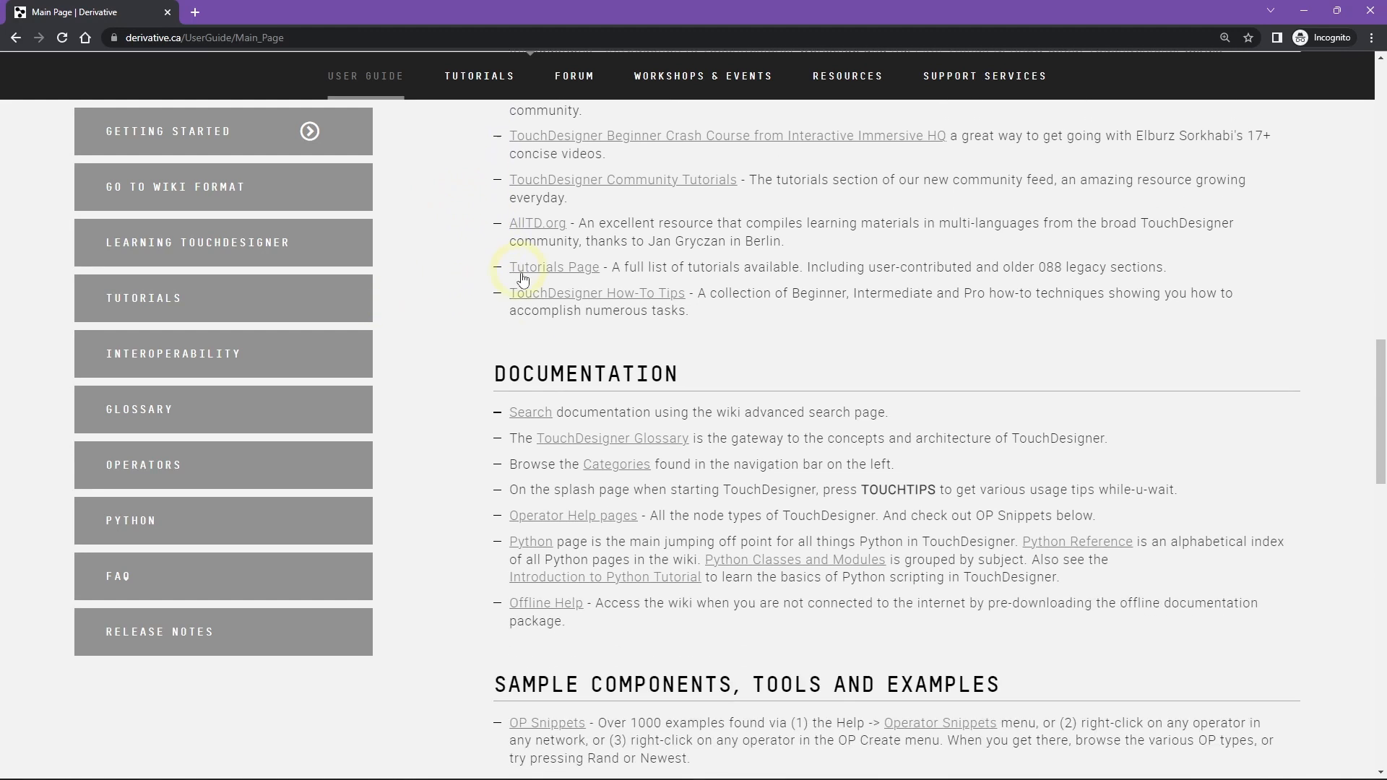
scroll("down", 3)
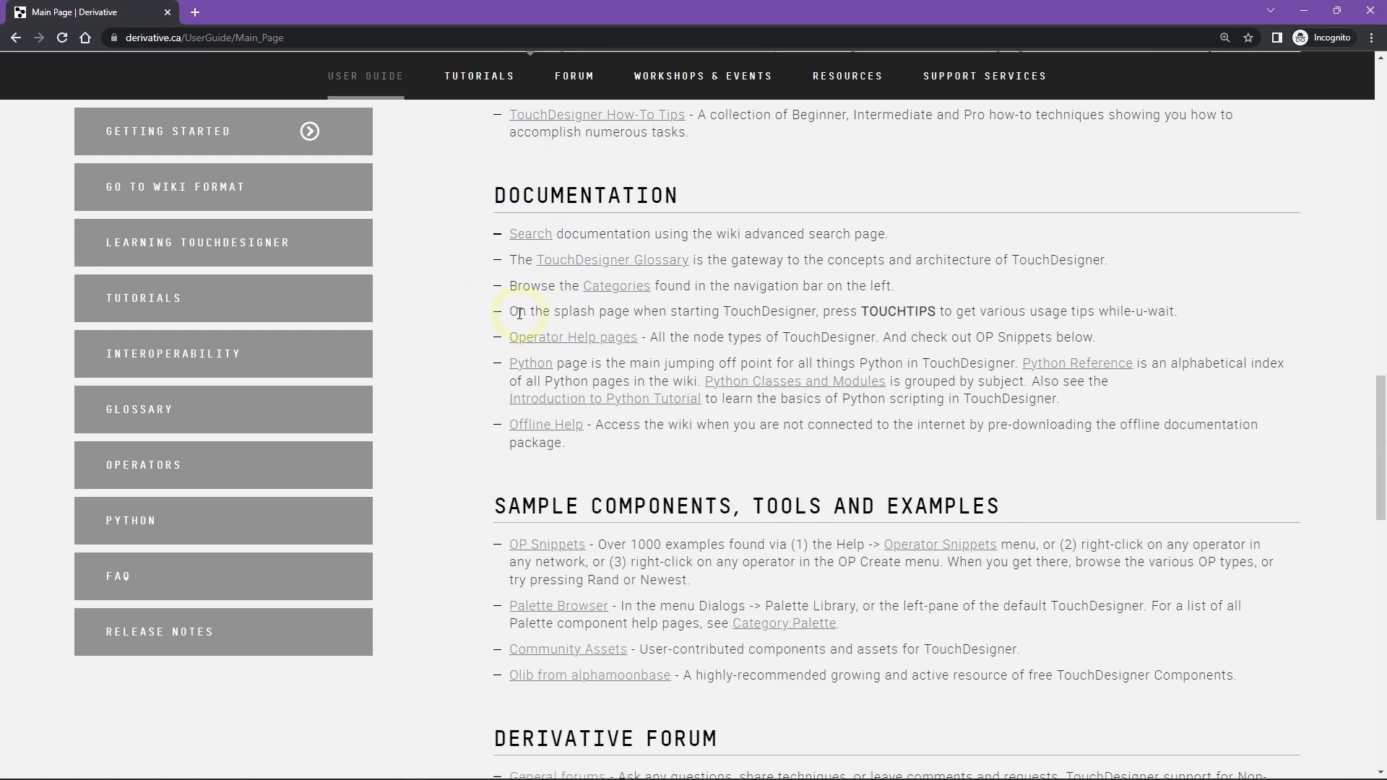
scroll("down", 3)
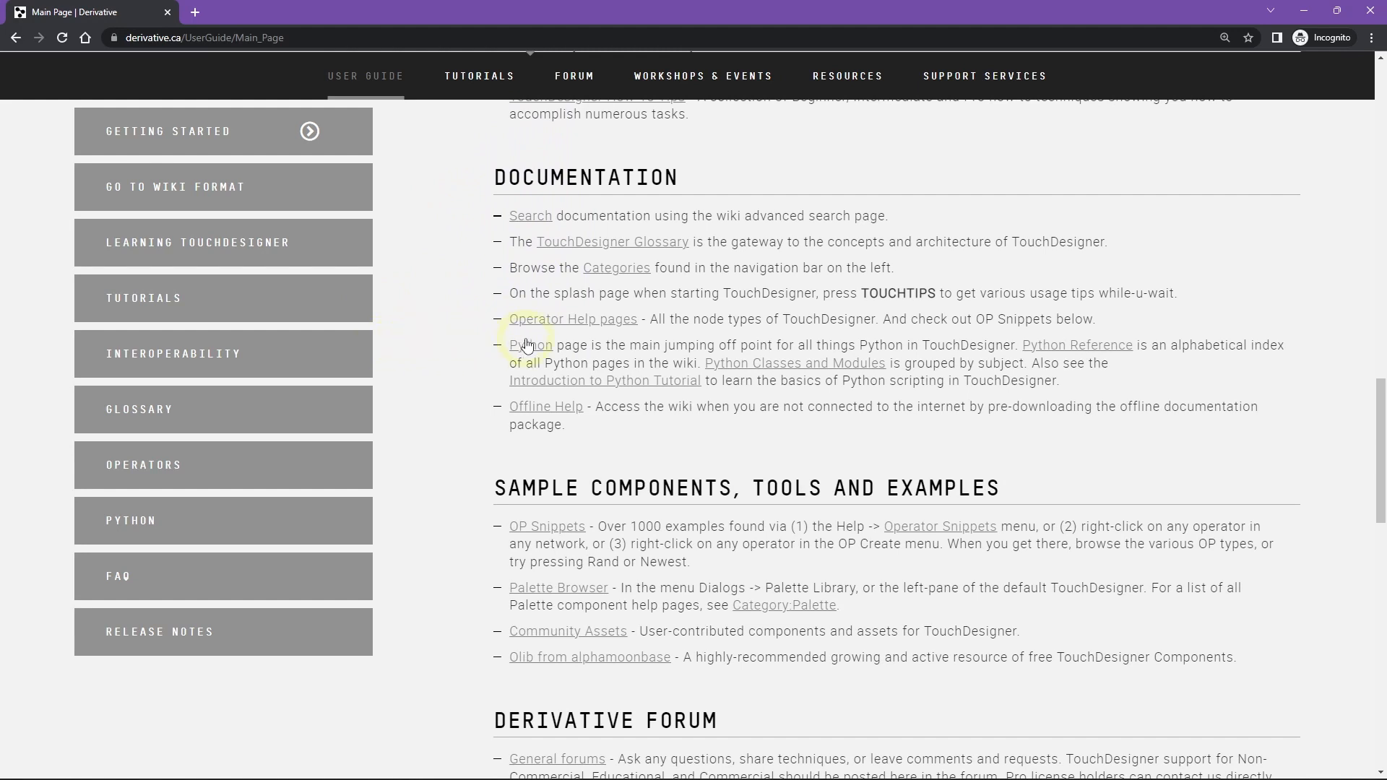
mouse_move(305, 409)
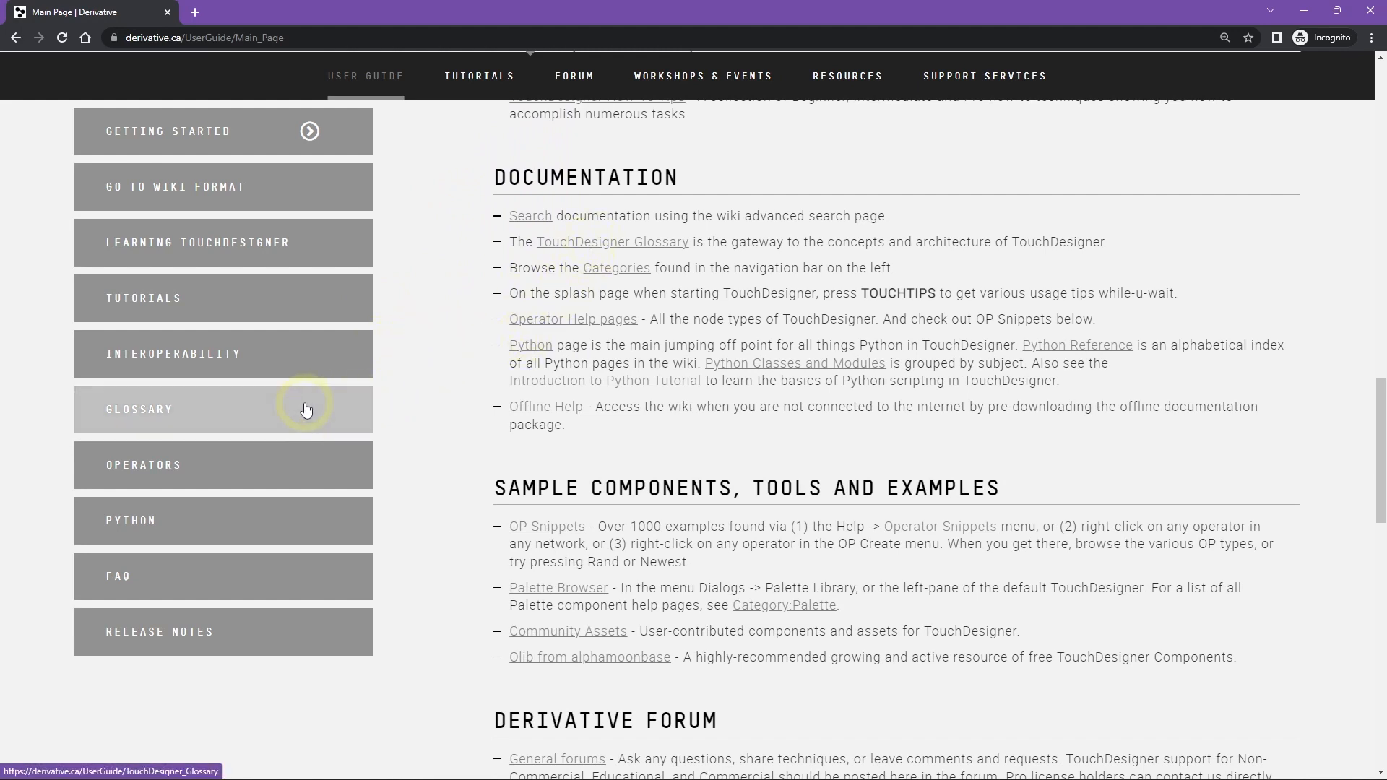
mouse_move(362, 531)
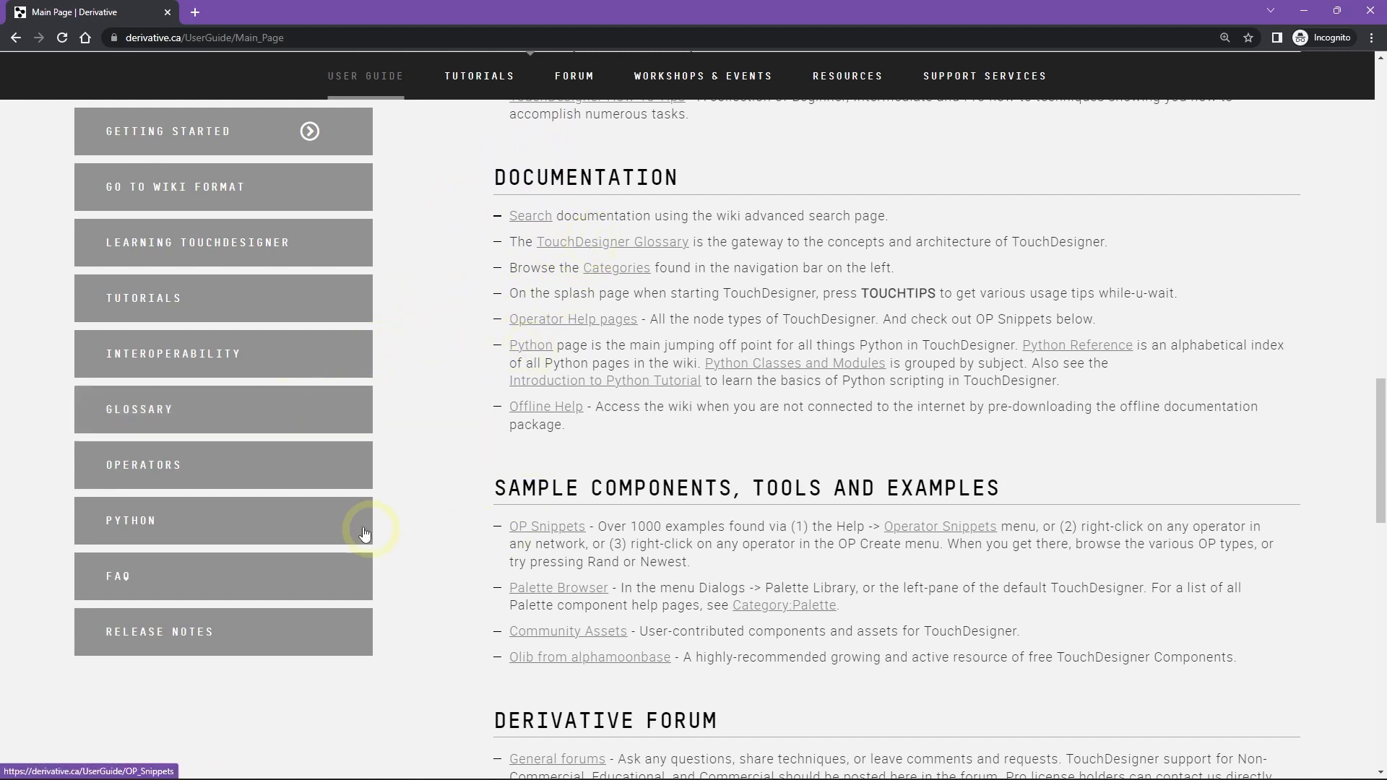
mouse_move(466, 470)
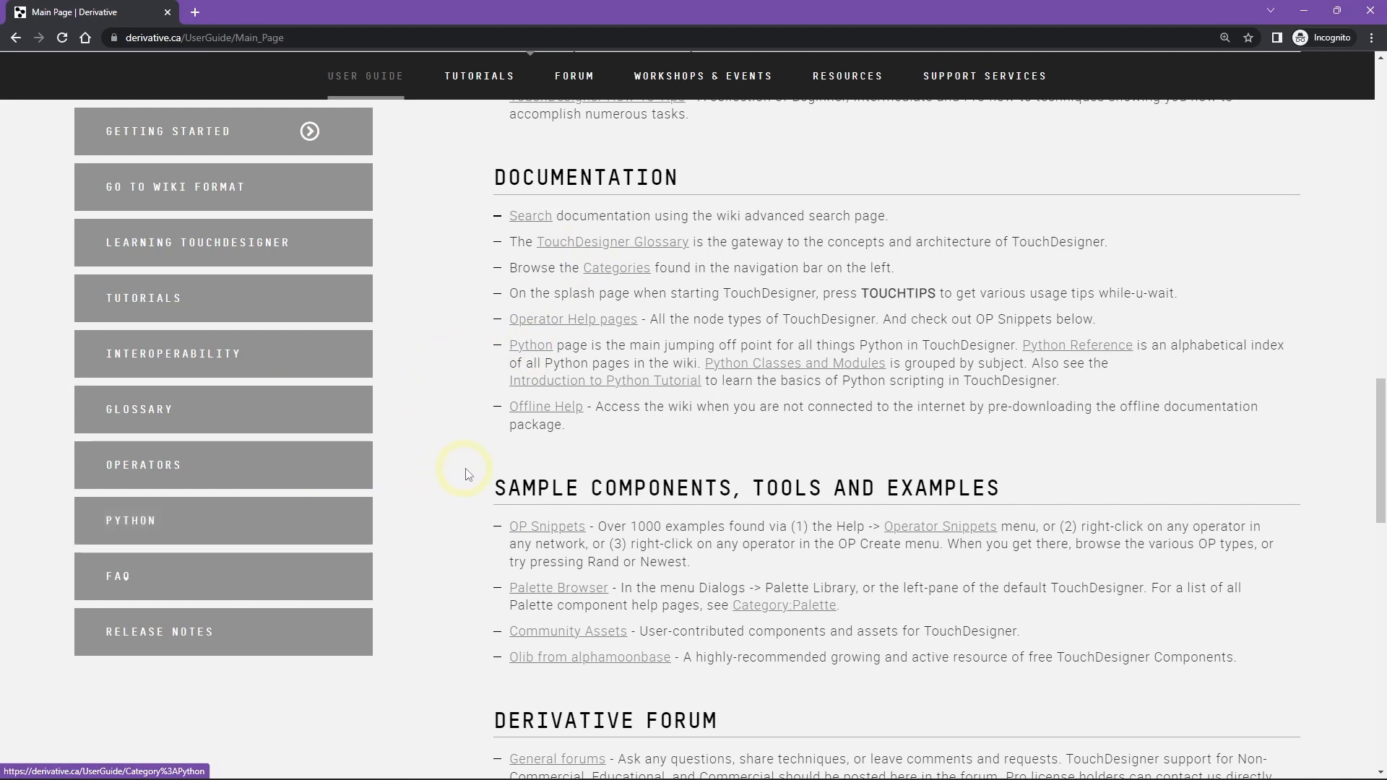
scroll("down", 3)
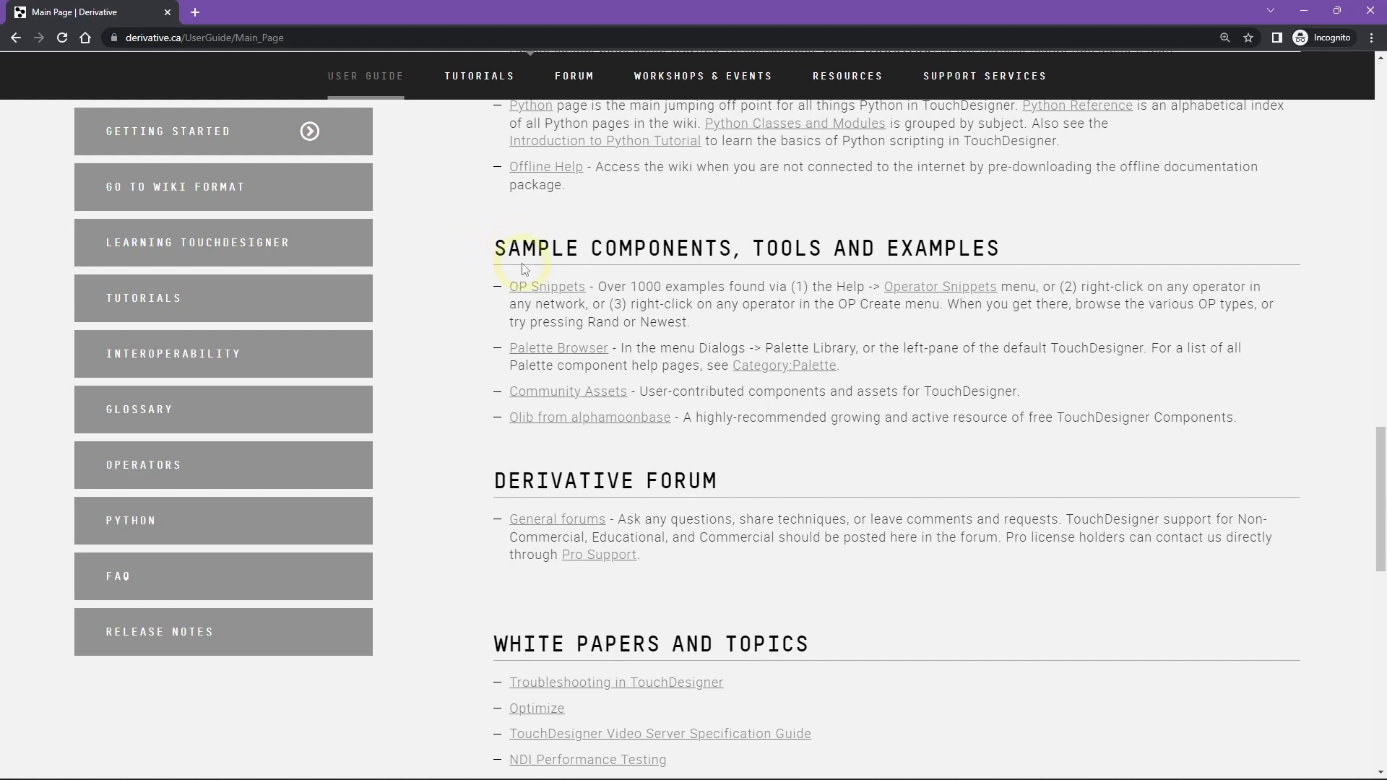
mouse_move(531, 359)
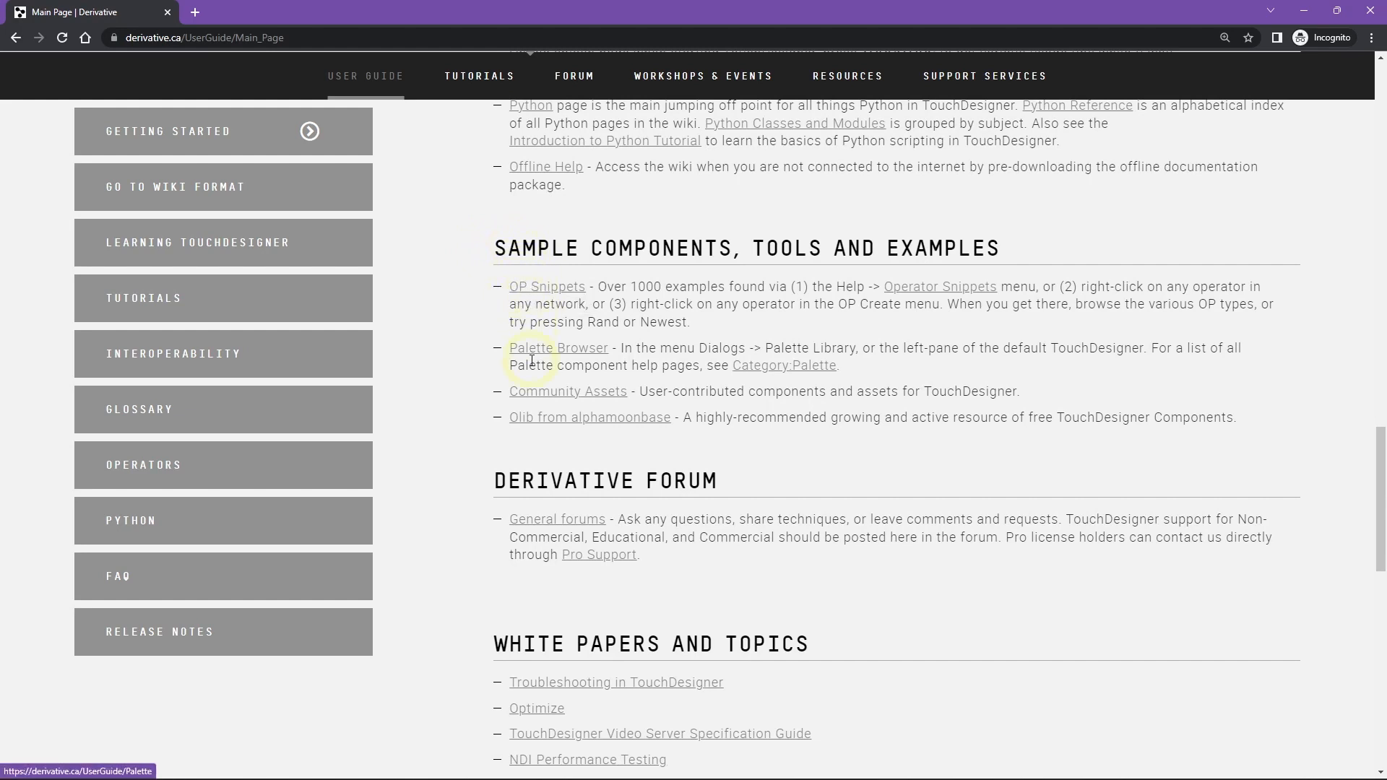
mouse_move(501, 287)
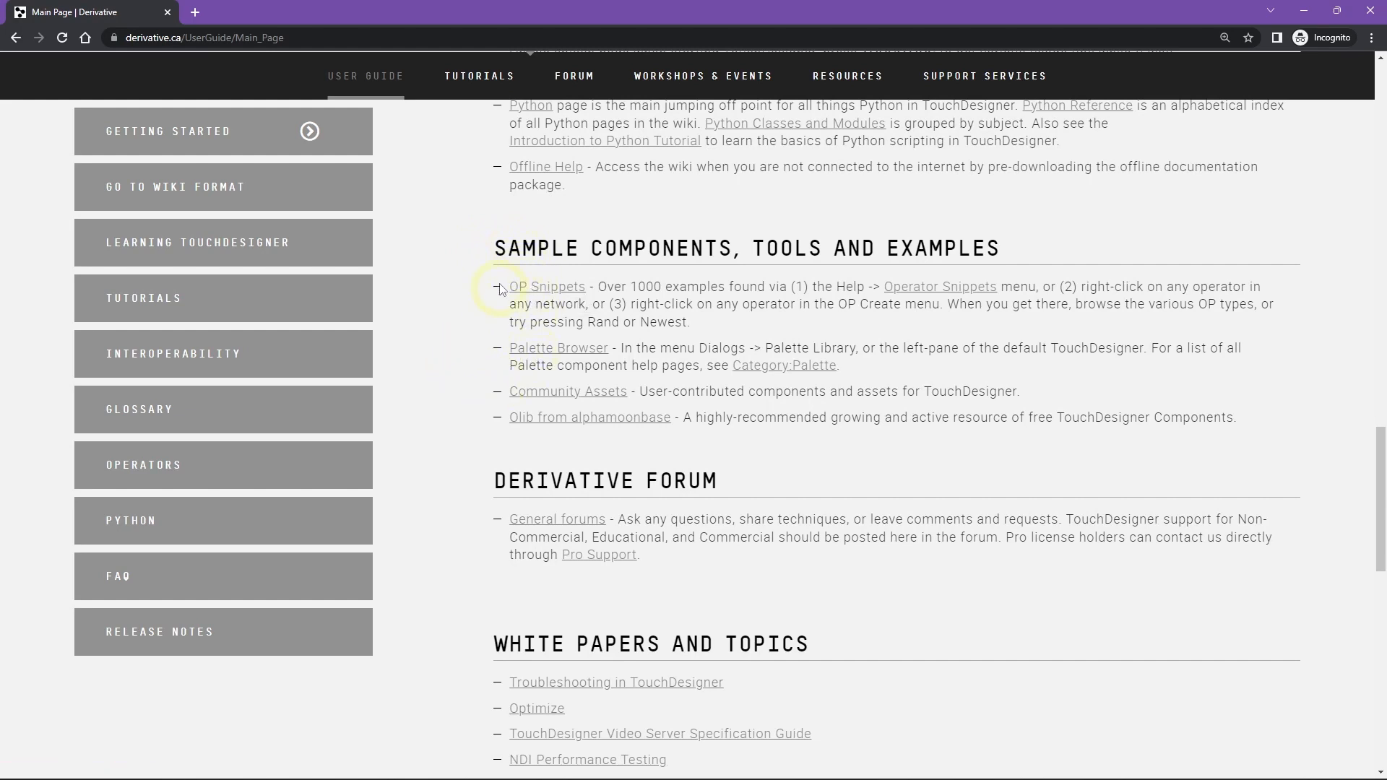
scroll("down", 3)
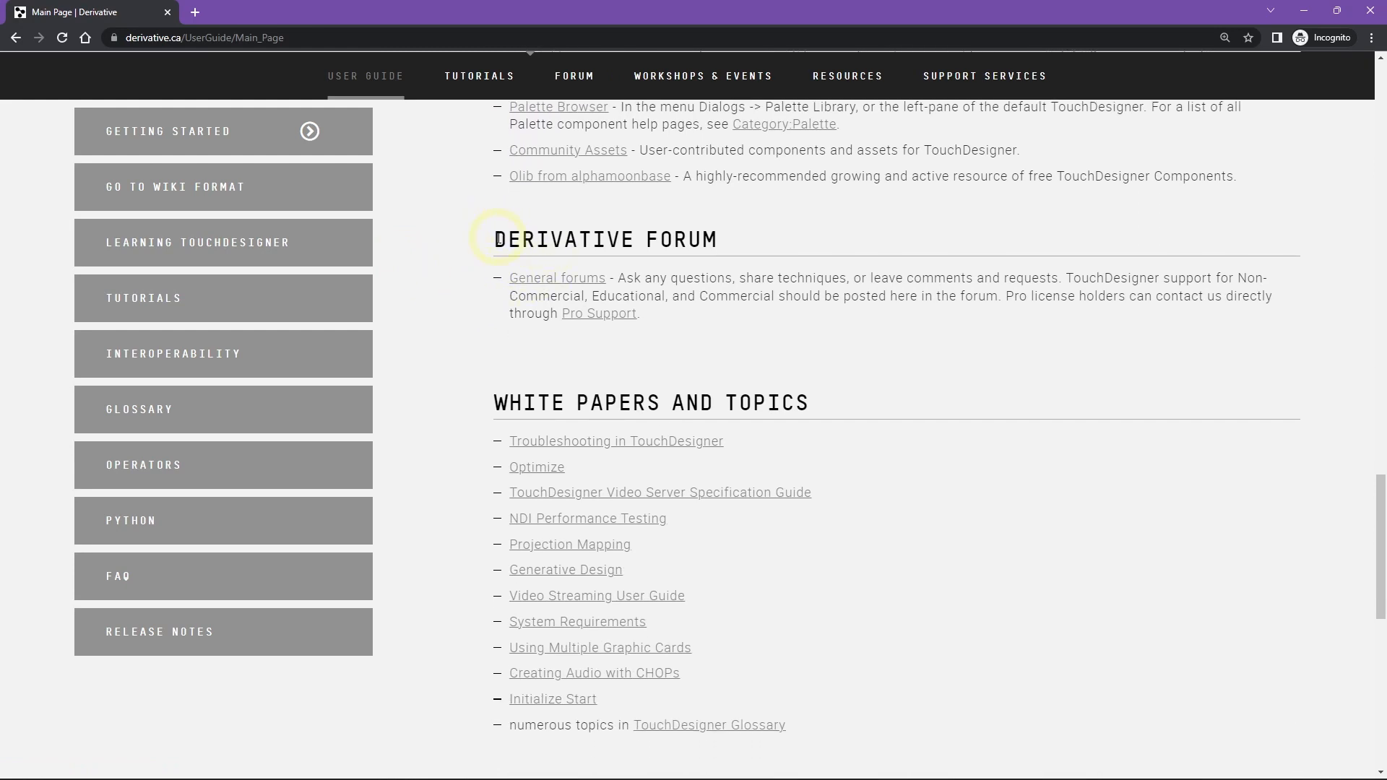
scroll("down", 3)
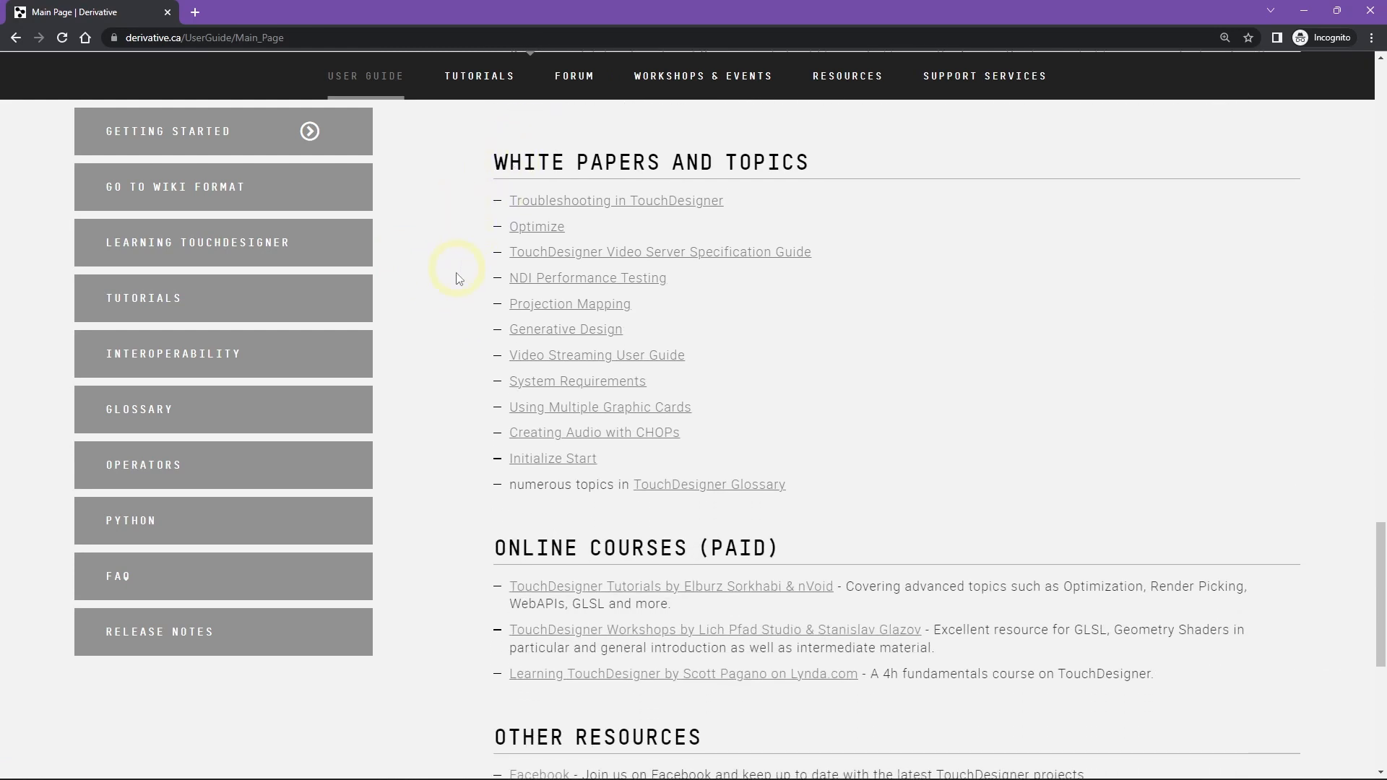
mouse_move(458, 323)
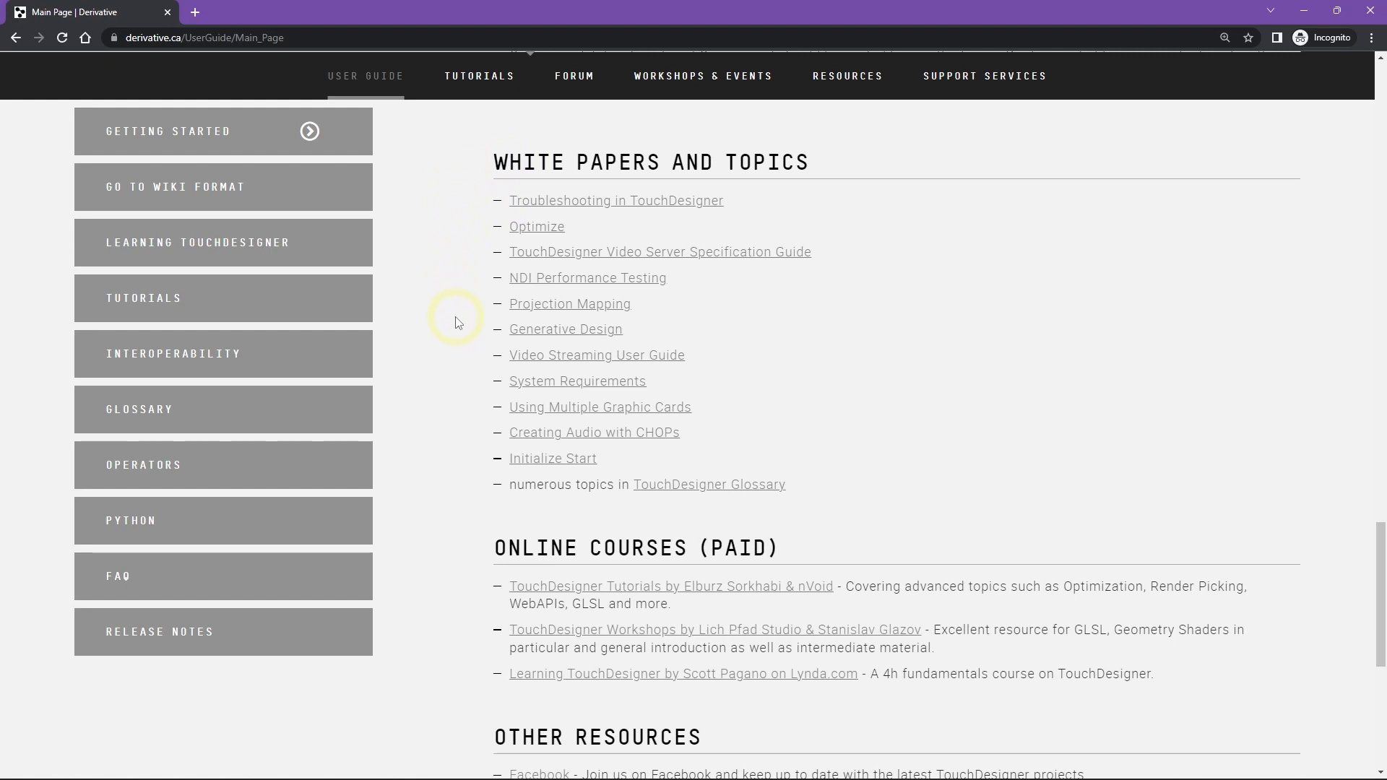
mouse_move(458, 307)
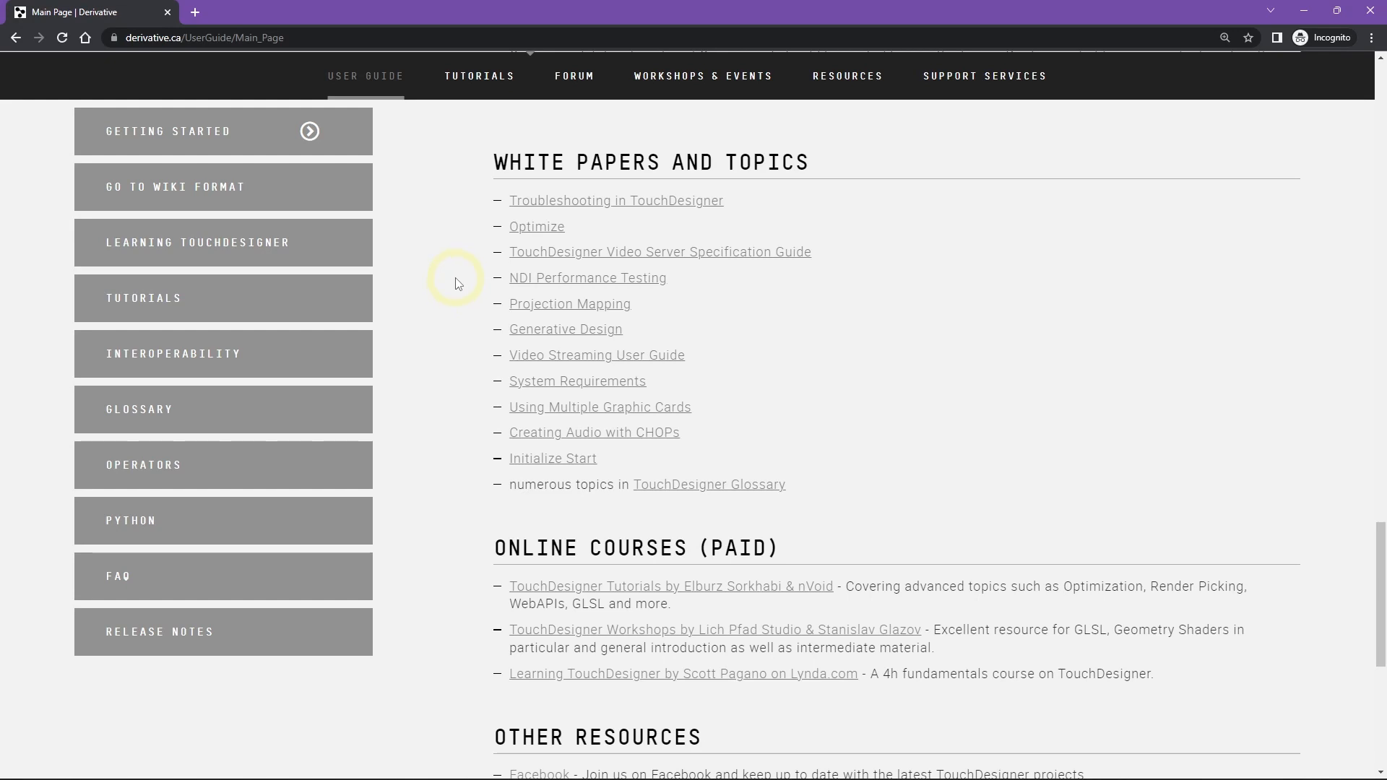
mouse_move(672, 254)
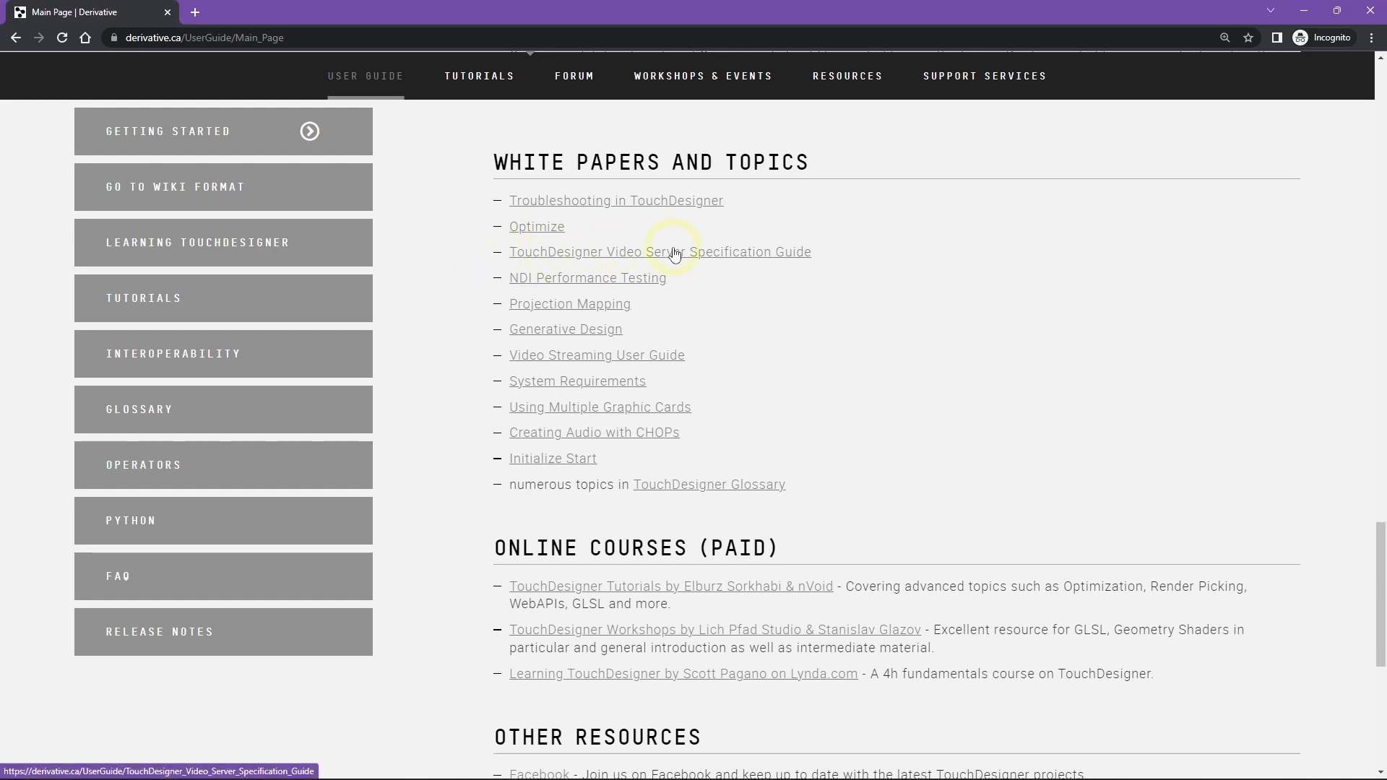
mouse_move(505, 253)
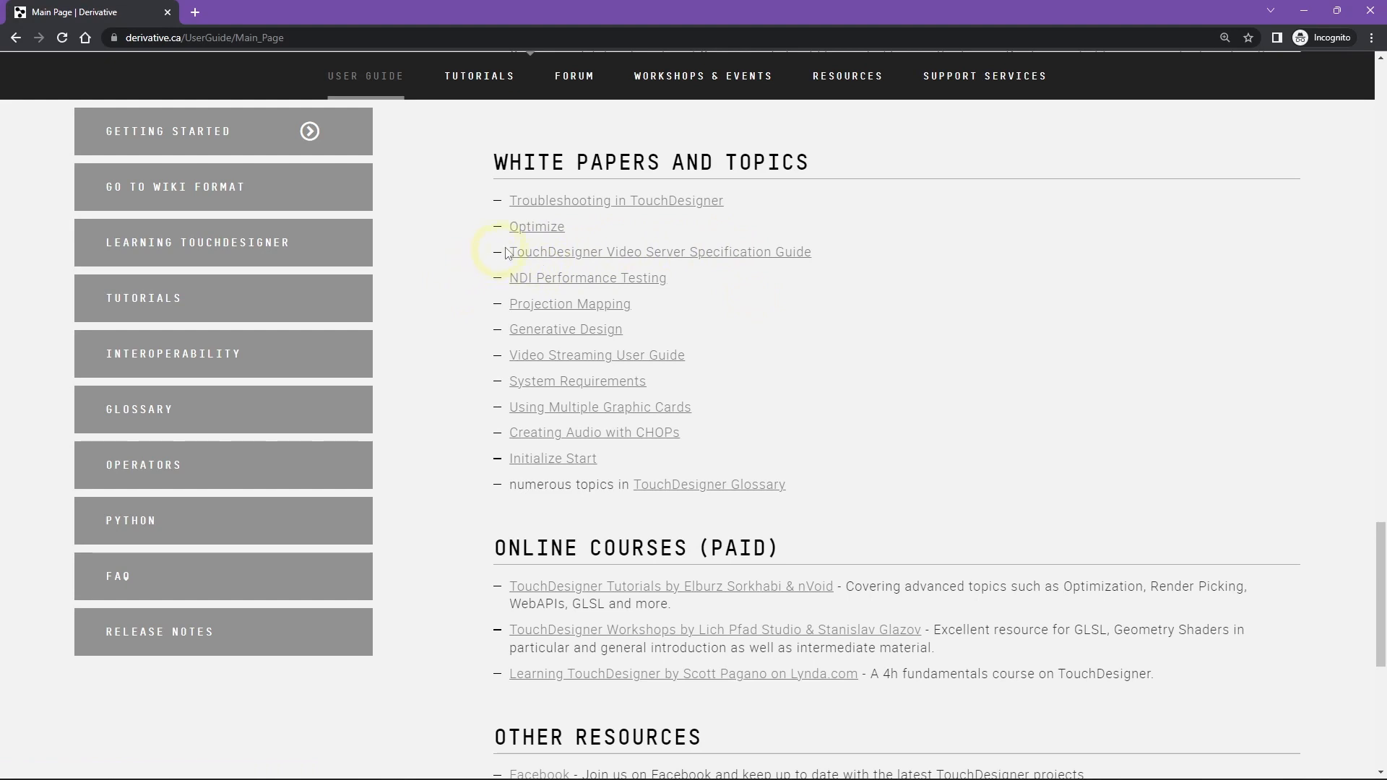
mouse_move(627, 257)
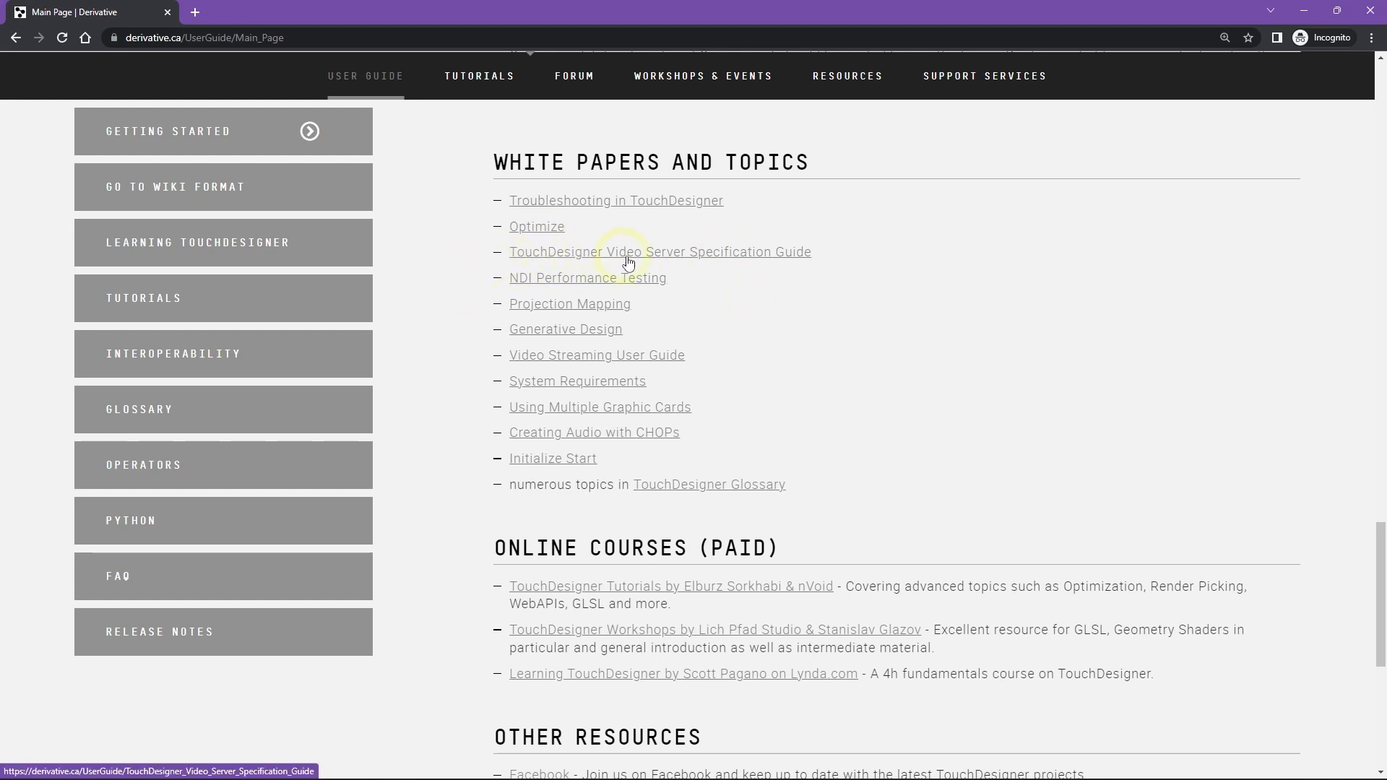
mouse_move(516, 257)
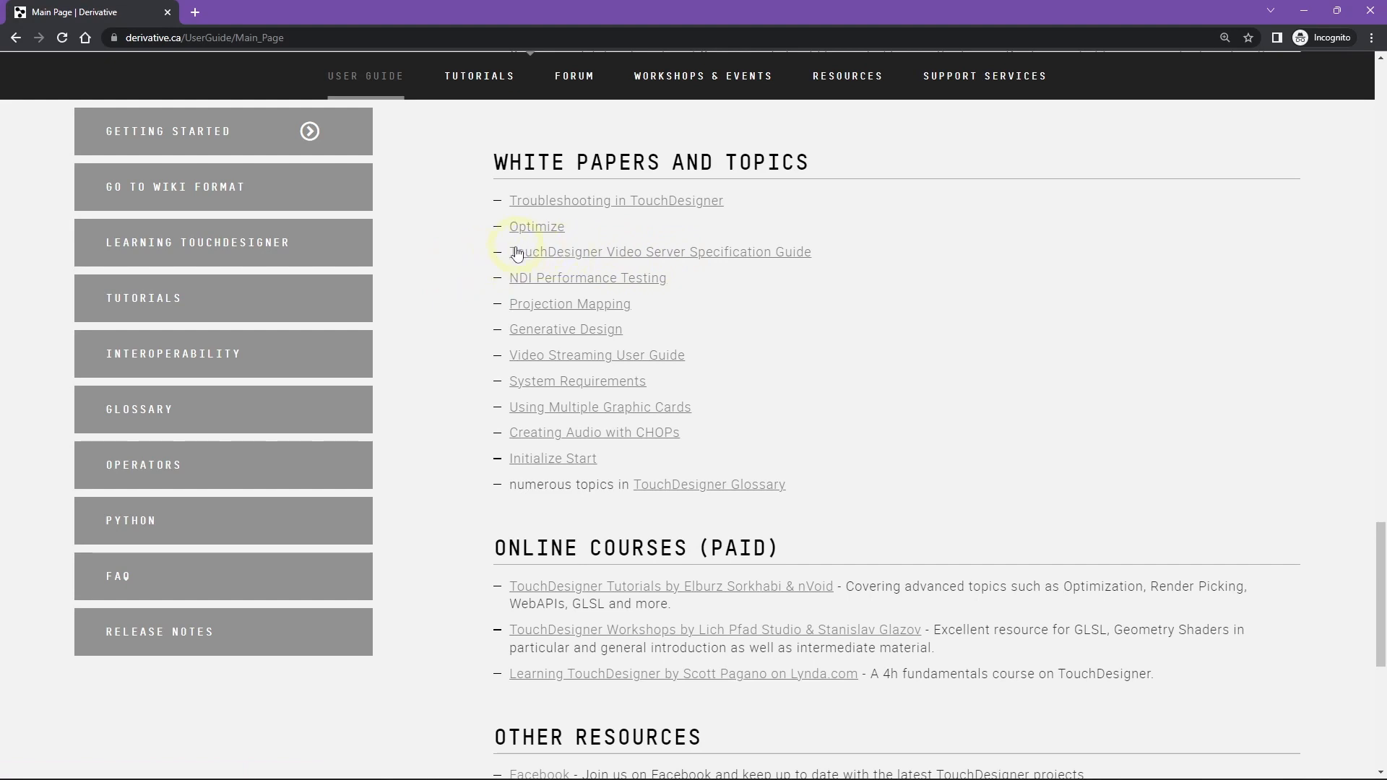
mouse_move(469, 261)
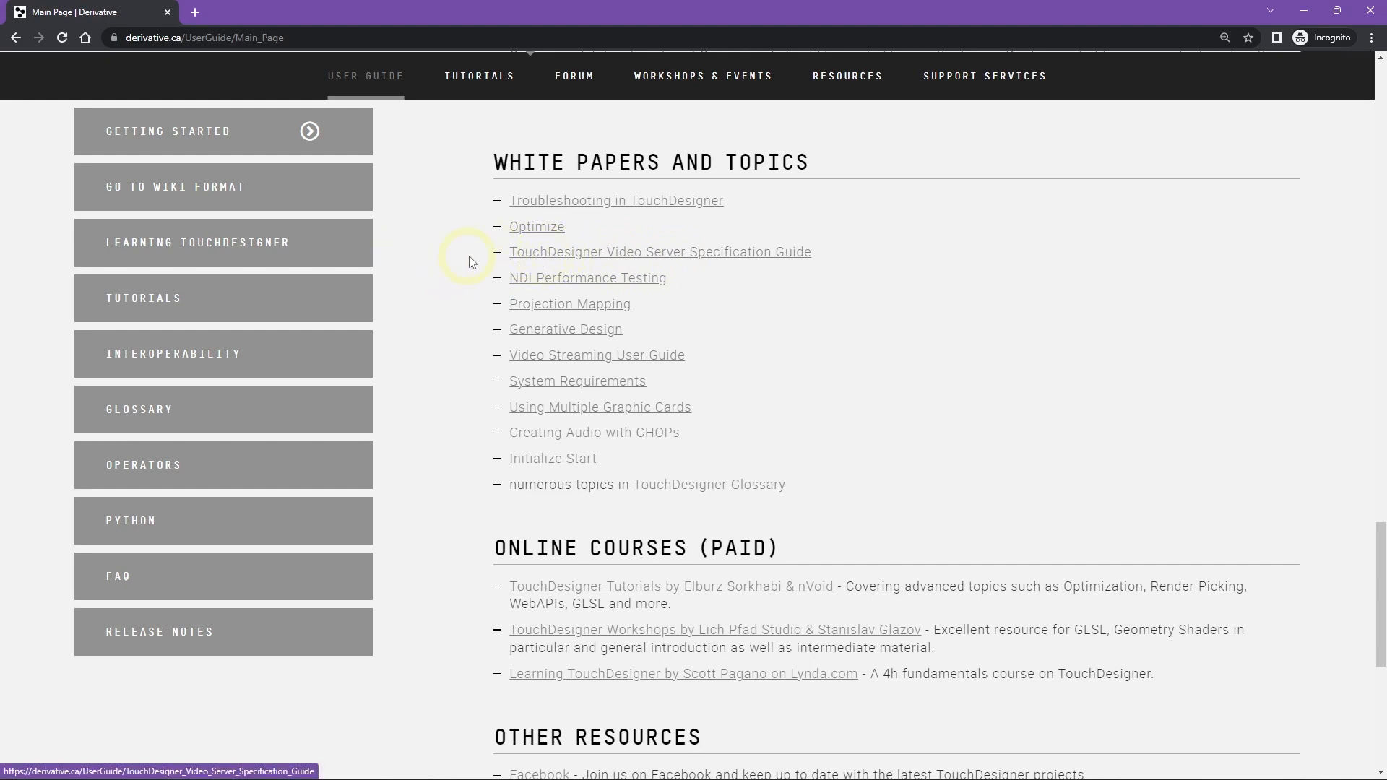
Read the User Guide down to Online Courses and Other Resources, then return to What's New
scroll("down", 3)
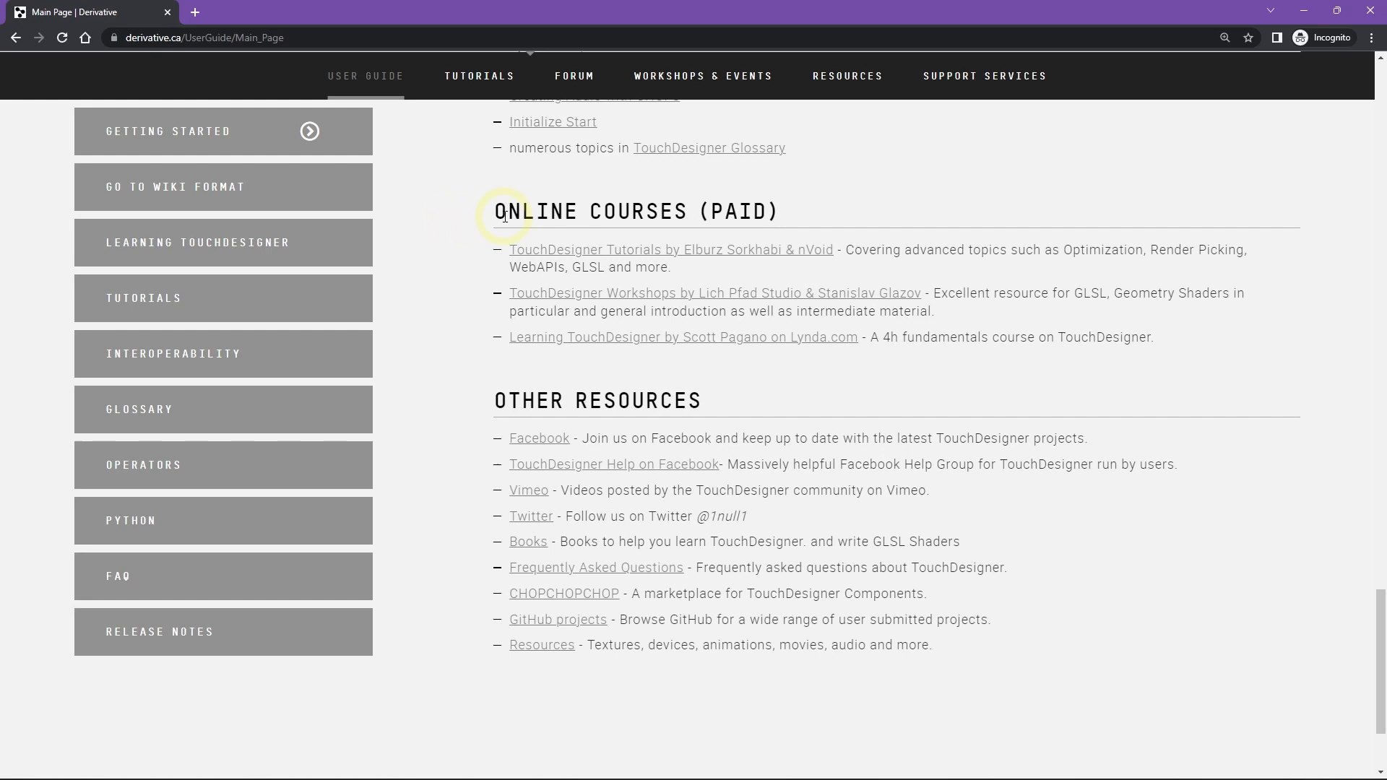
mouse_move(460, 328)
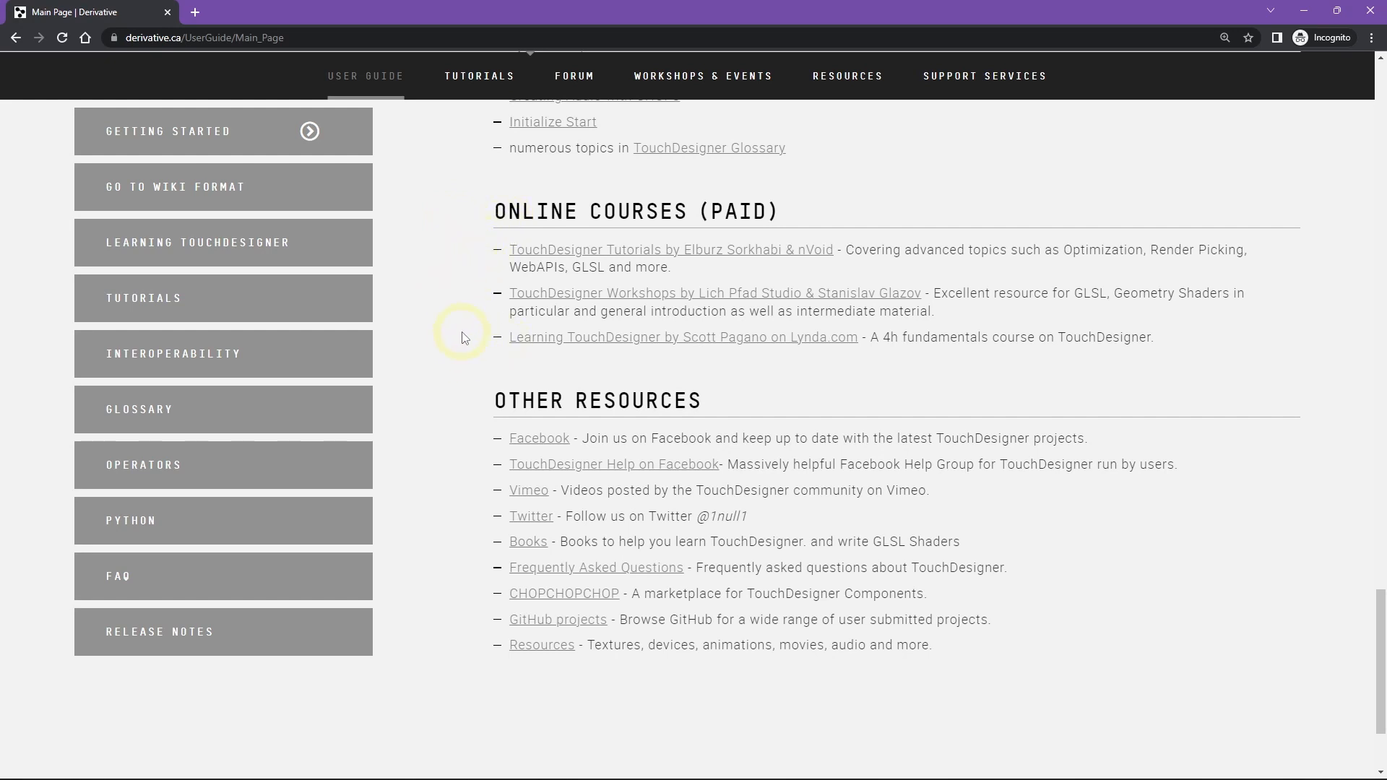
mouse_move(649, 299)
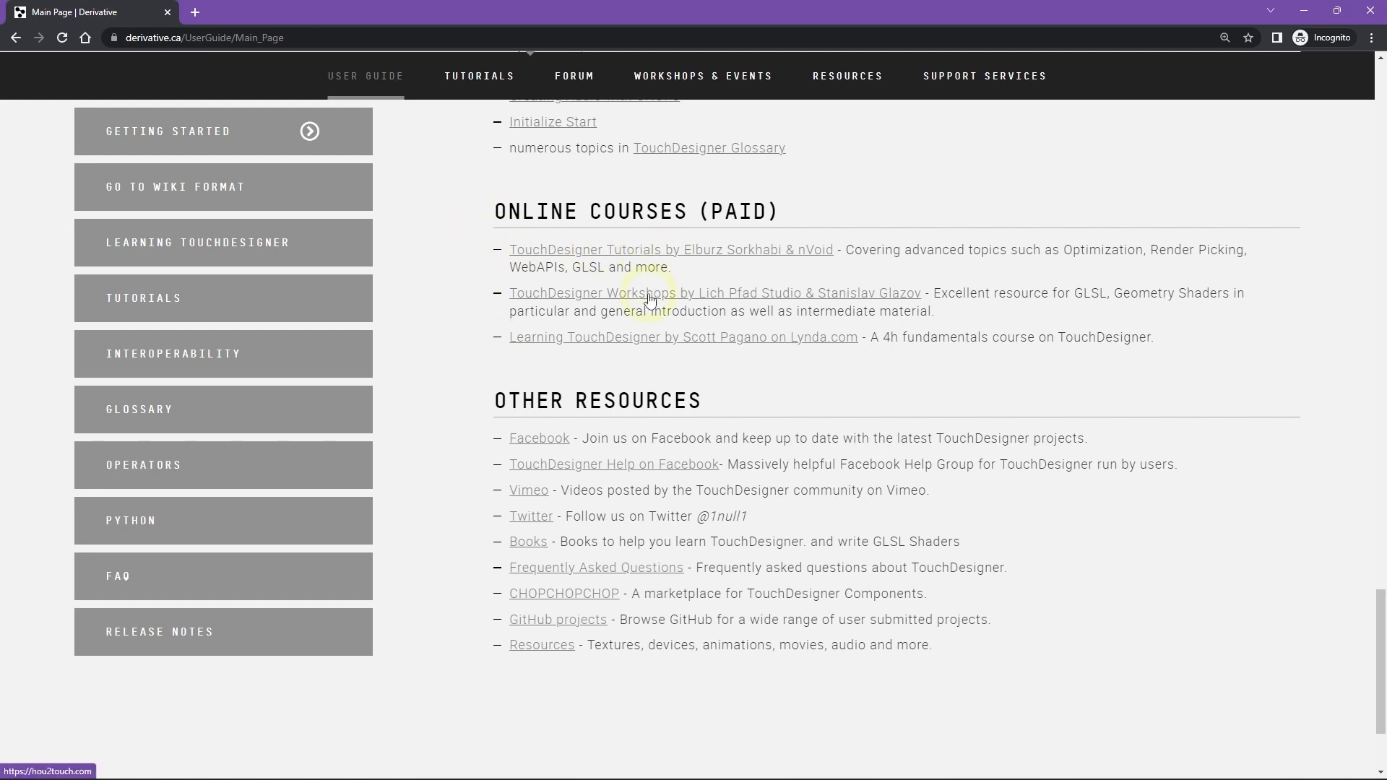
mouse_move(524, 291)
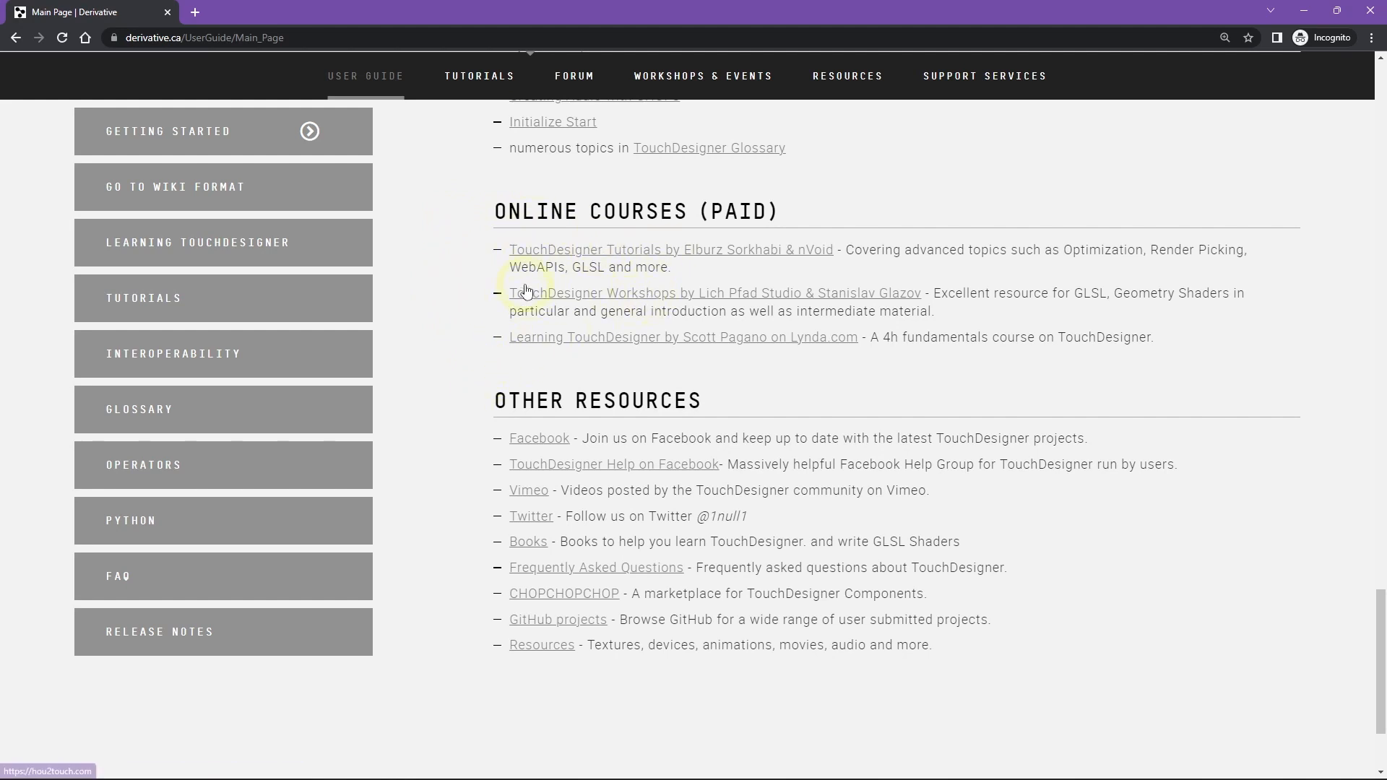
scroll("down", 3)
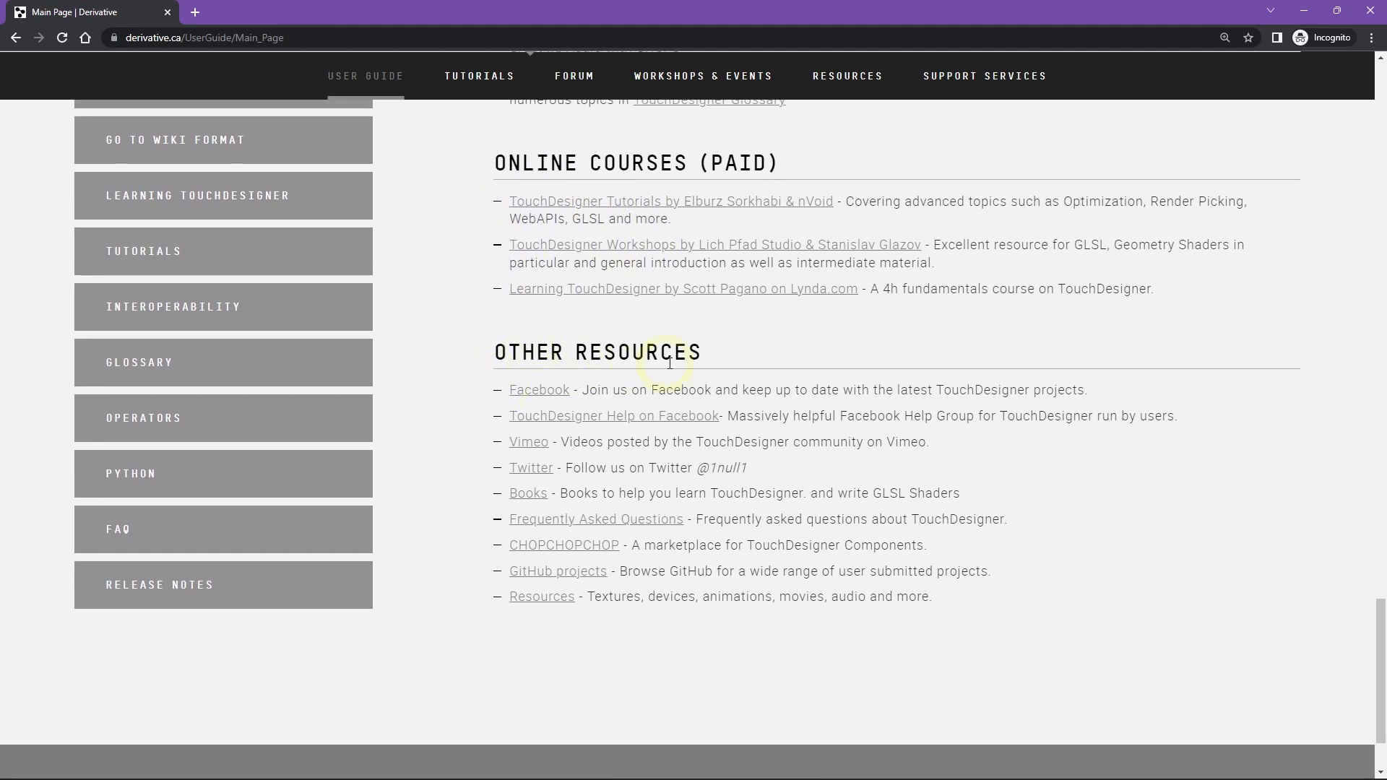
mouse_move(511, 469)
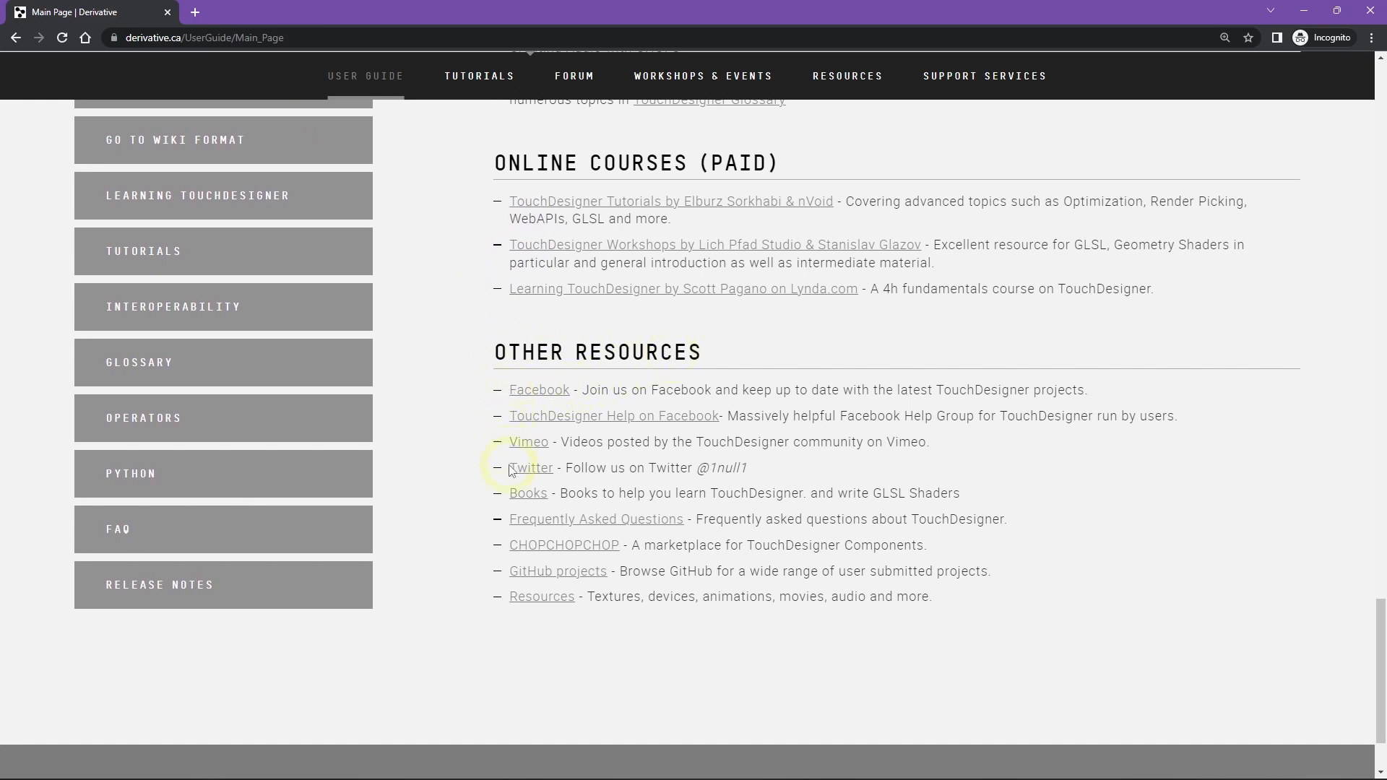
mouse_move(528, 492)
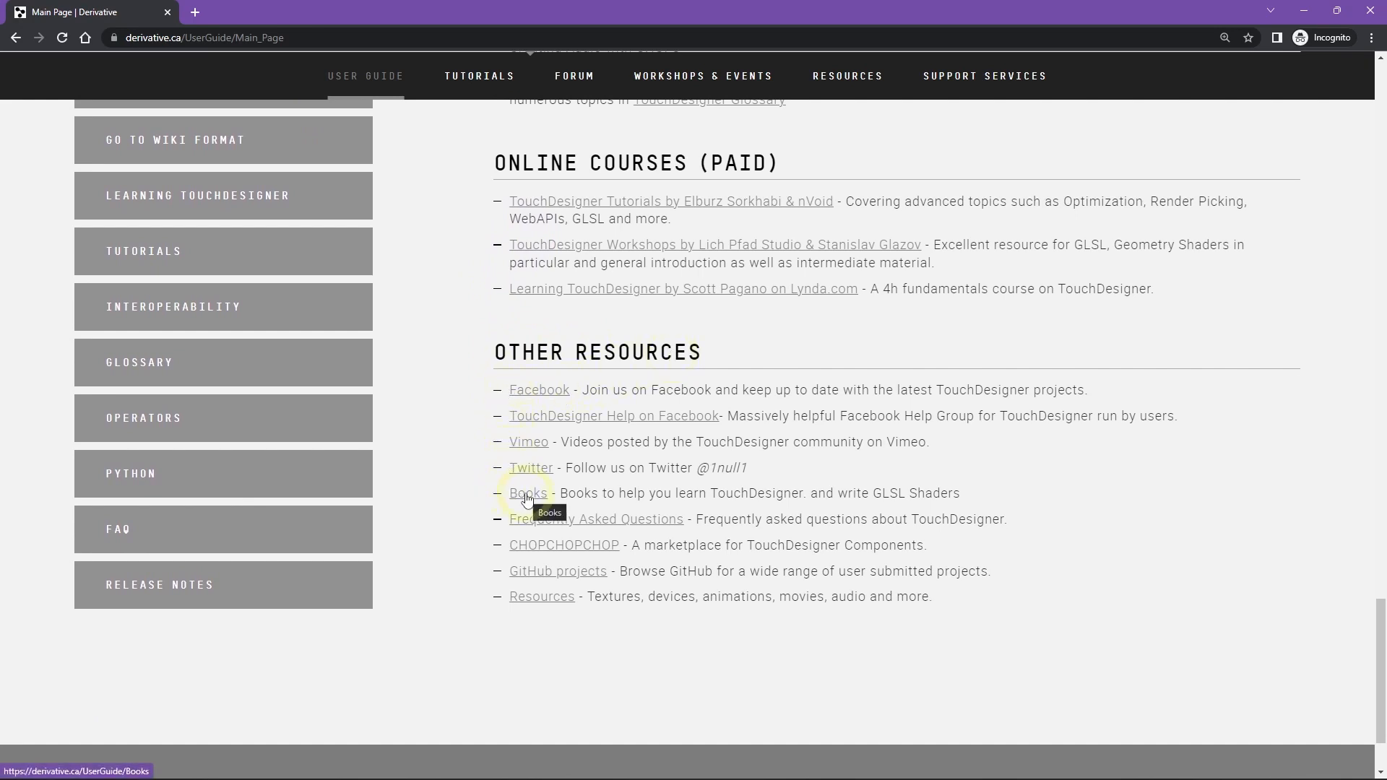
mouse_move(527, 524)
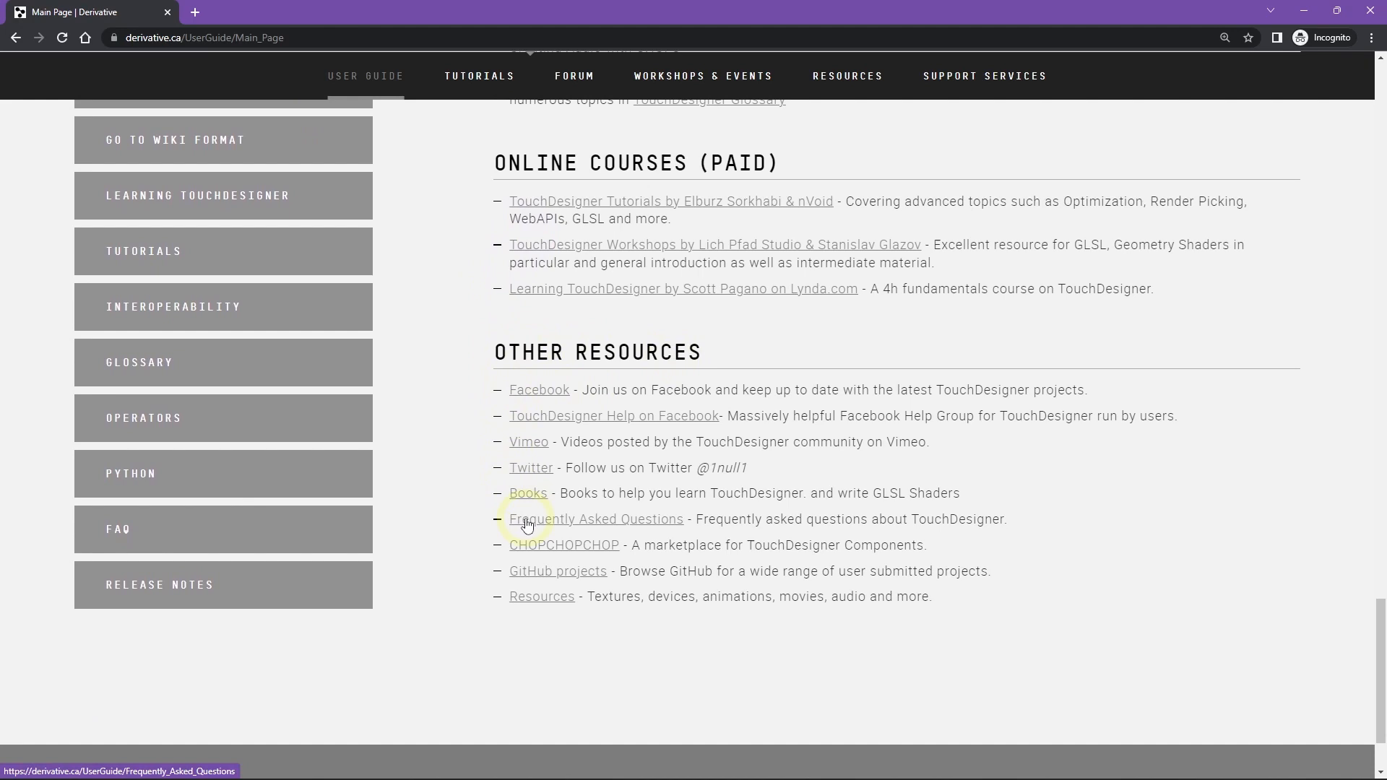
mouse_move(246, 532)
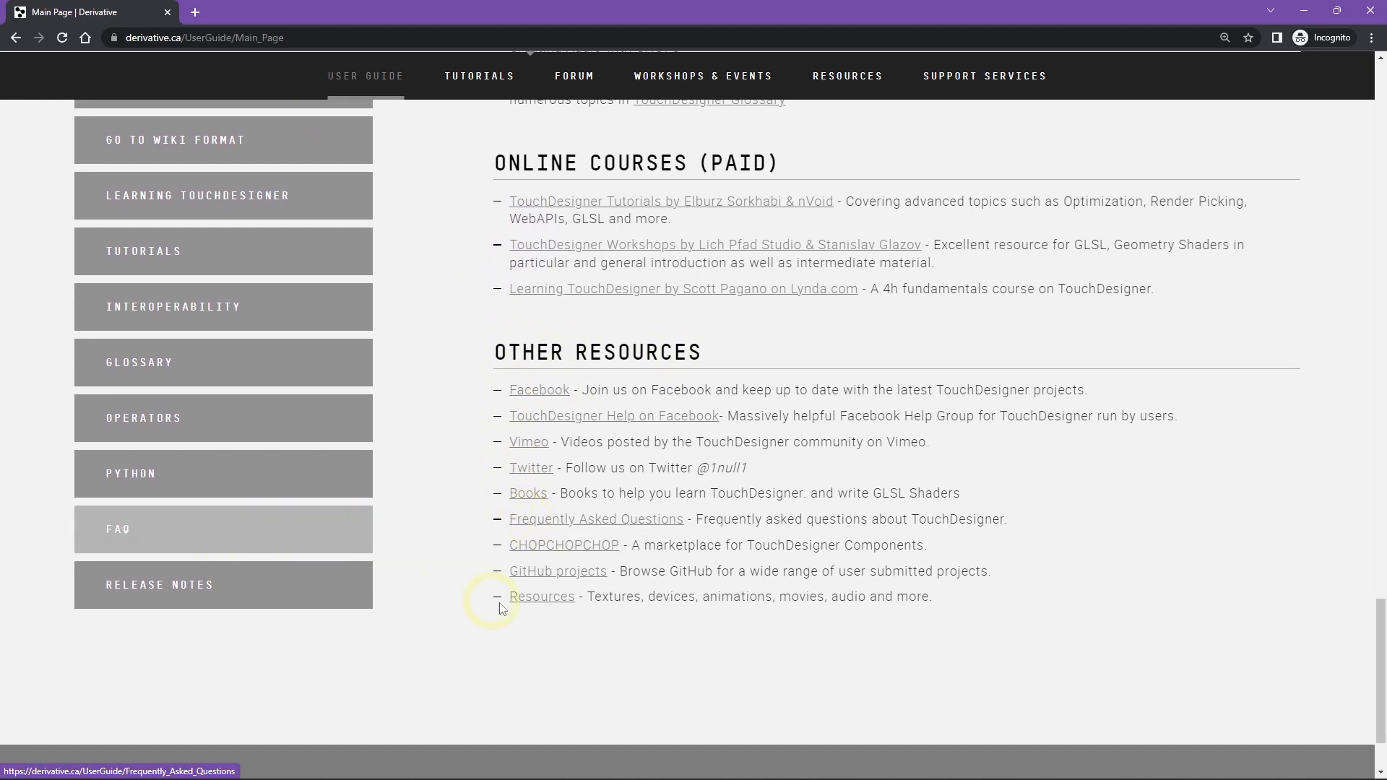
mouse_move(442, 493)
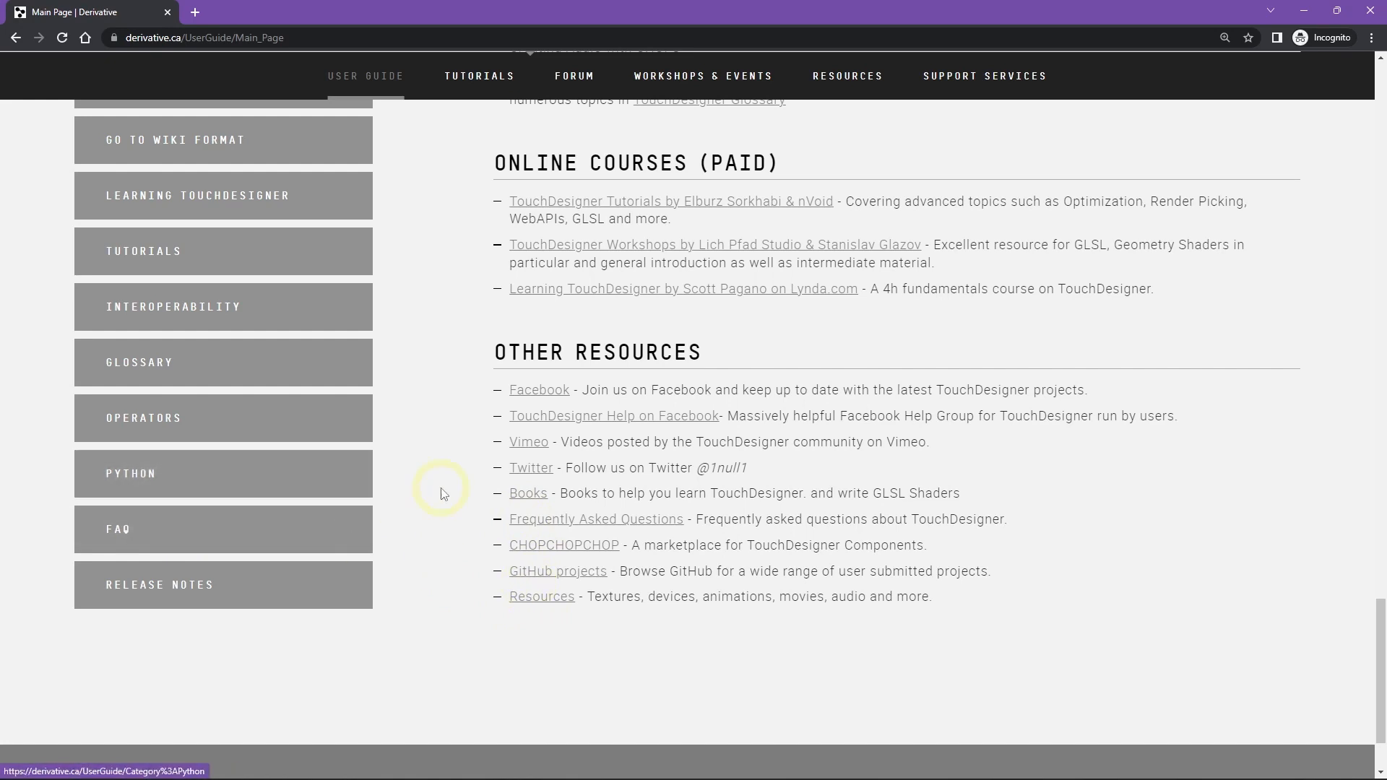
scroll("up", 3)
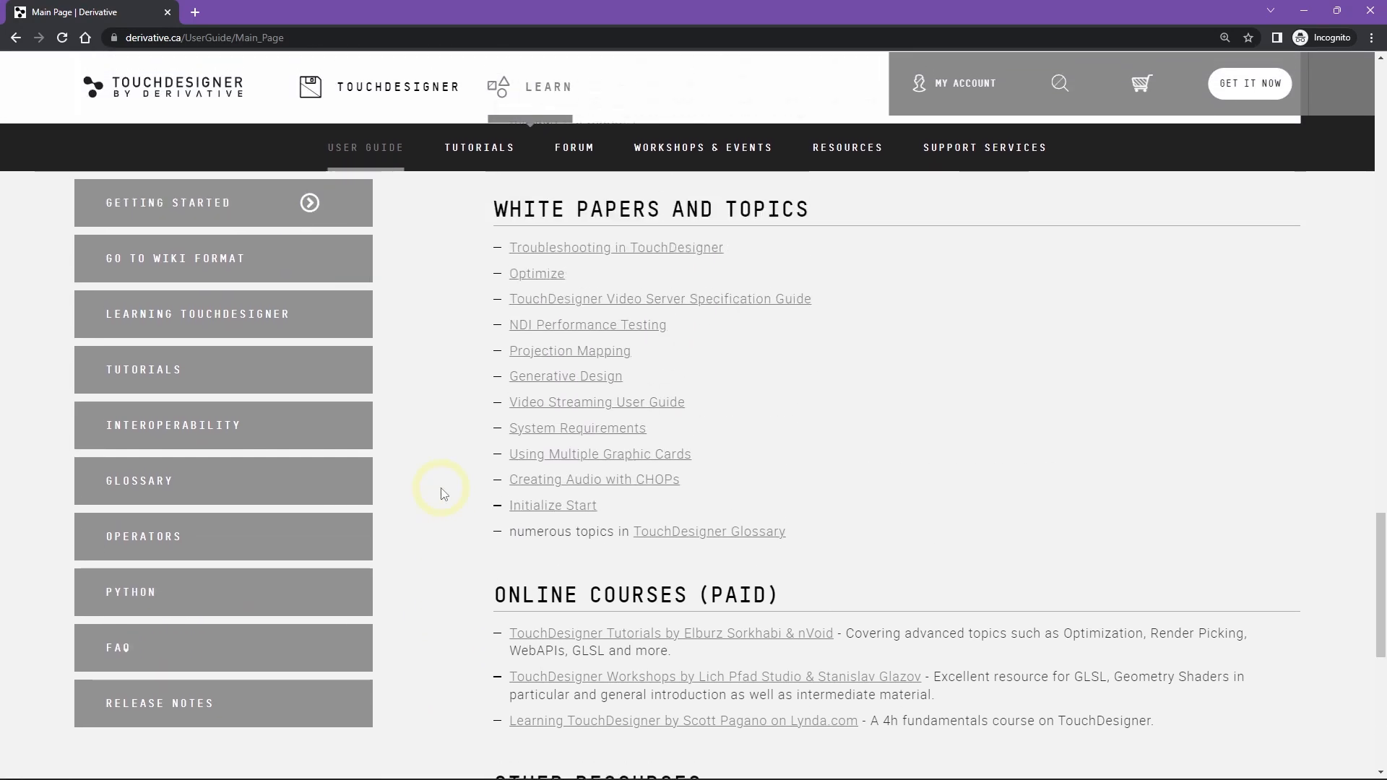
scroll("up", 3)
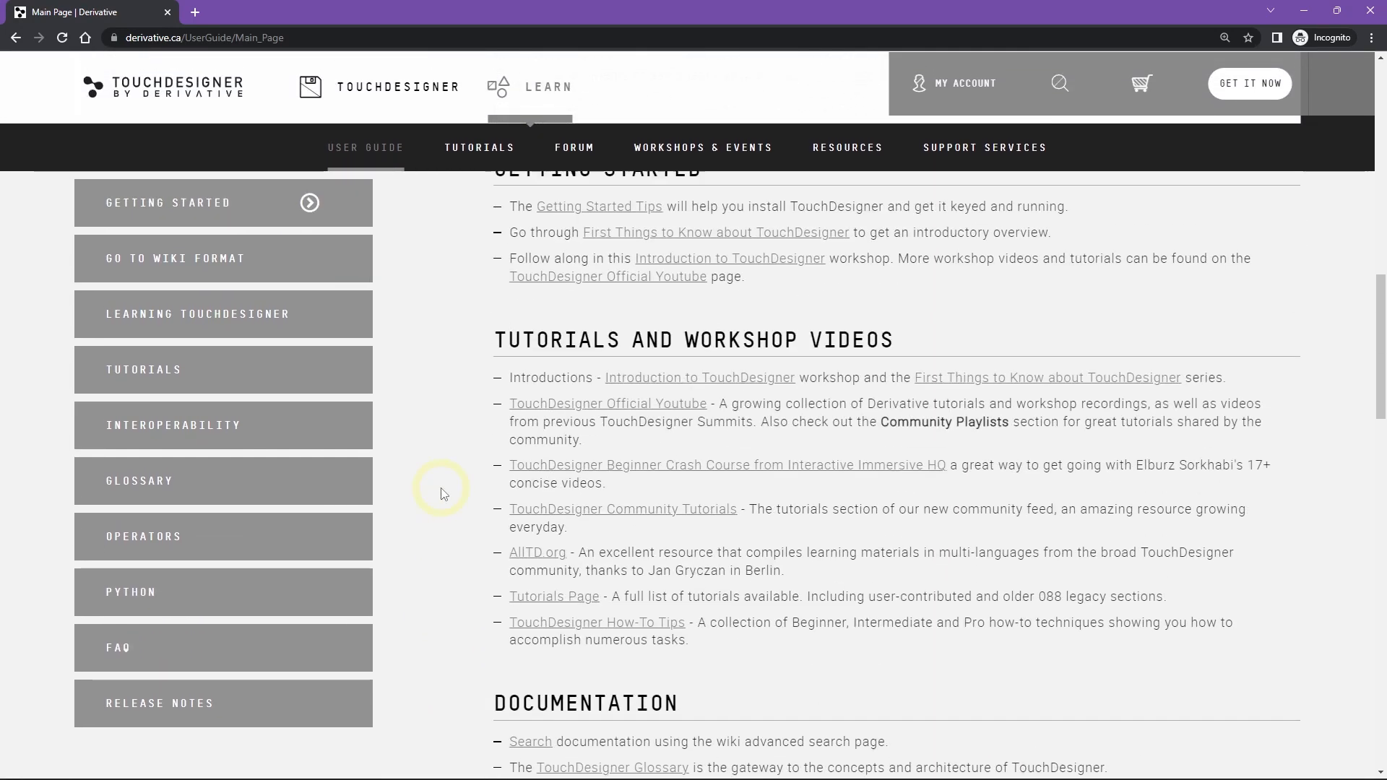
scroll("up", 3)
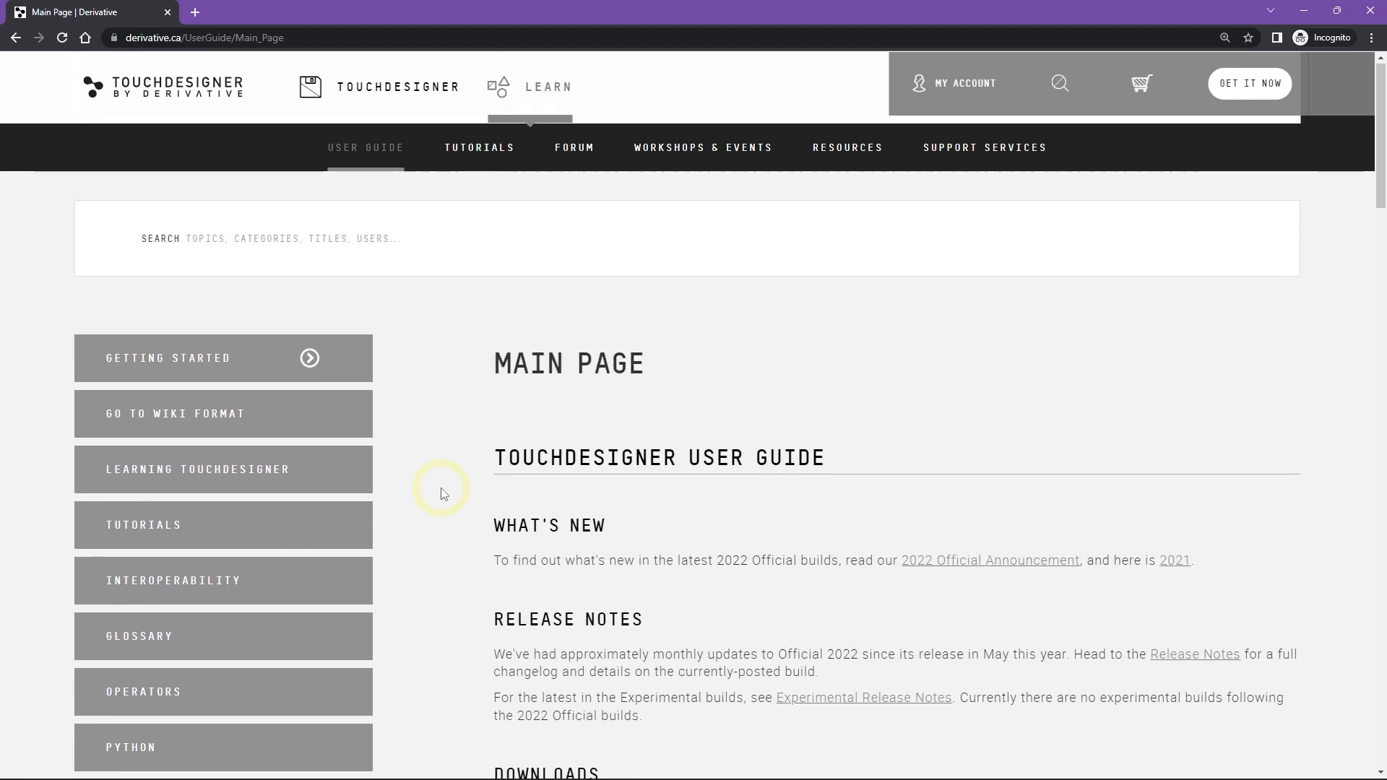
scroll("down", 3)
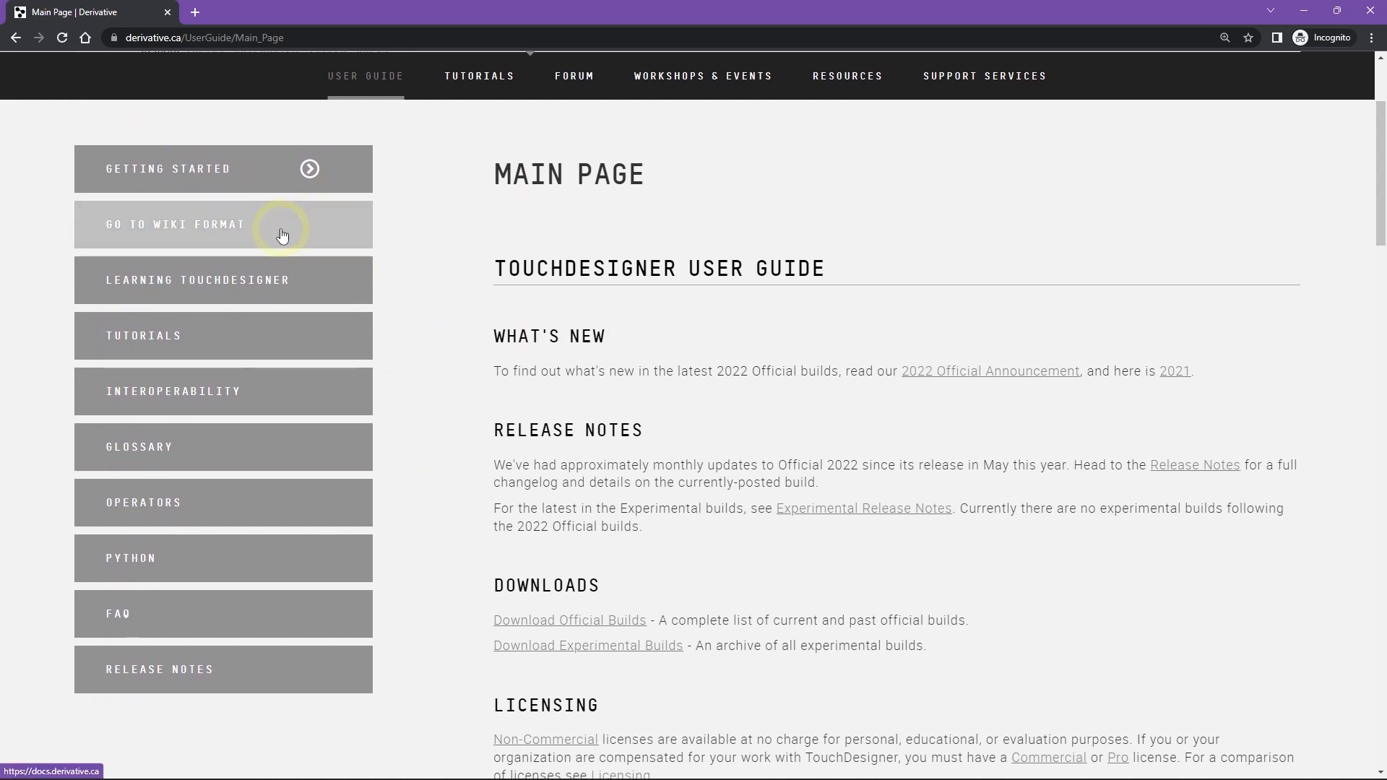
mouse_move(283, 234)
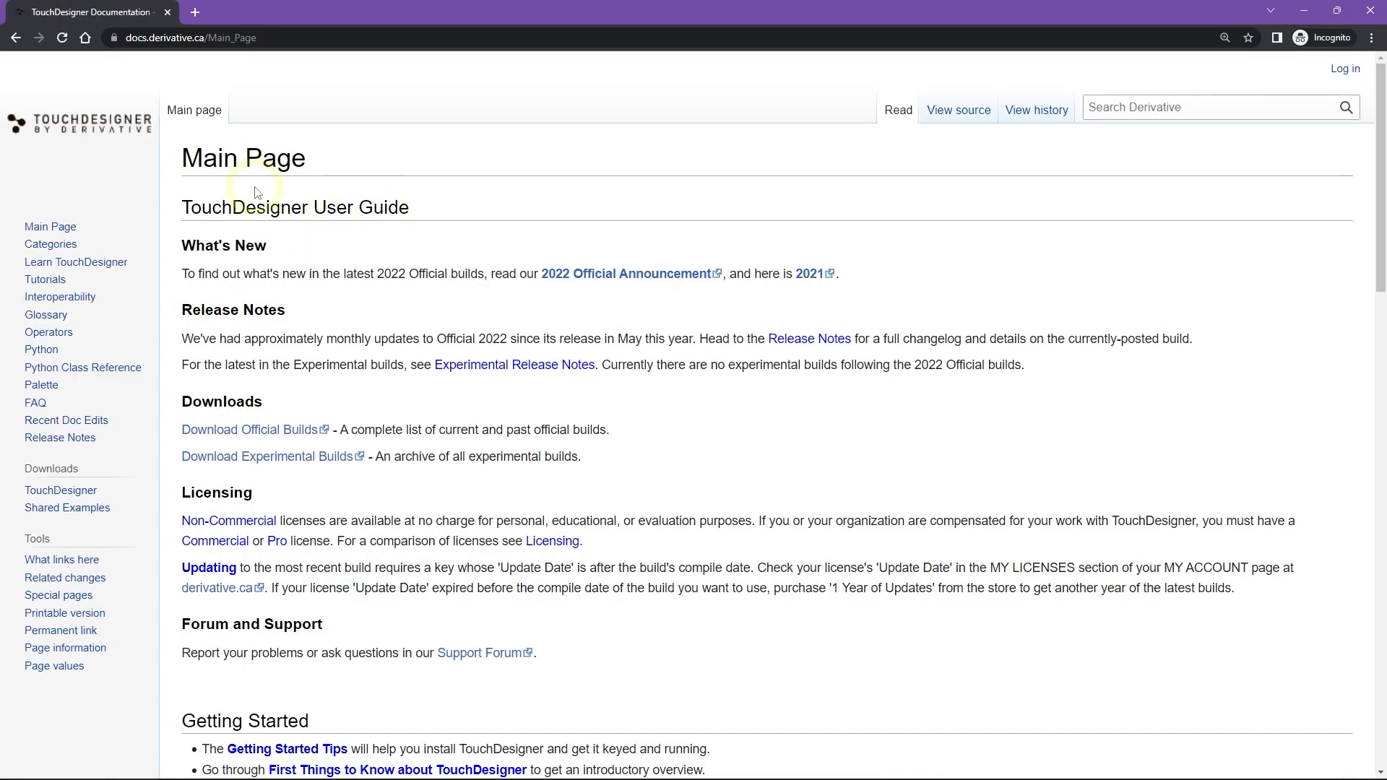
mouse_move(333, 141)
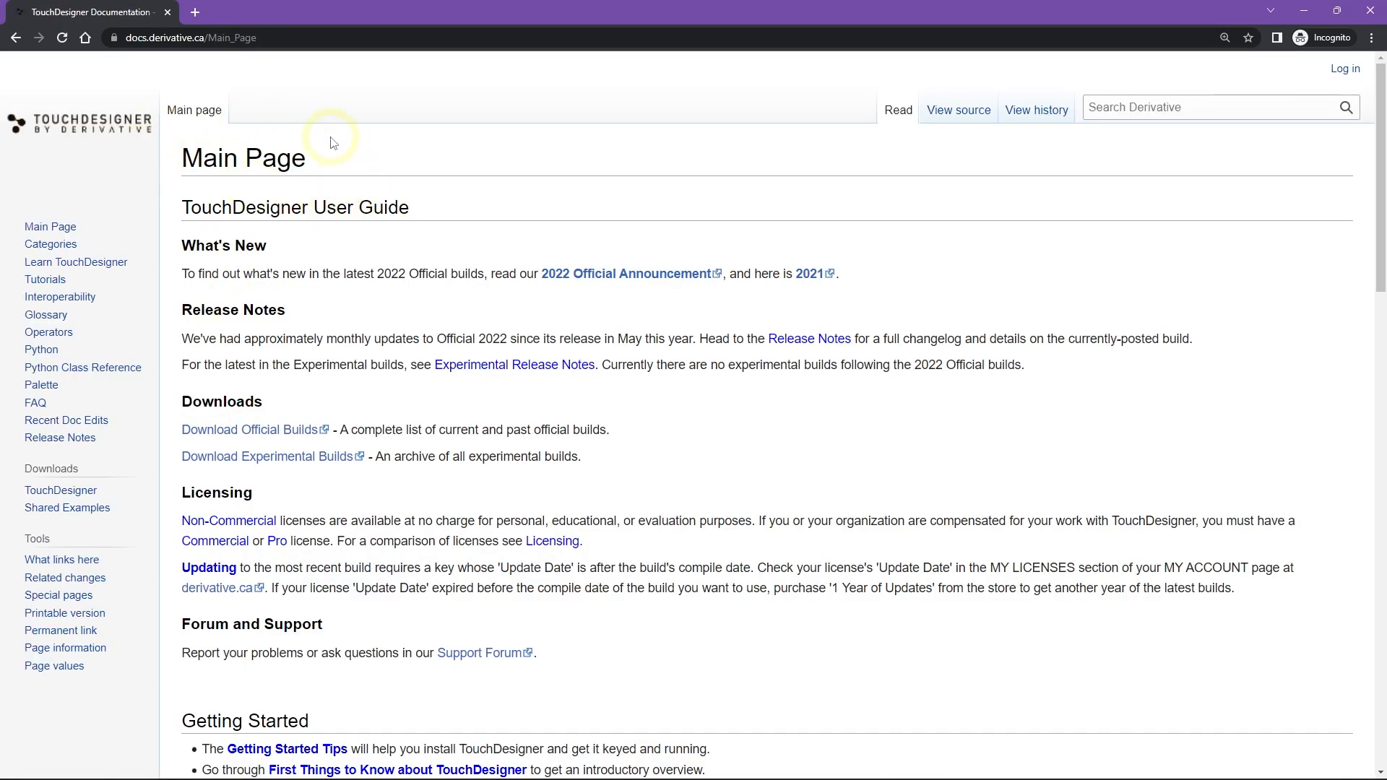
mouse_move(164, 65)
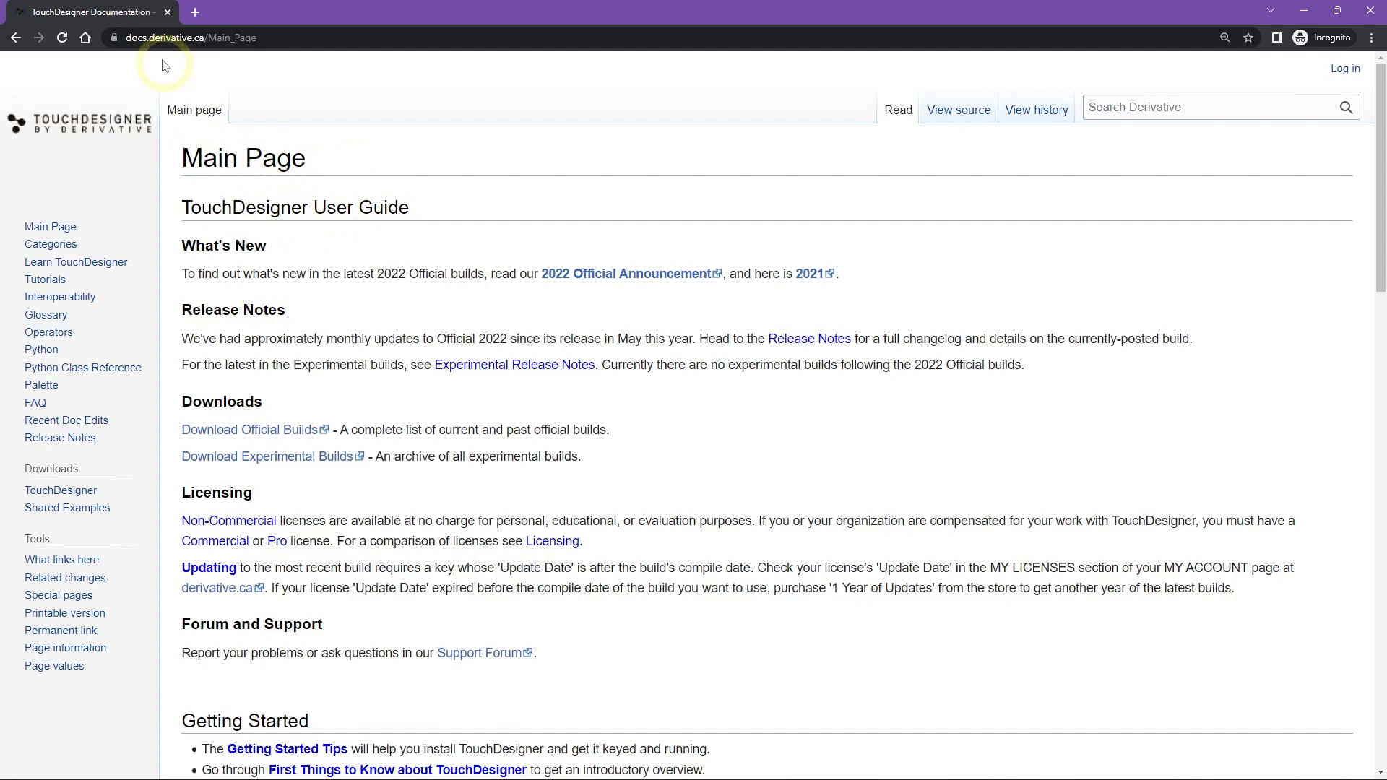
mouse_move(403, 300)
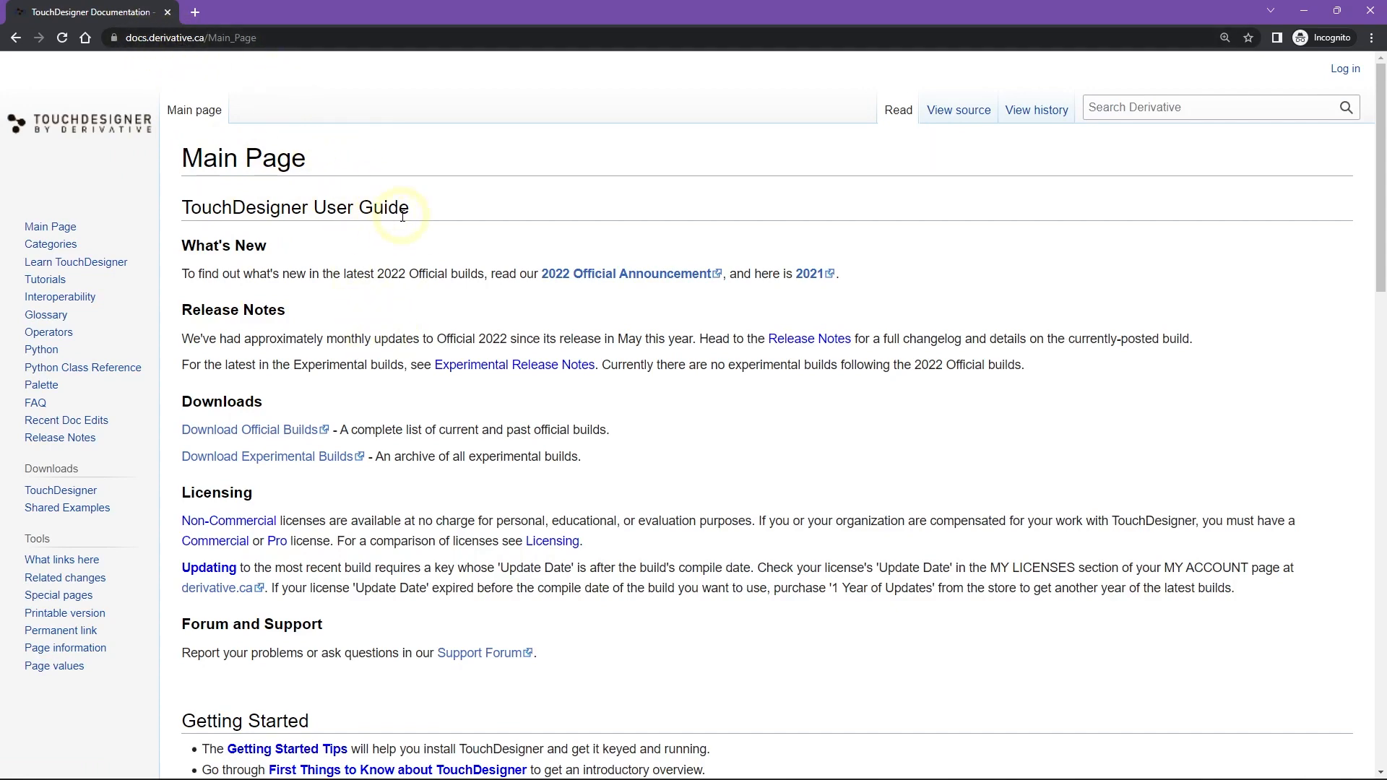
scroll("down", 3)
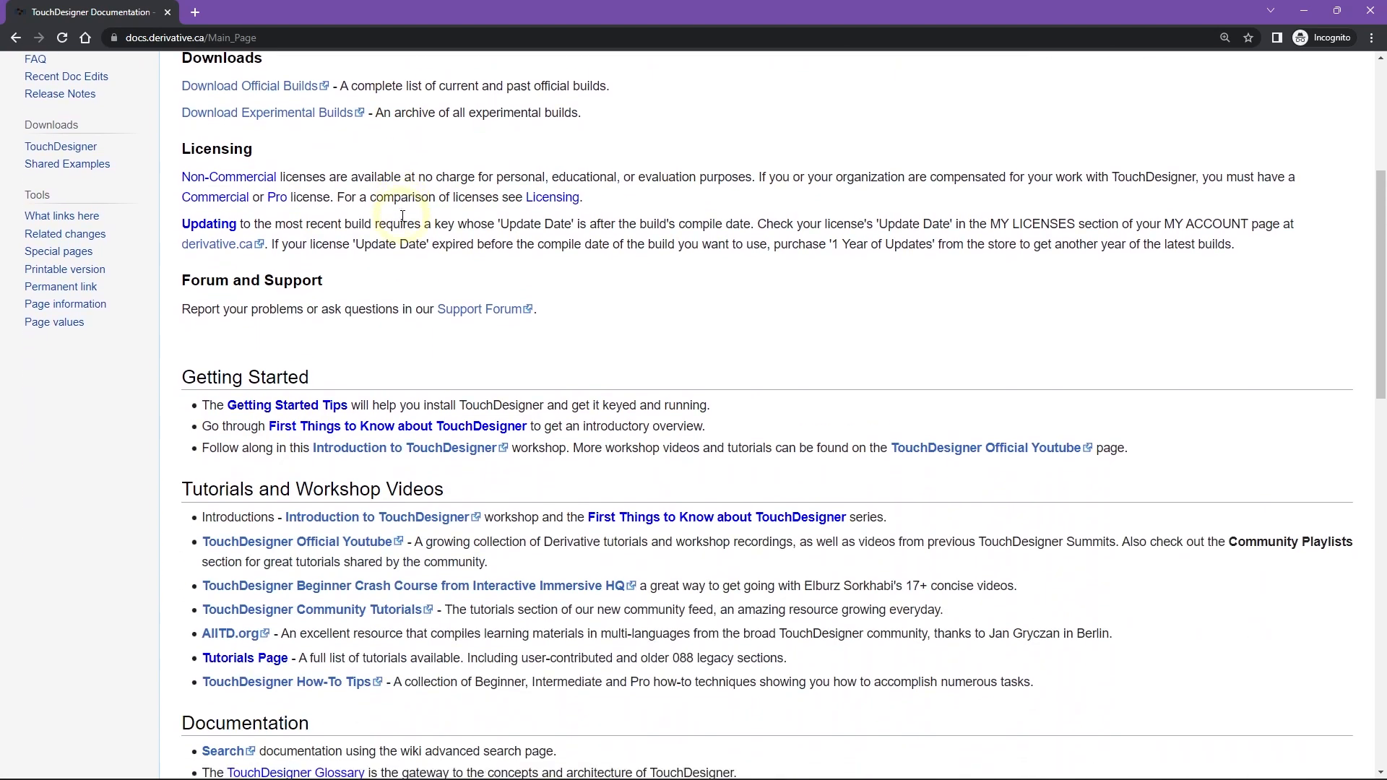
scroll("down", 3)
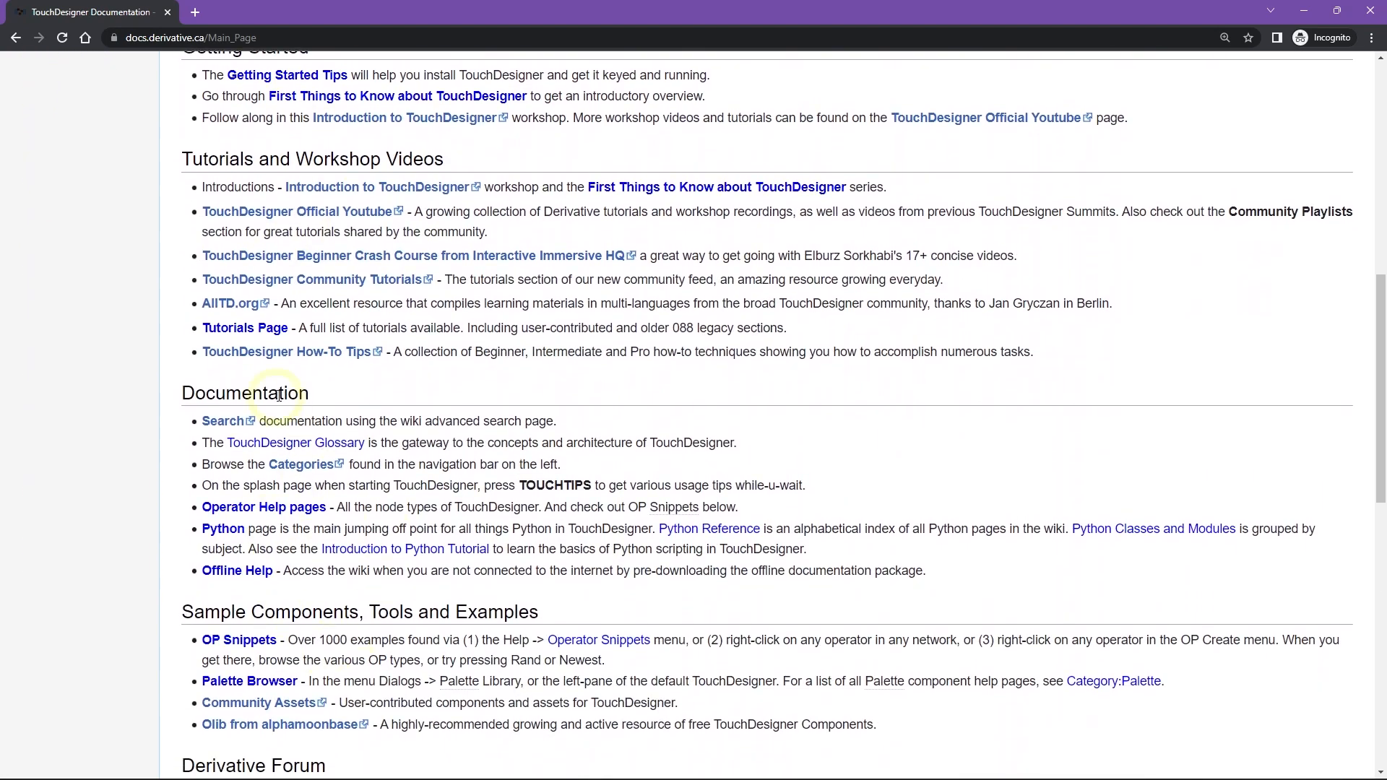
scroll("down", 3)
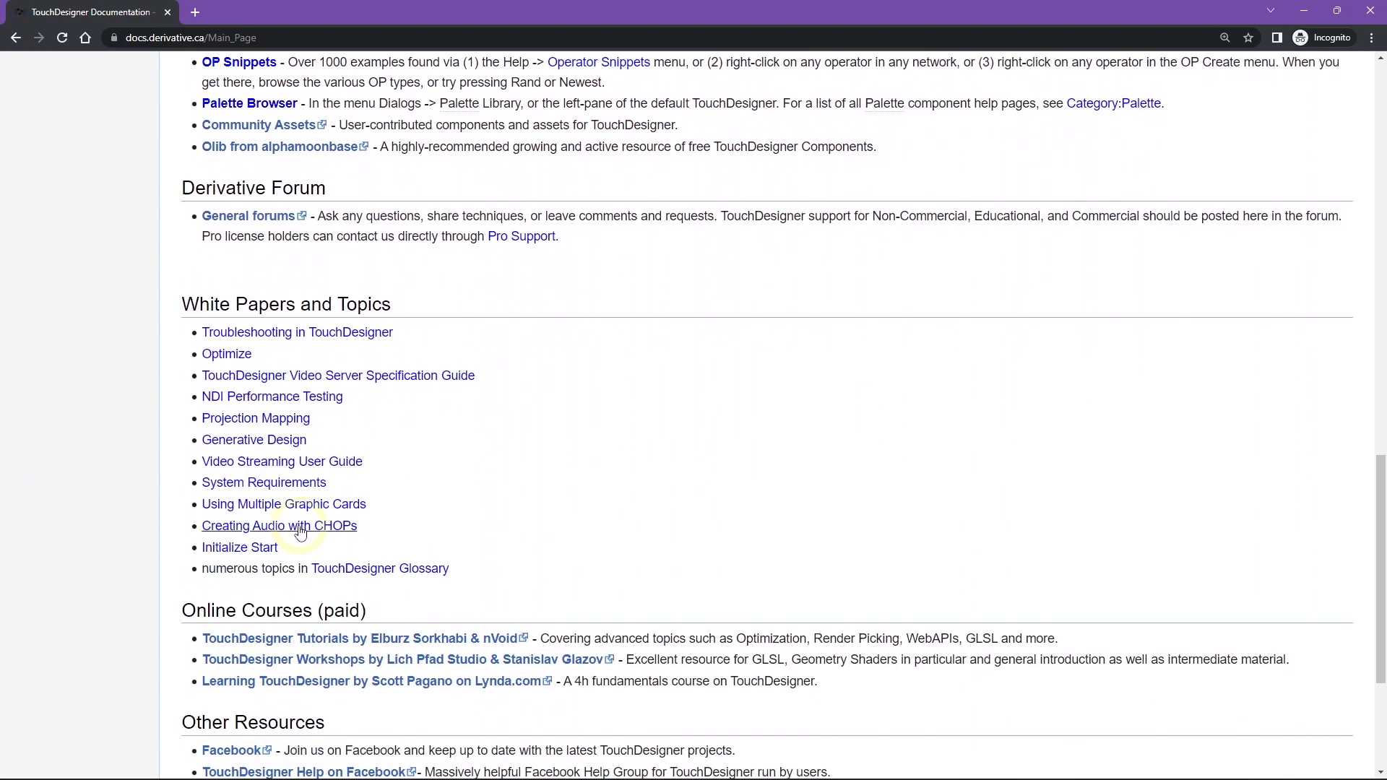
scroll("up", 3)
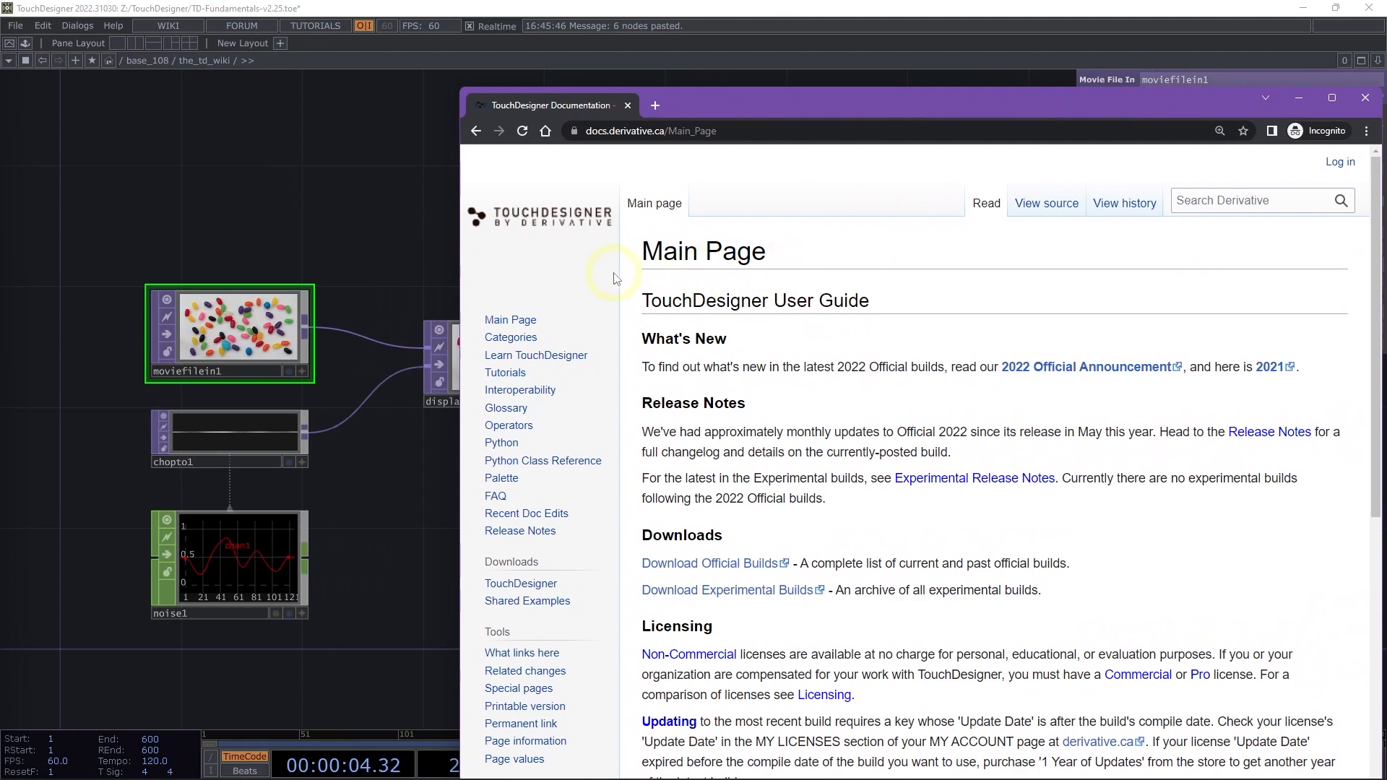
Bring TouchDesigner's network (displace1, geo1, out1) and moviefilein1's parameters in front of the browser
left_click(1364, 97)
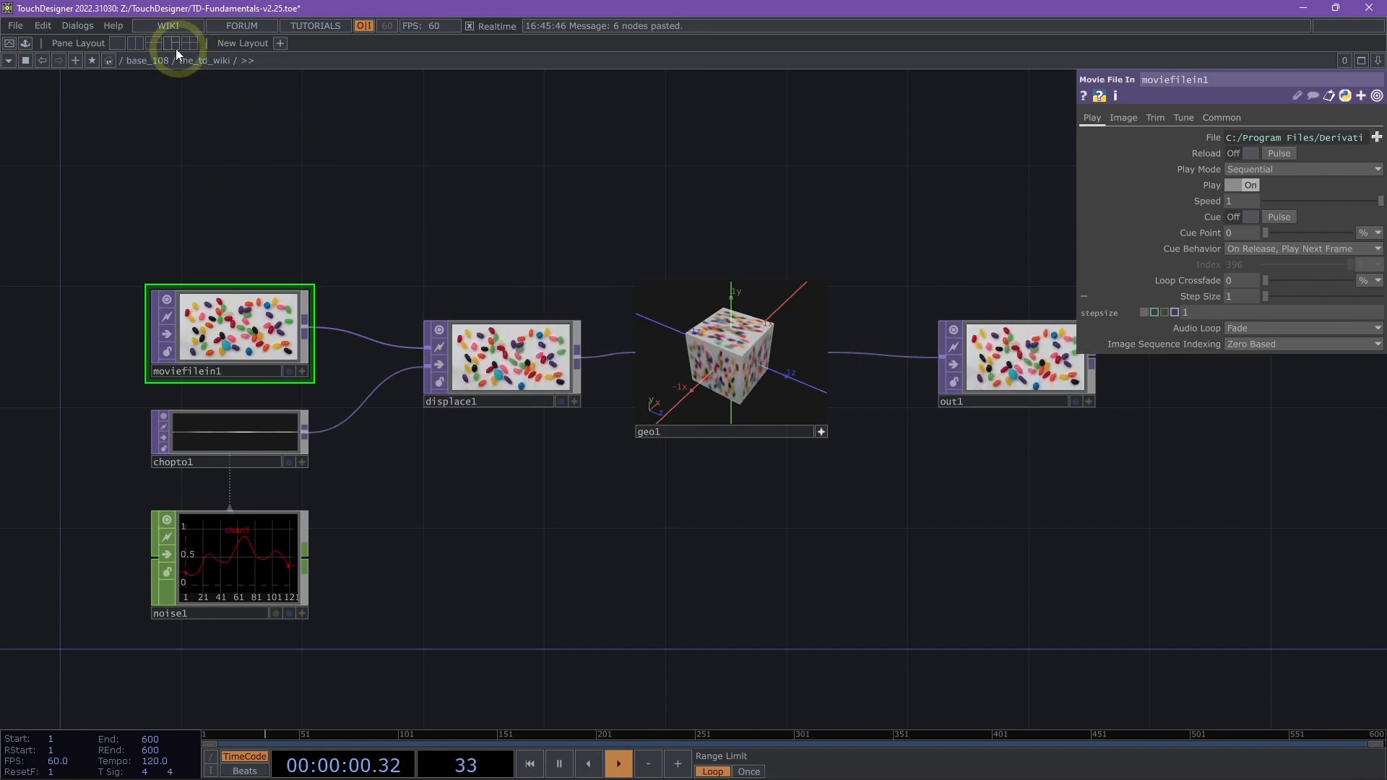
mouse_move(169, 25)
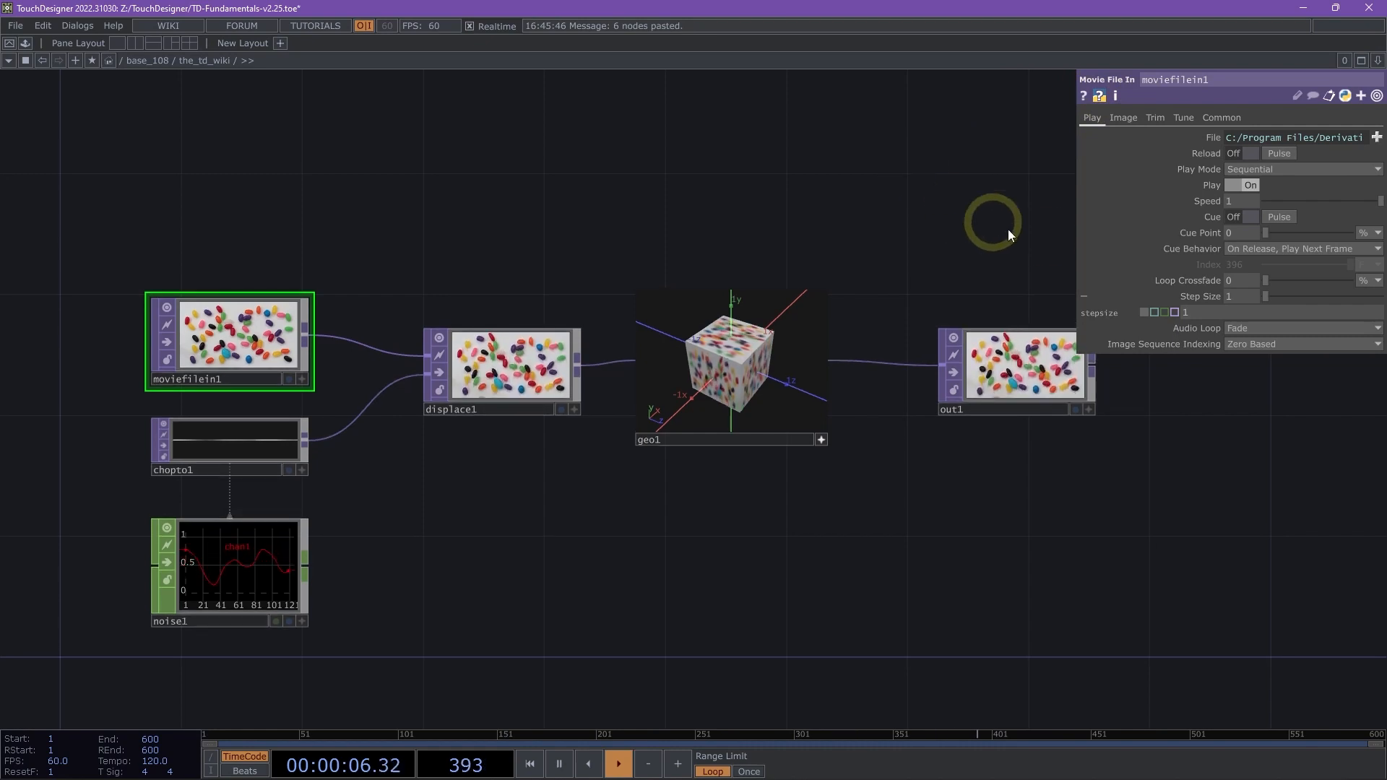
mouse_move(1163, 296)
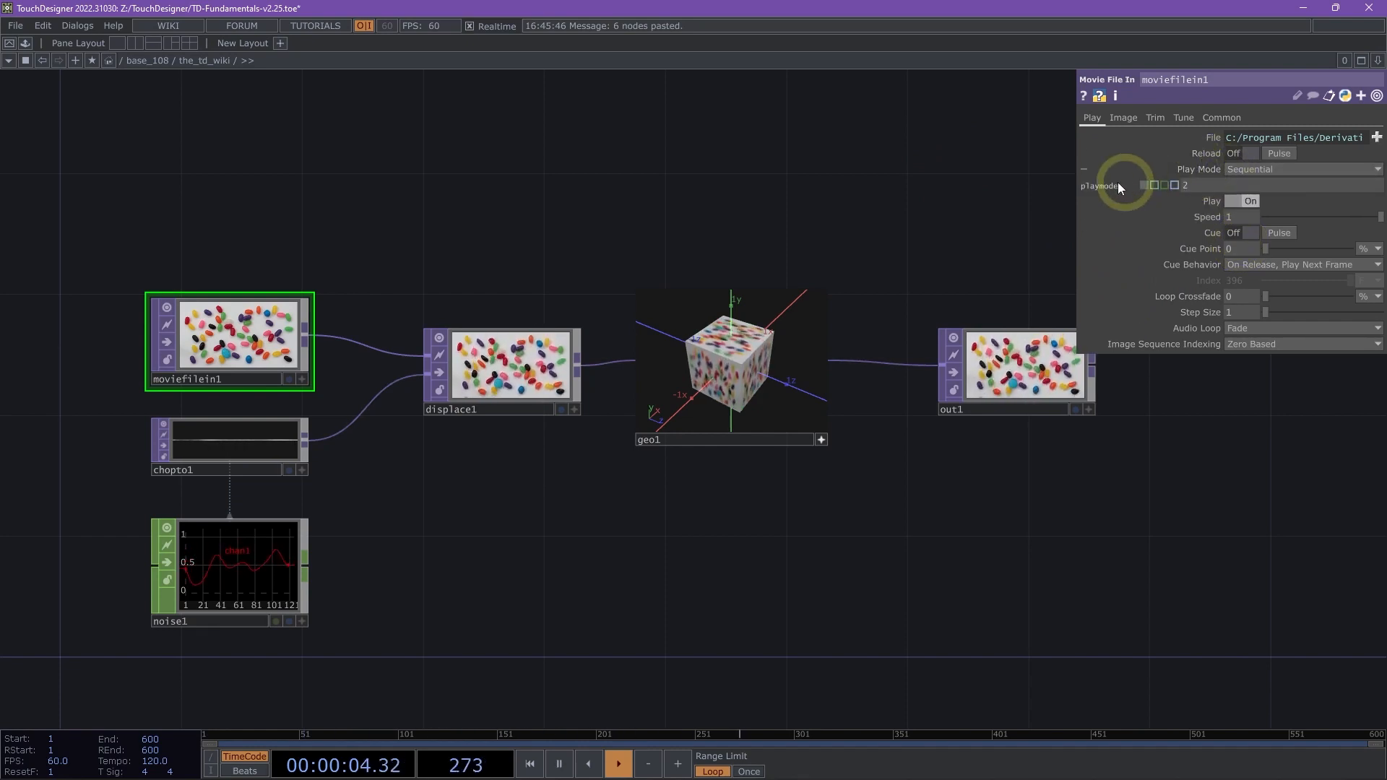
Bring up parameter options for moviefilein1's playmode and Speed parameters
right_click(1101, 184)
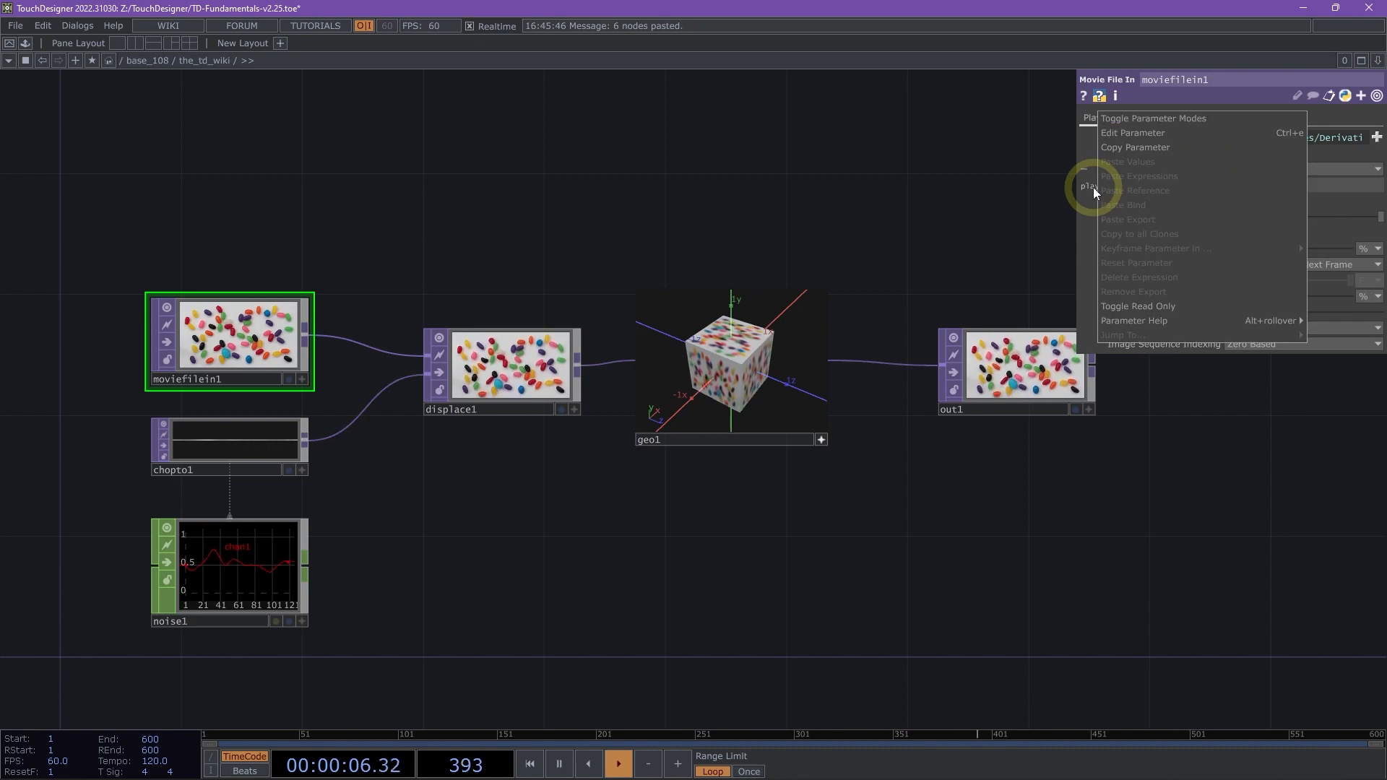
mouse_move(1127, 321)
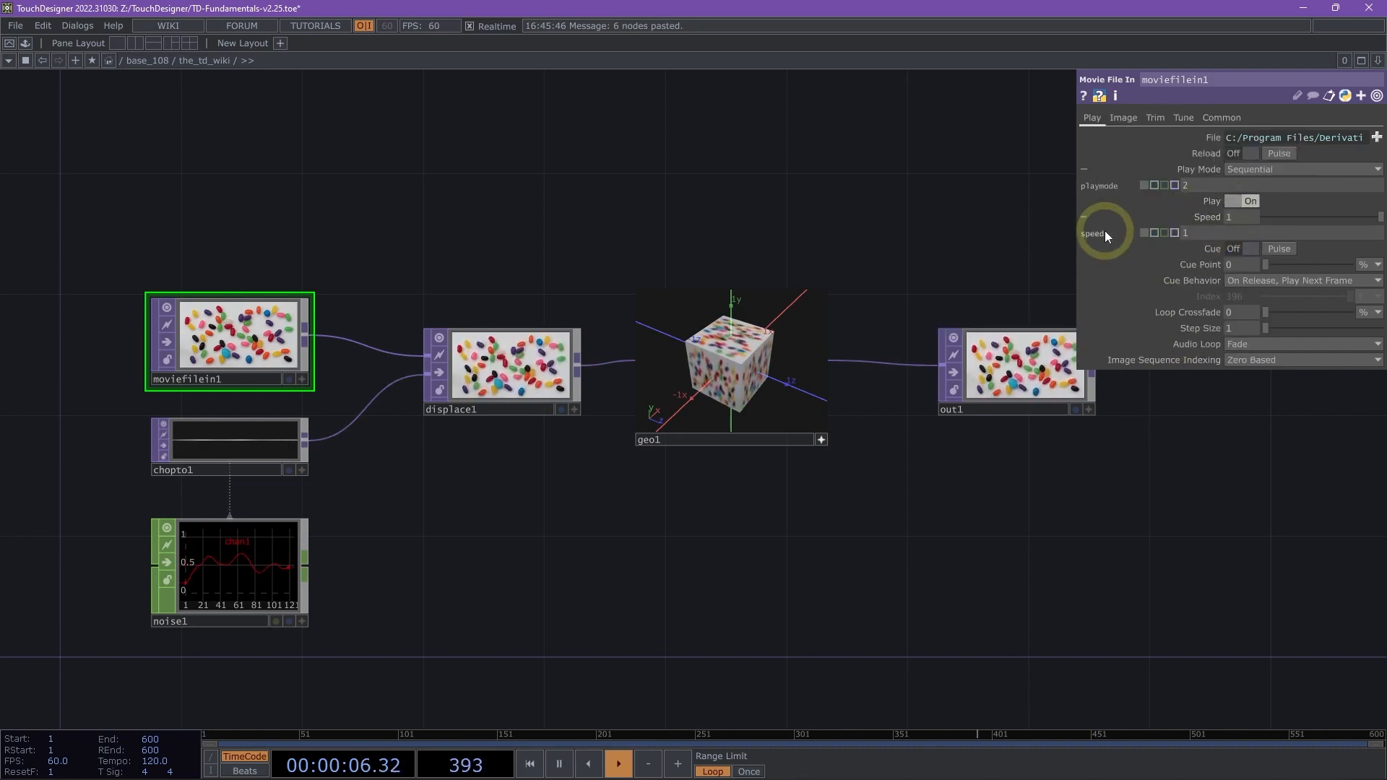
right_click(1099, 232)
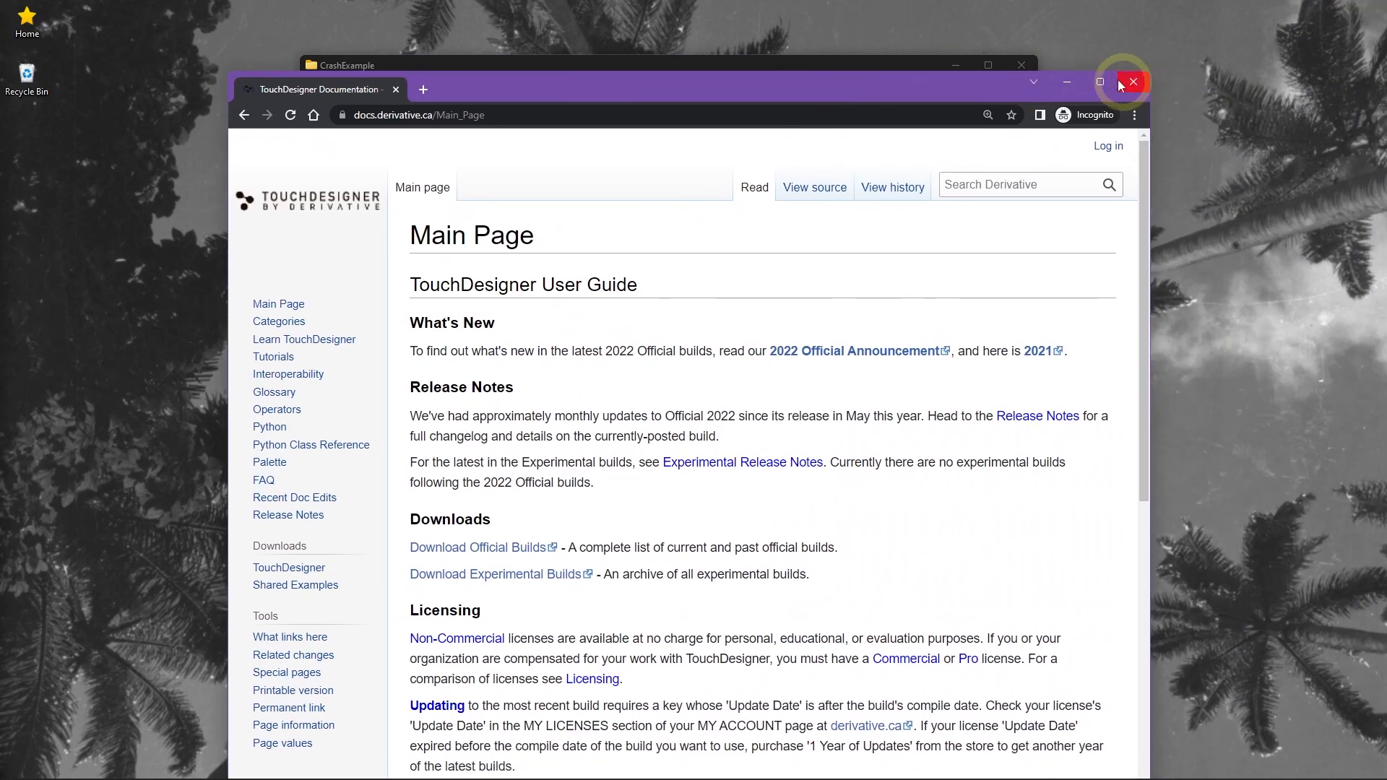
Maximize the wiki browser window and open the Learn TouchDesigner page
left_click(1099, 83)
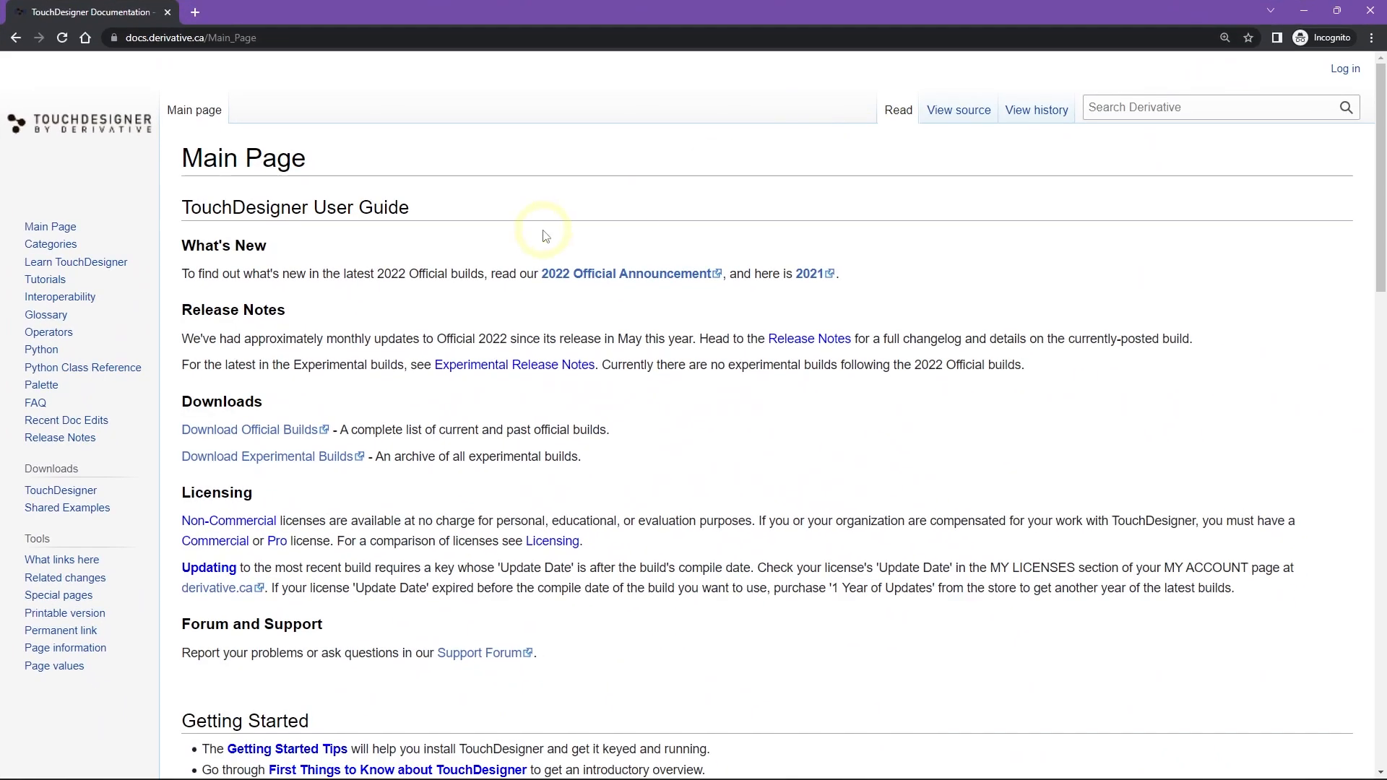
left_click(75, 262)
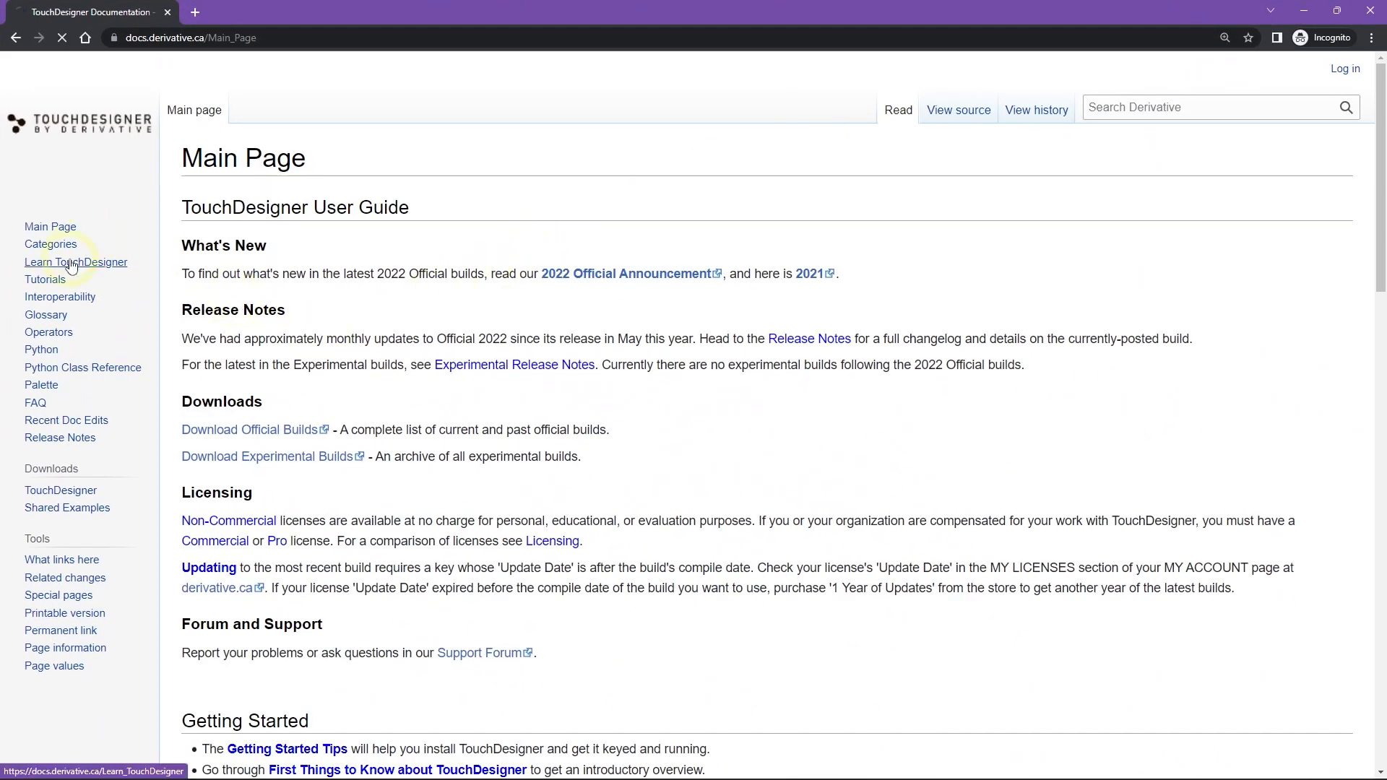
left_click(76, 261)
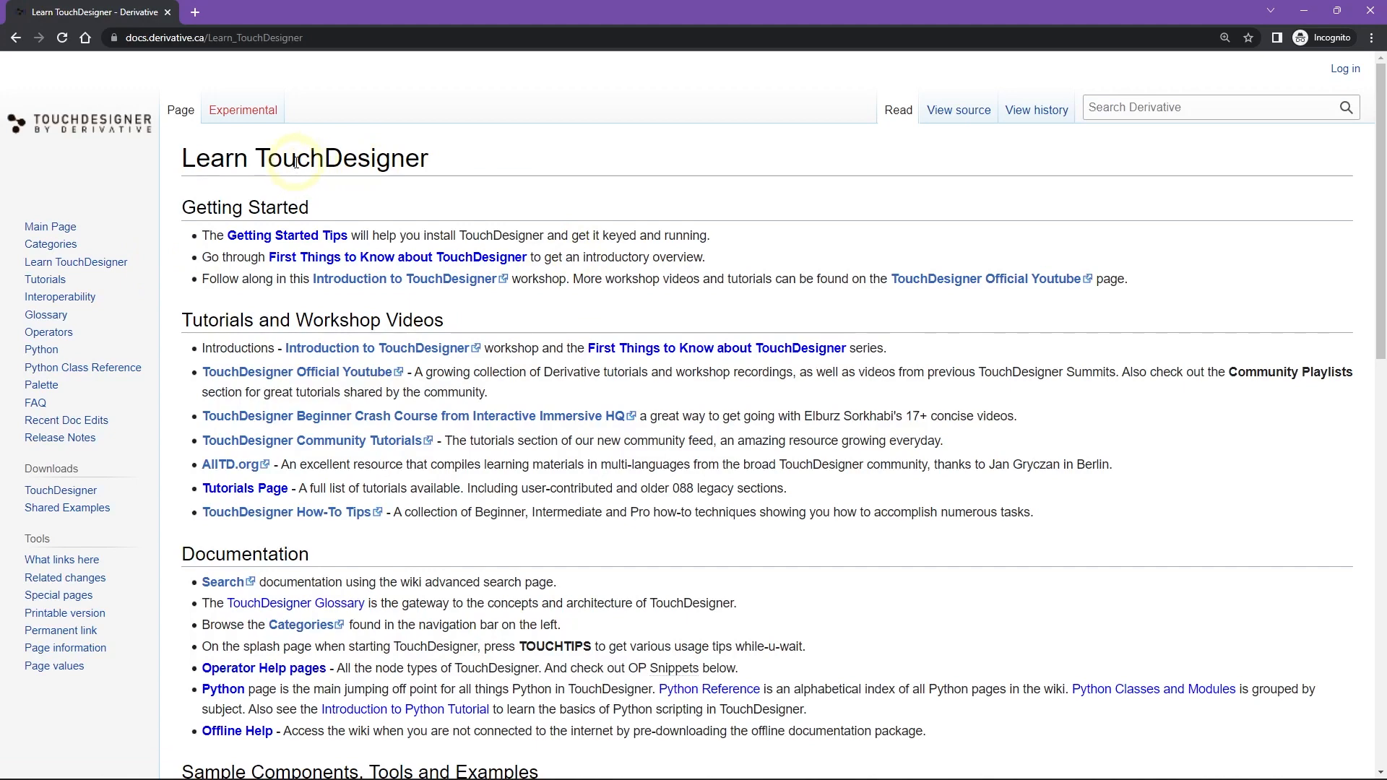
scroll("down", 3)
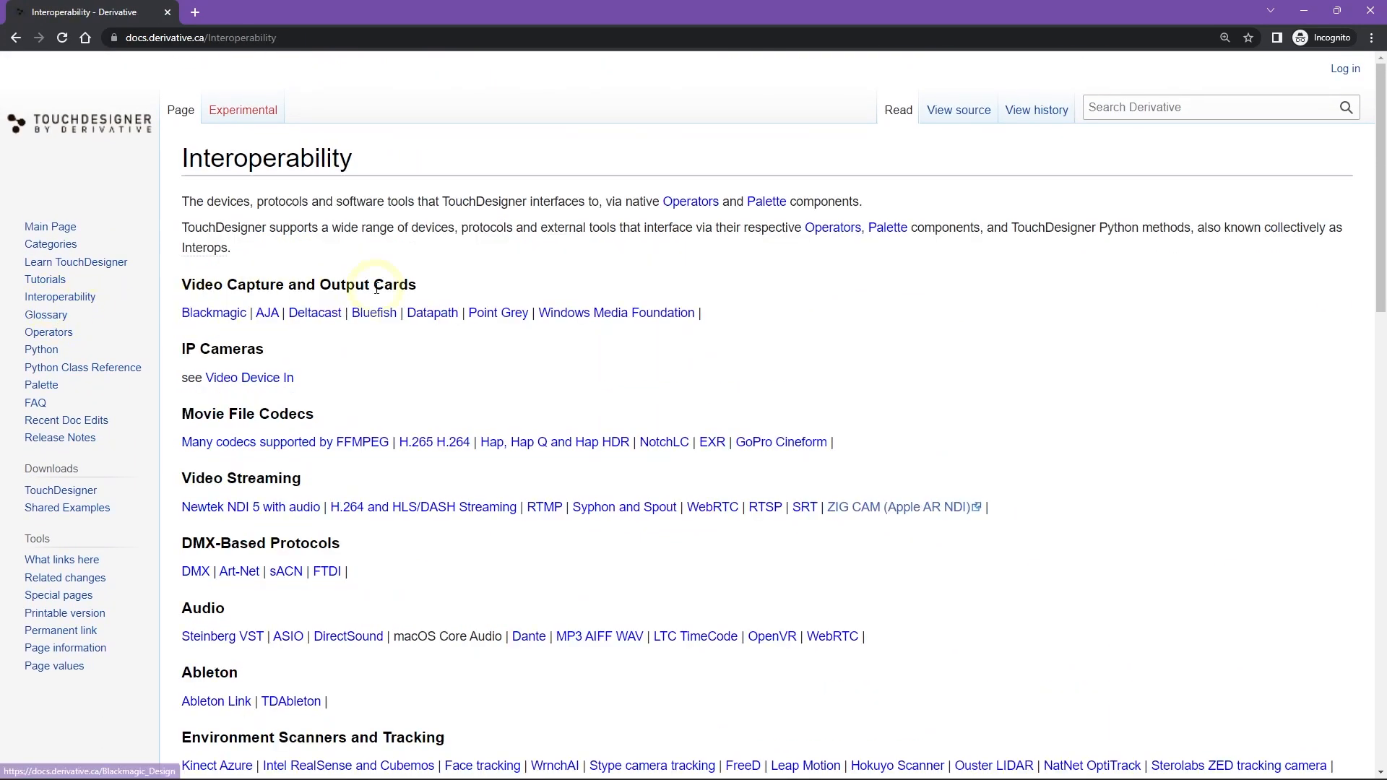
mouse_move(468, 390)
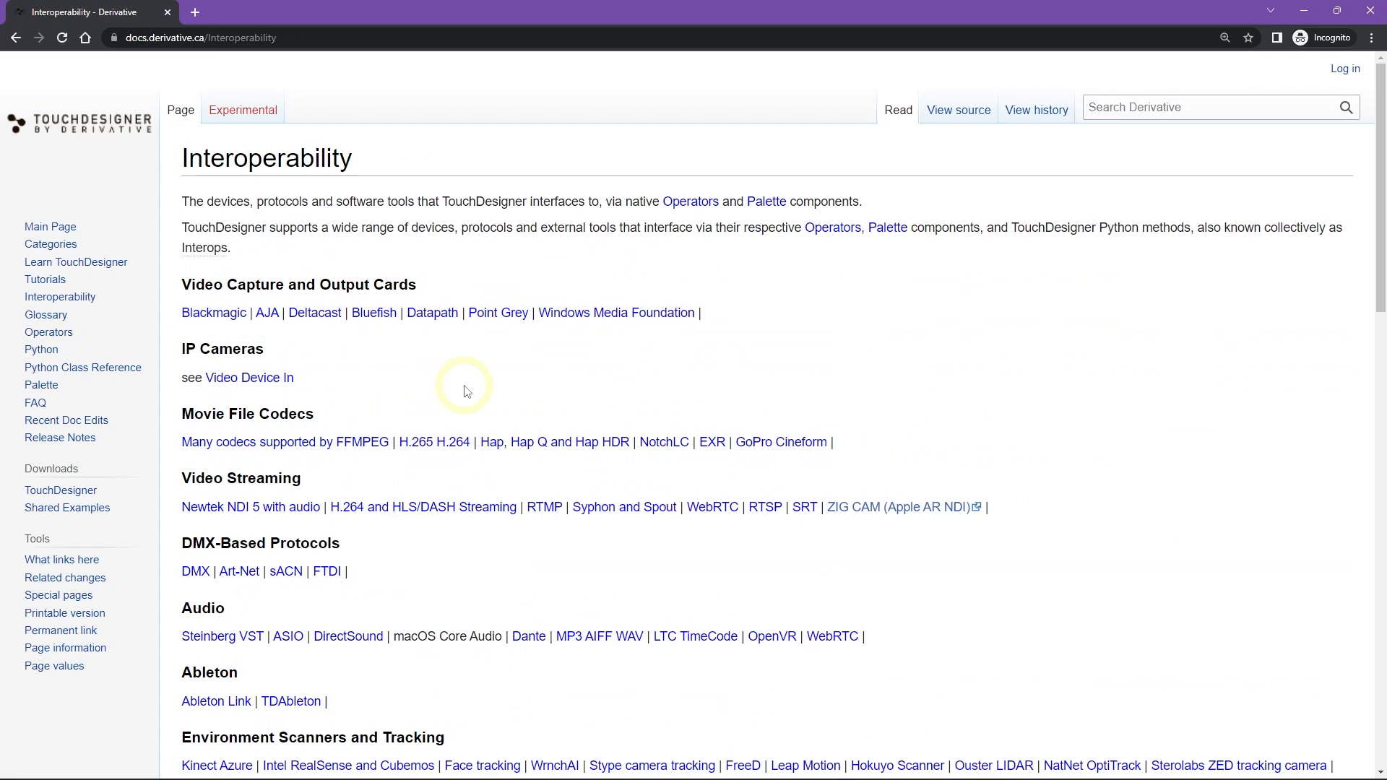
mouse_move(477, 371)
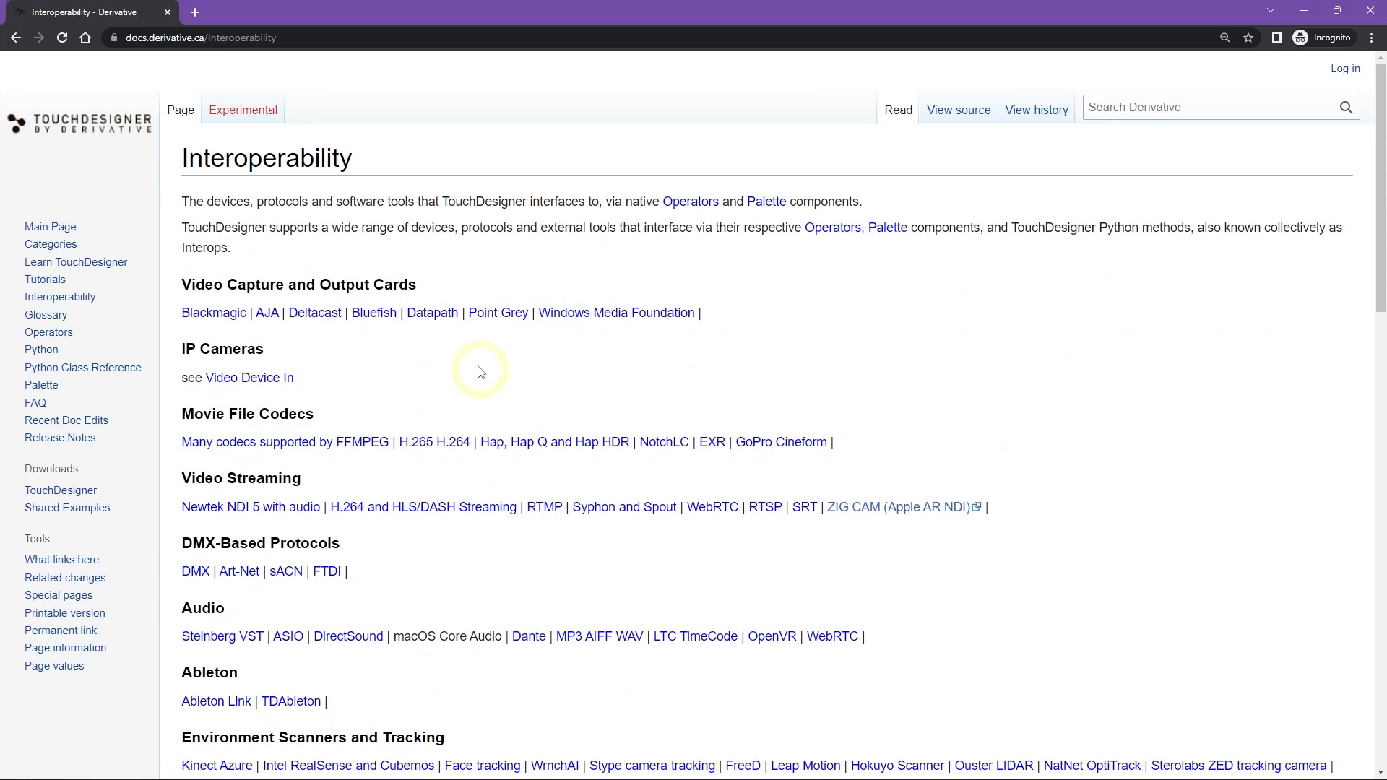
Read the Interoperability page's devices, protocols and tools down to Licensing, then return to the top
scroll("down", 3)
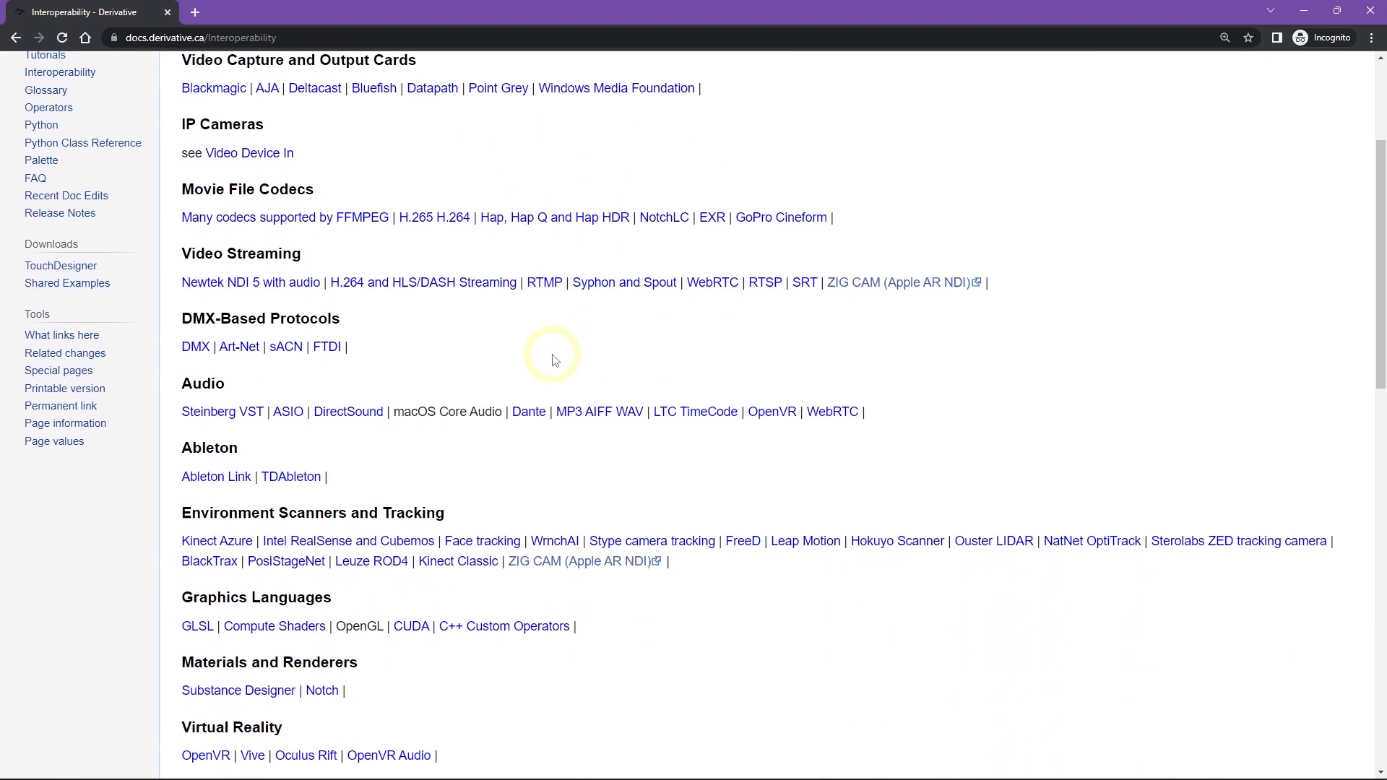
scroll("down", 3)
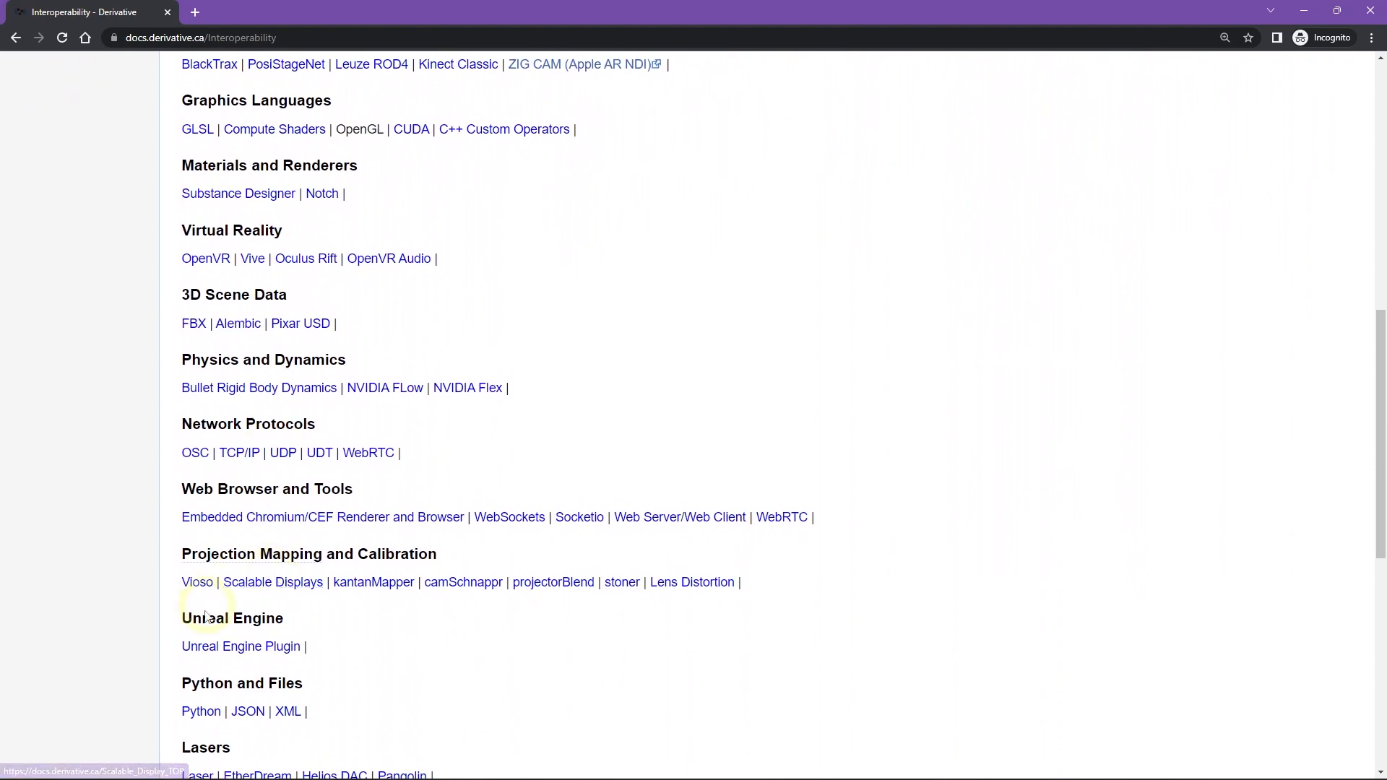
scroll("down", 3)
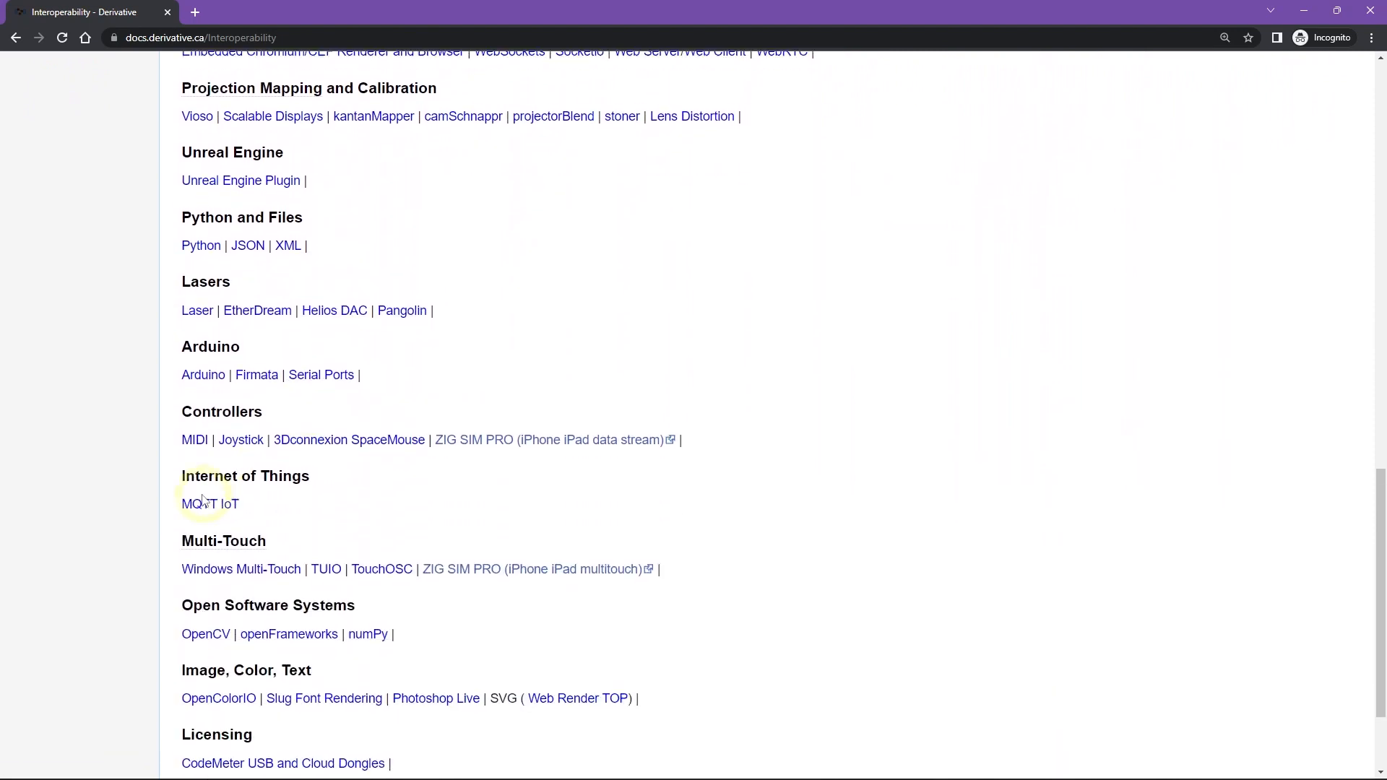
scroll("up", 3)
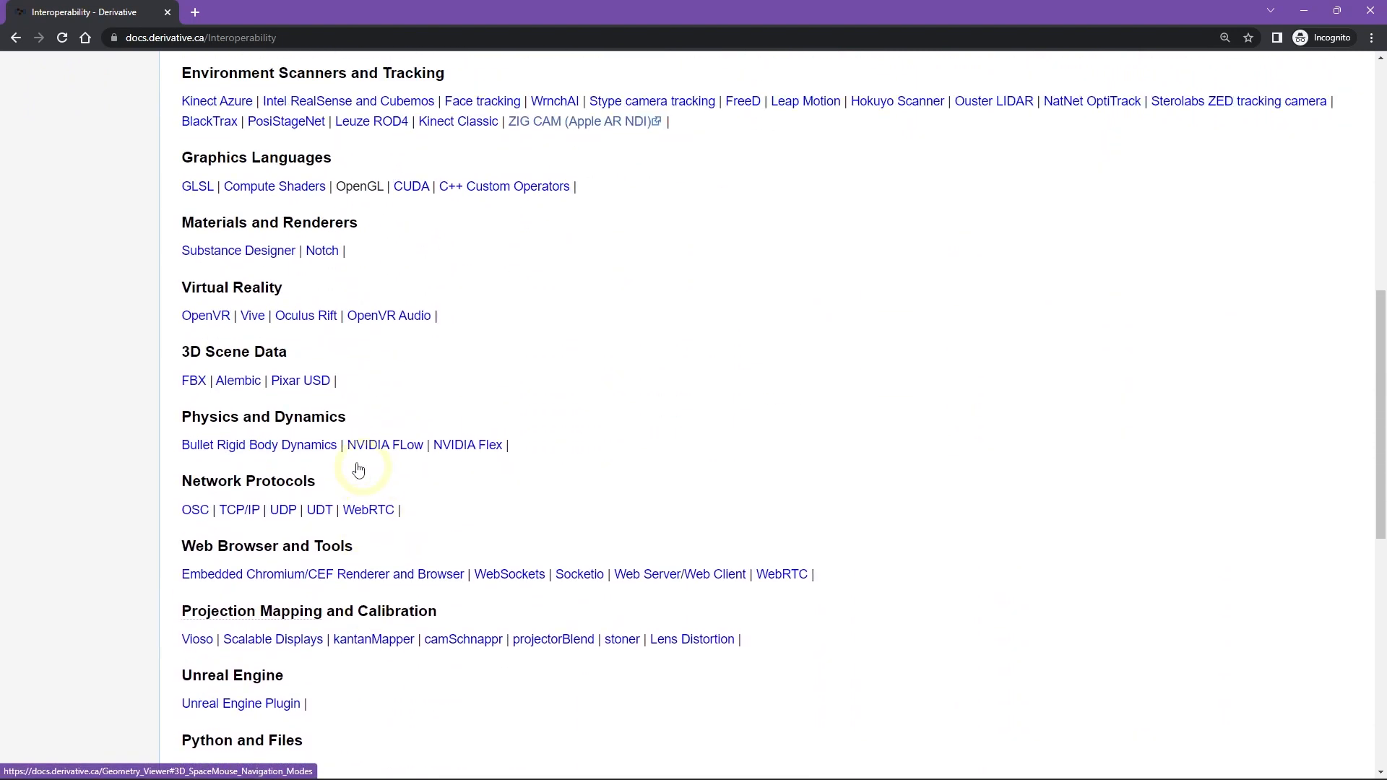
scroll("up", 3)
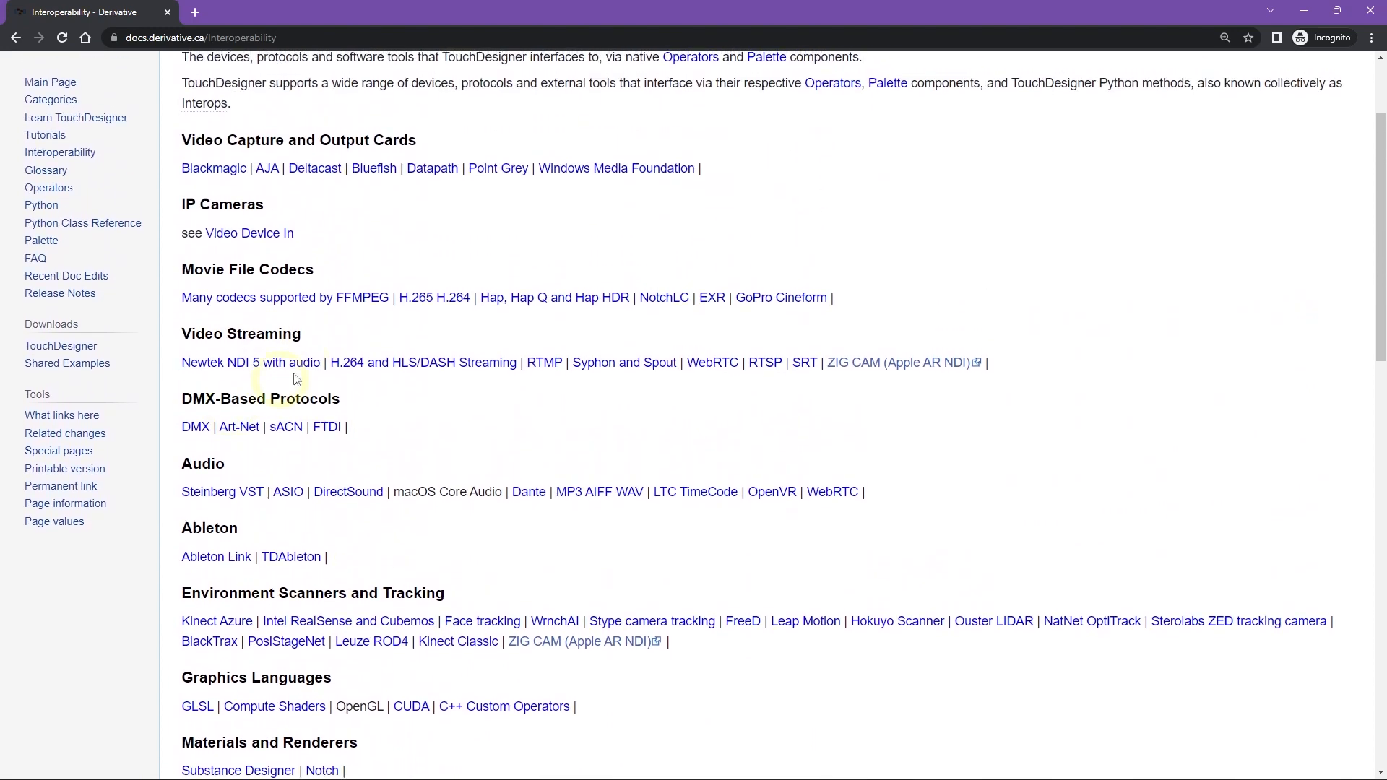
scroll("up", 3)
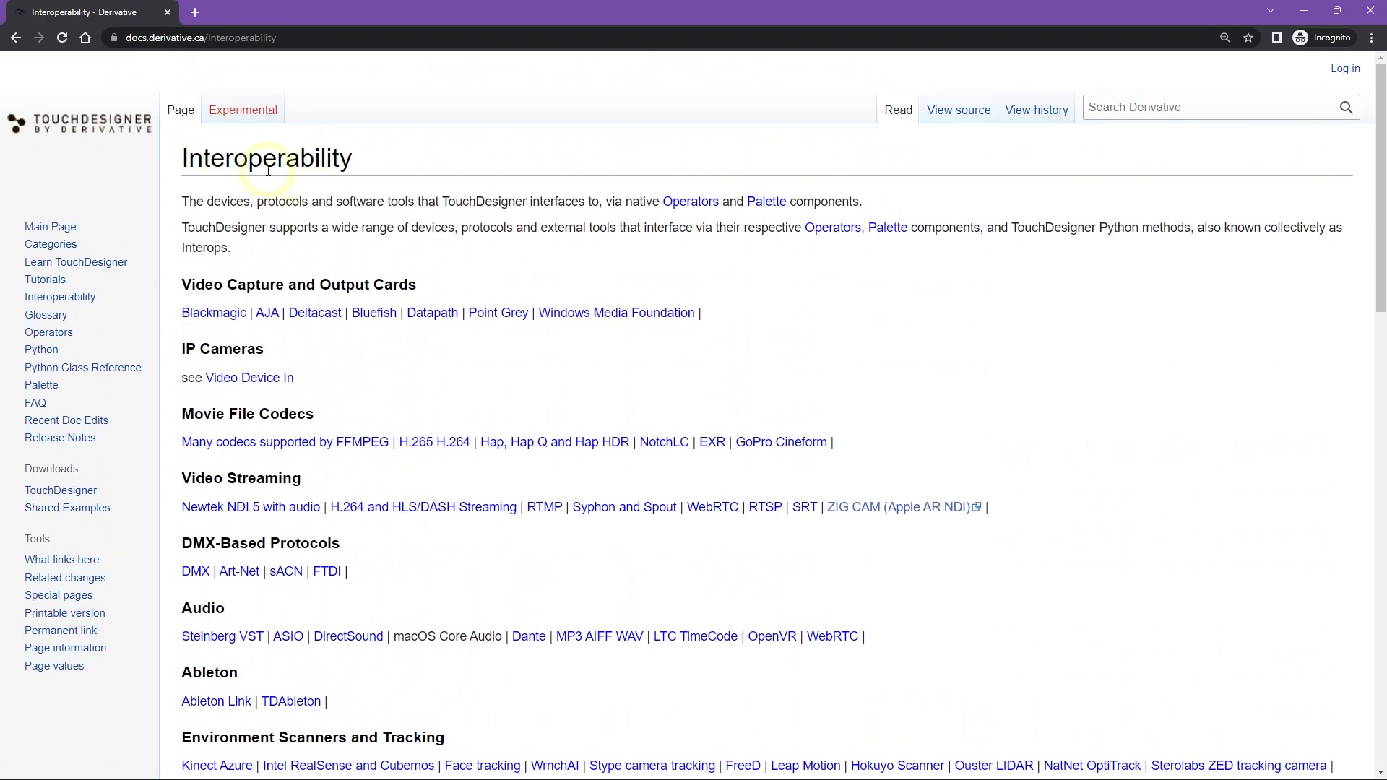
mouse_move(149, 294)
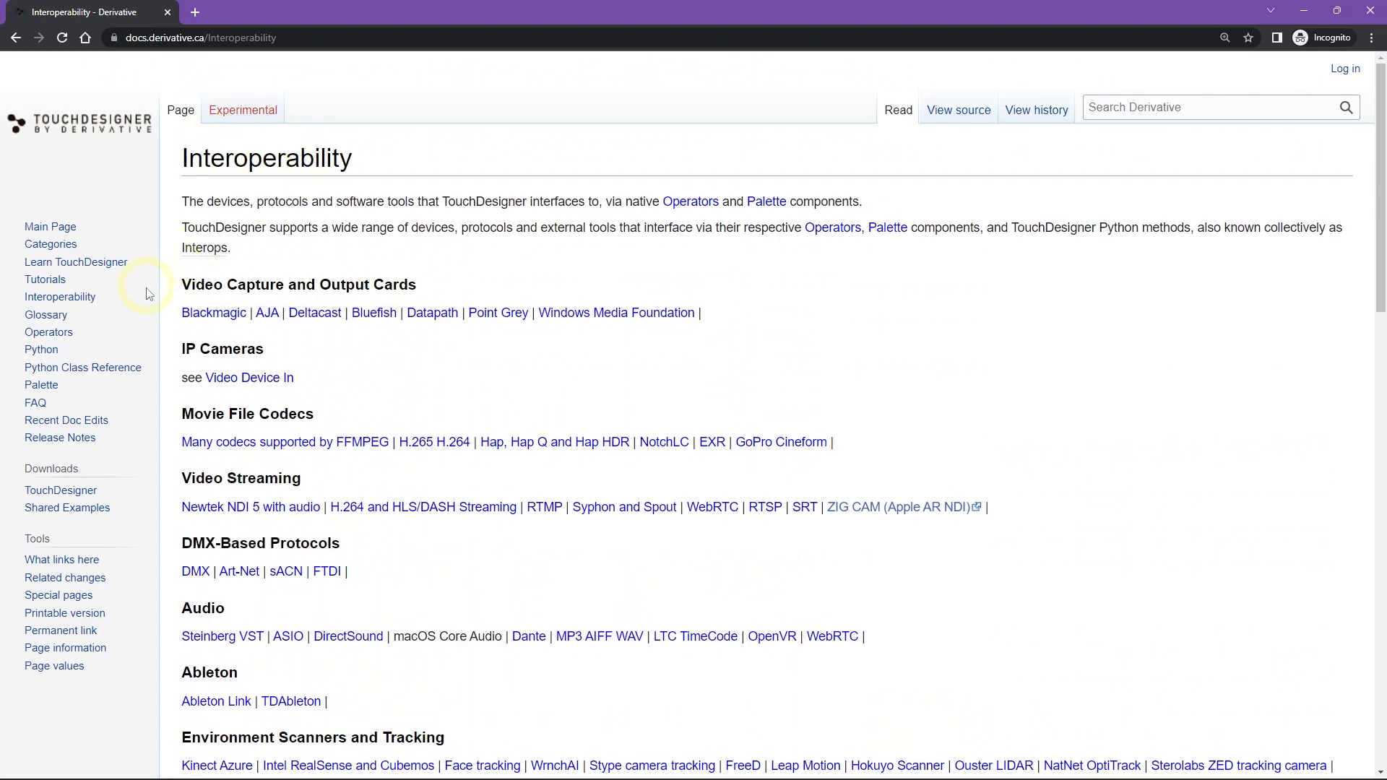
Open the Glossary, read its definitions down to Privacy, then return to the top
left_click(44, 315)
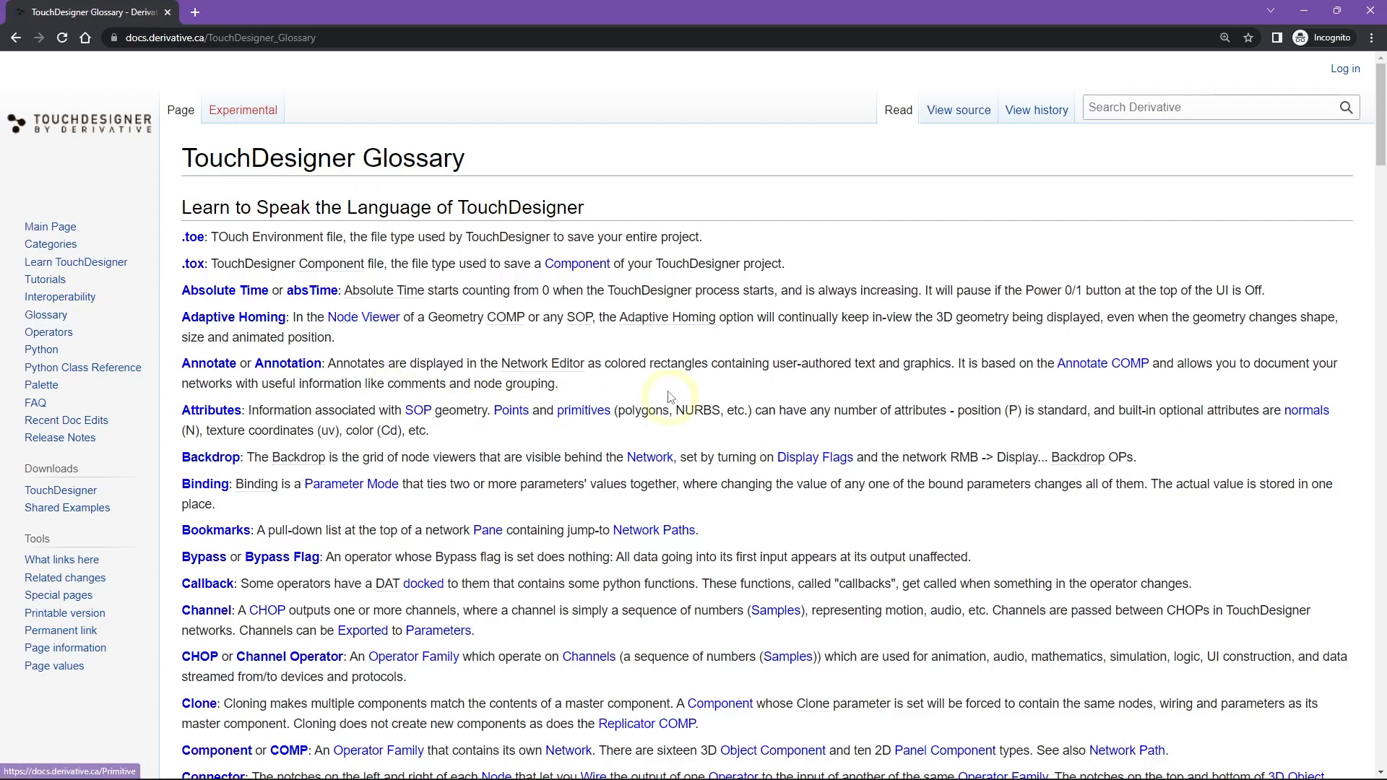
mouse_move(717, 186)
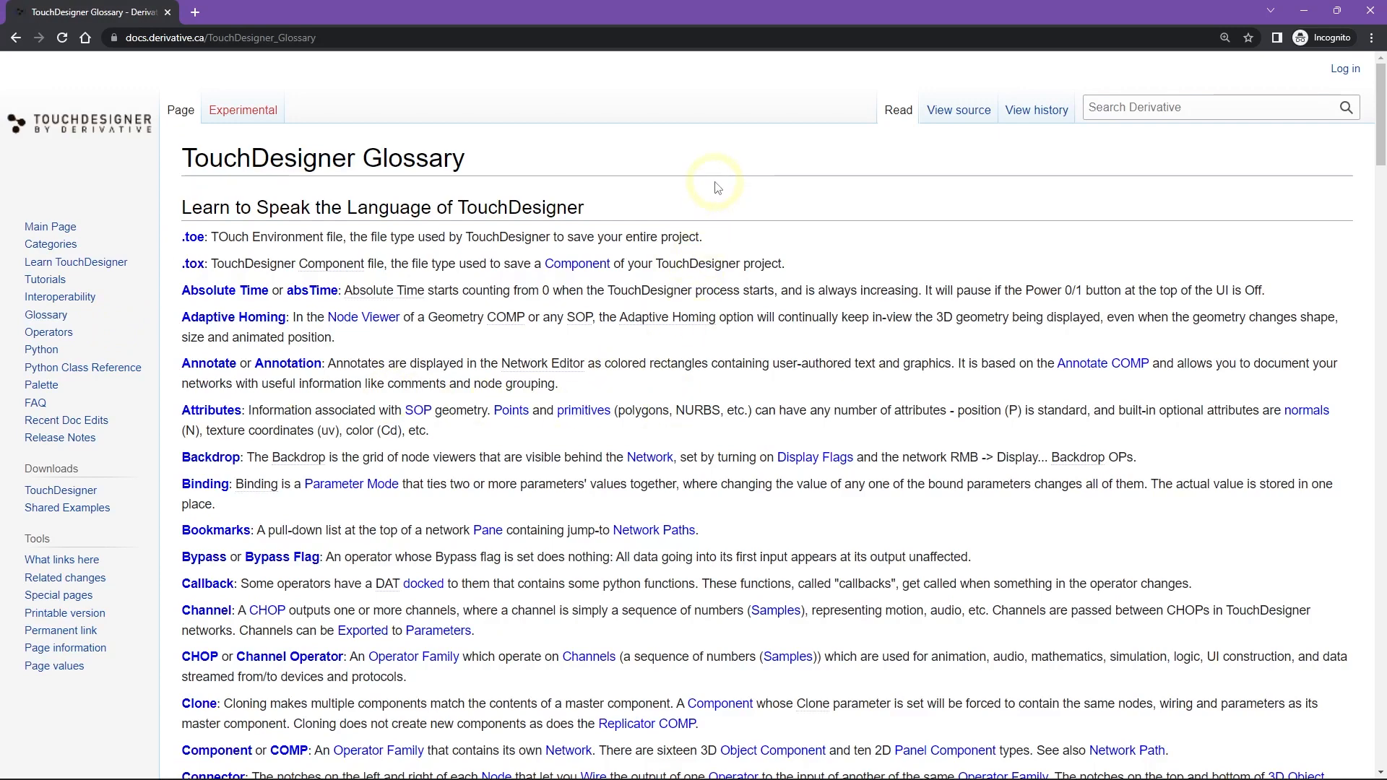
mouse_move(642, 213)
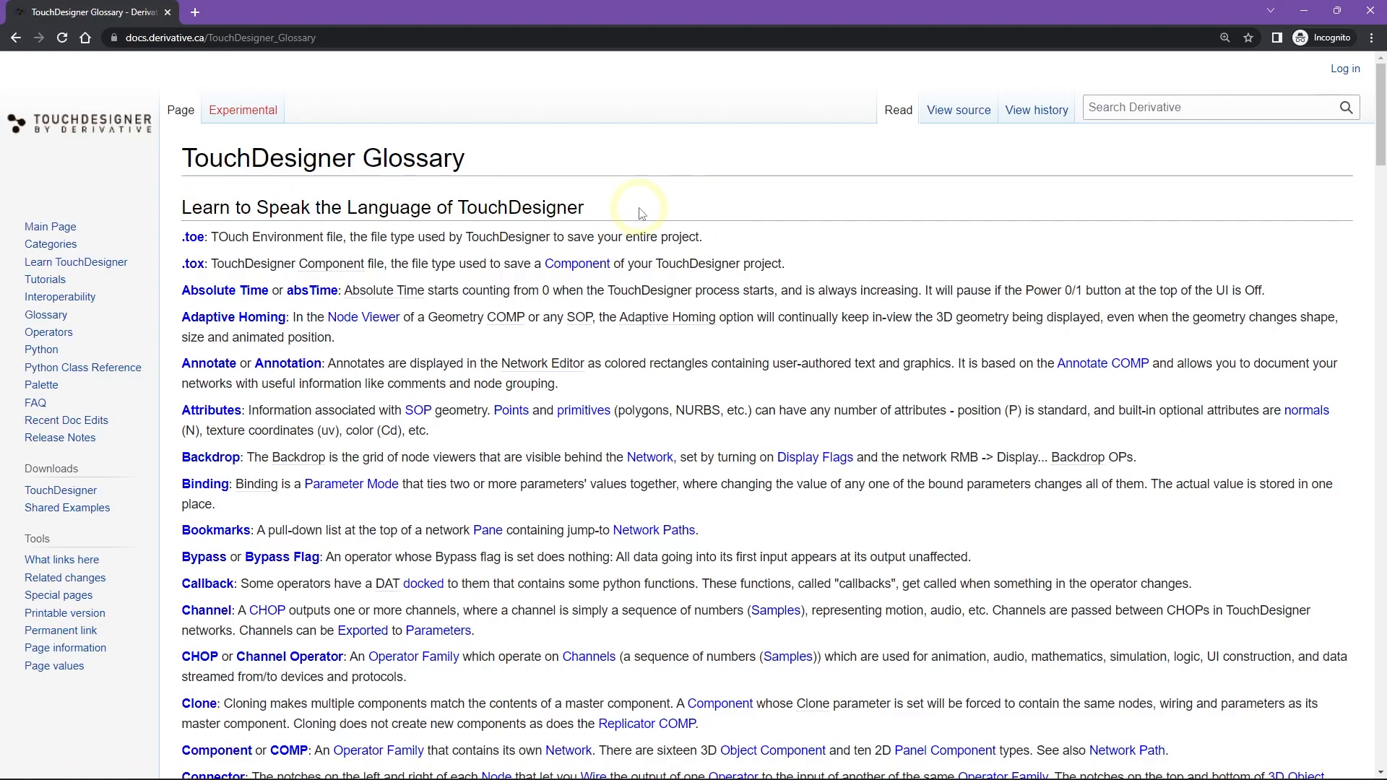
scroll("down", 3)
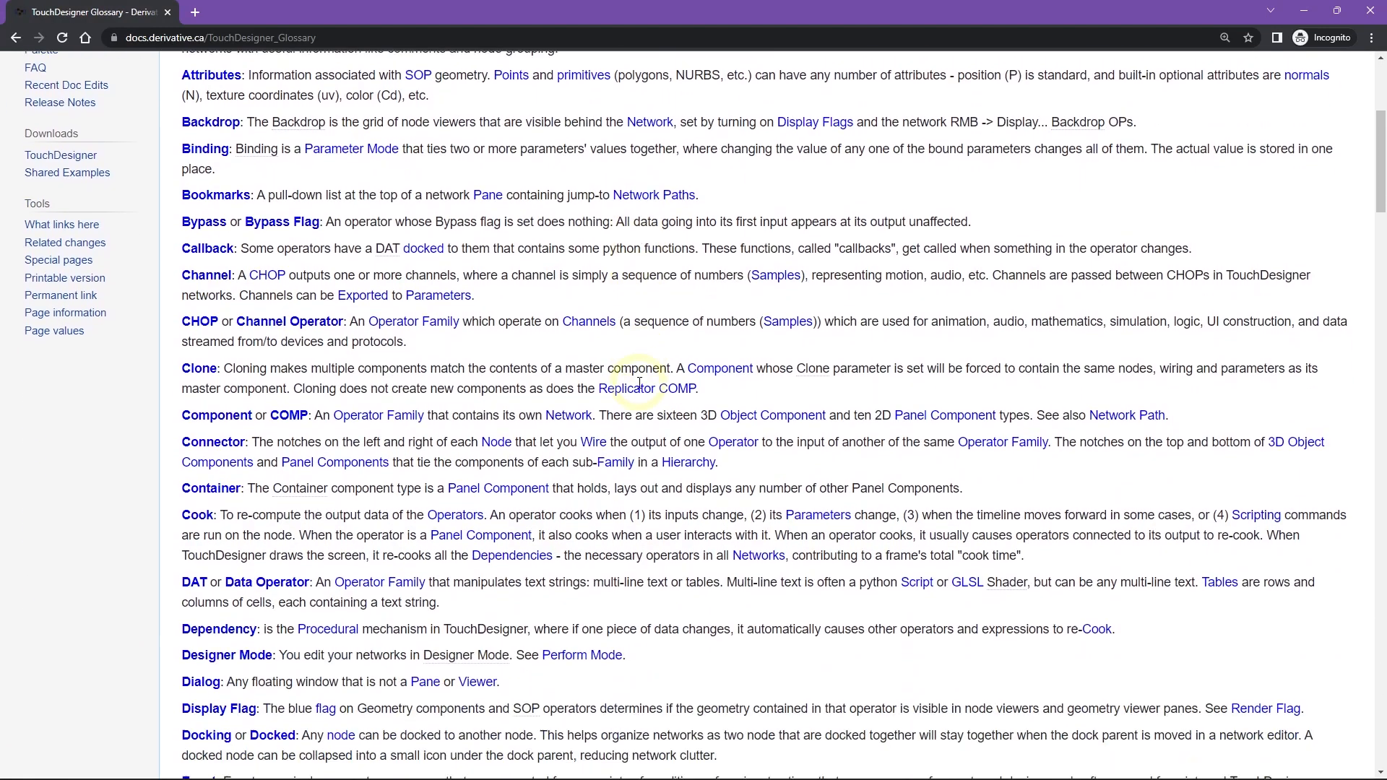
scroll("down", 3)
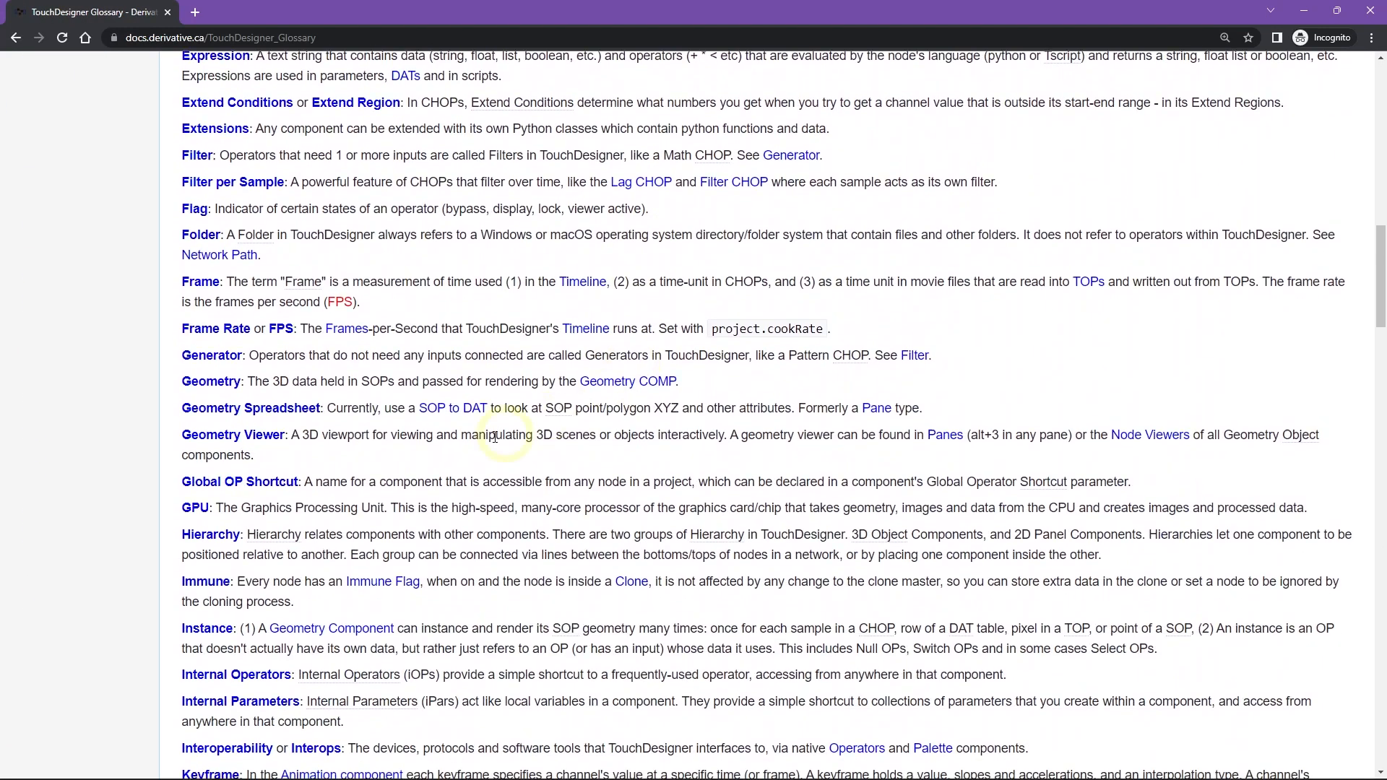
scroll("down", 3)
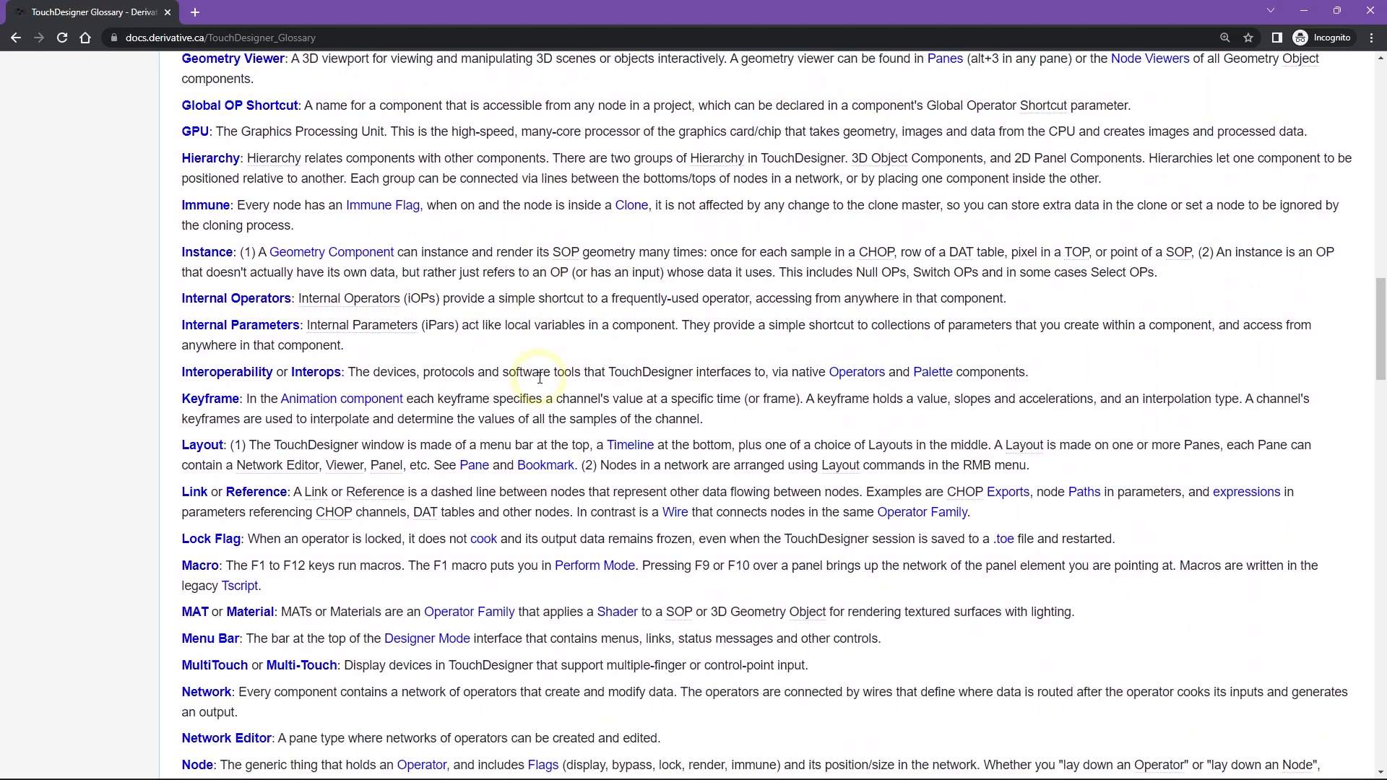
scroll("down", 3)
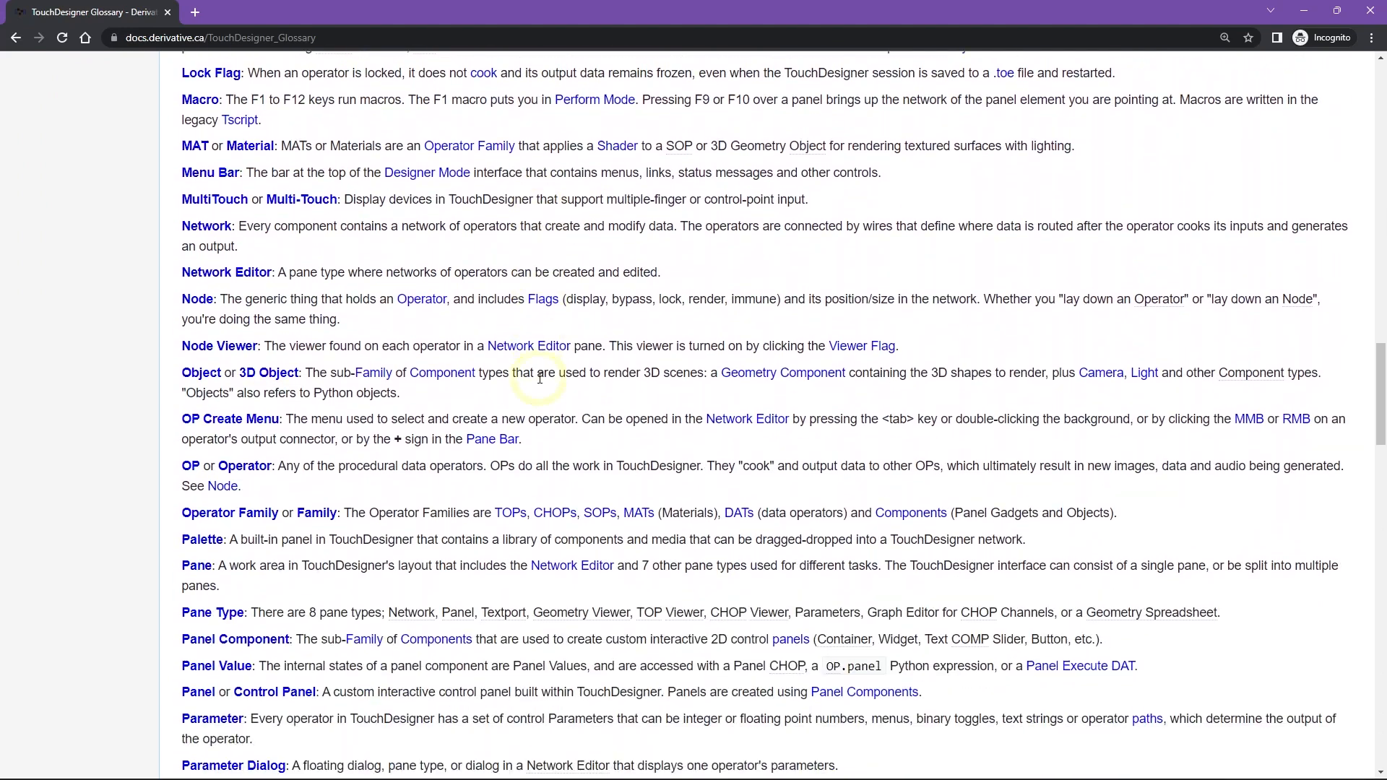
scroll("down", 3)
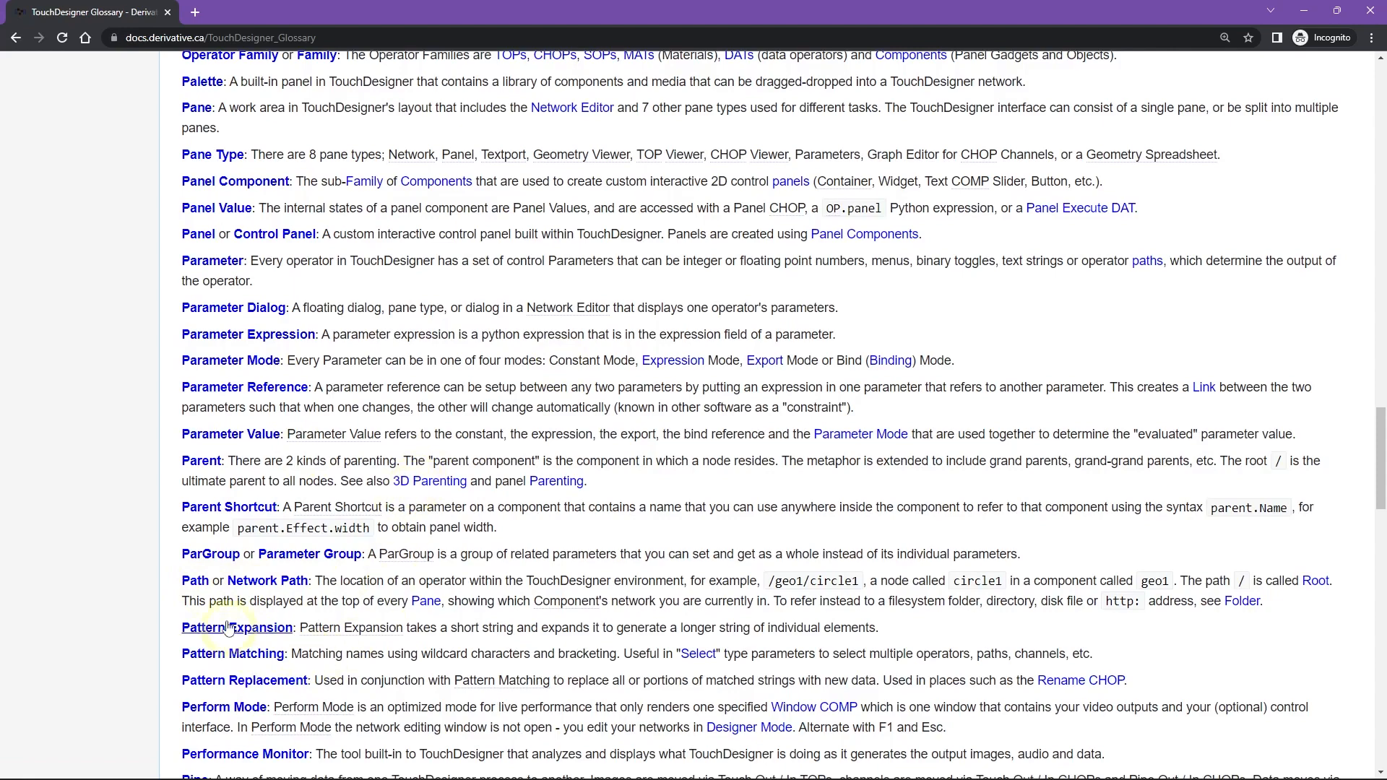
scroll("down", 3)
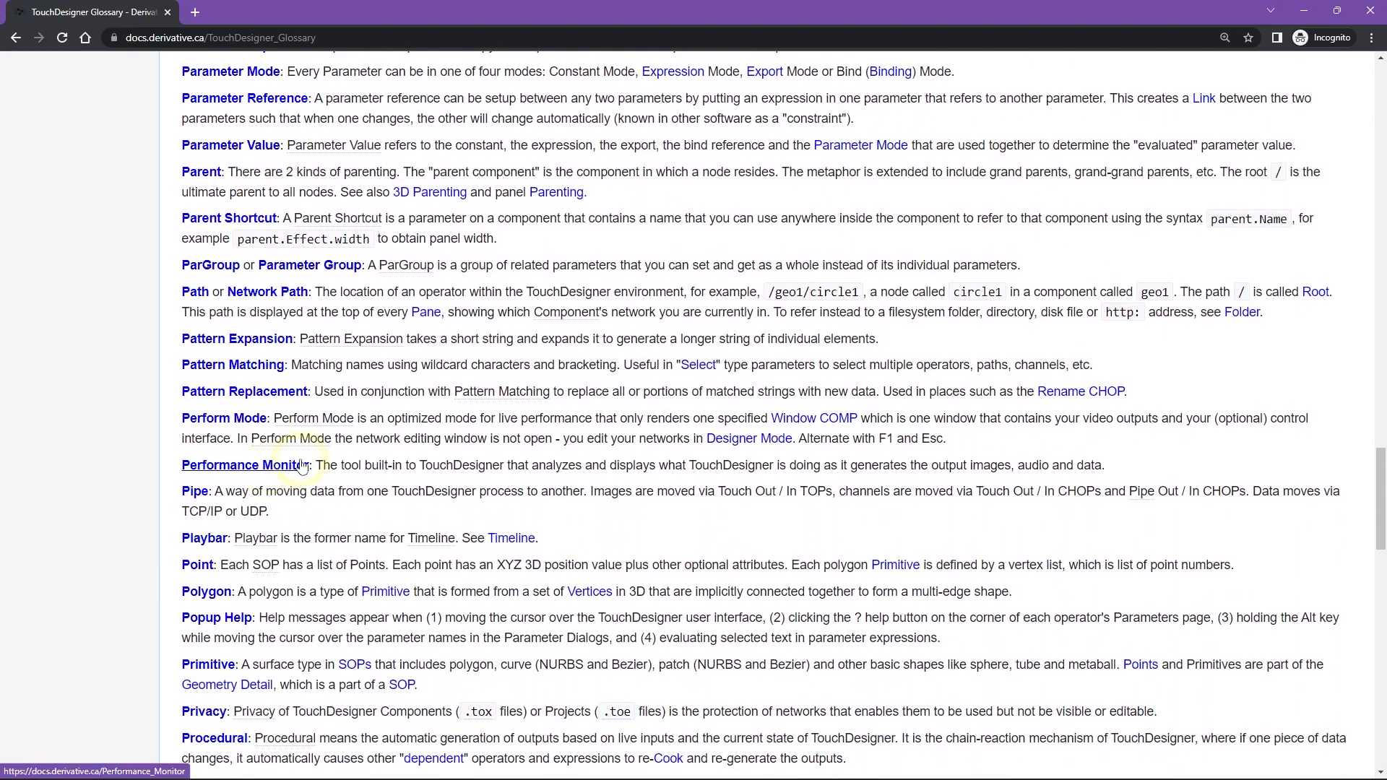
scroll("up", 3)
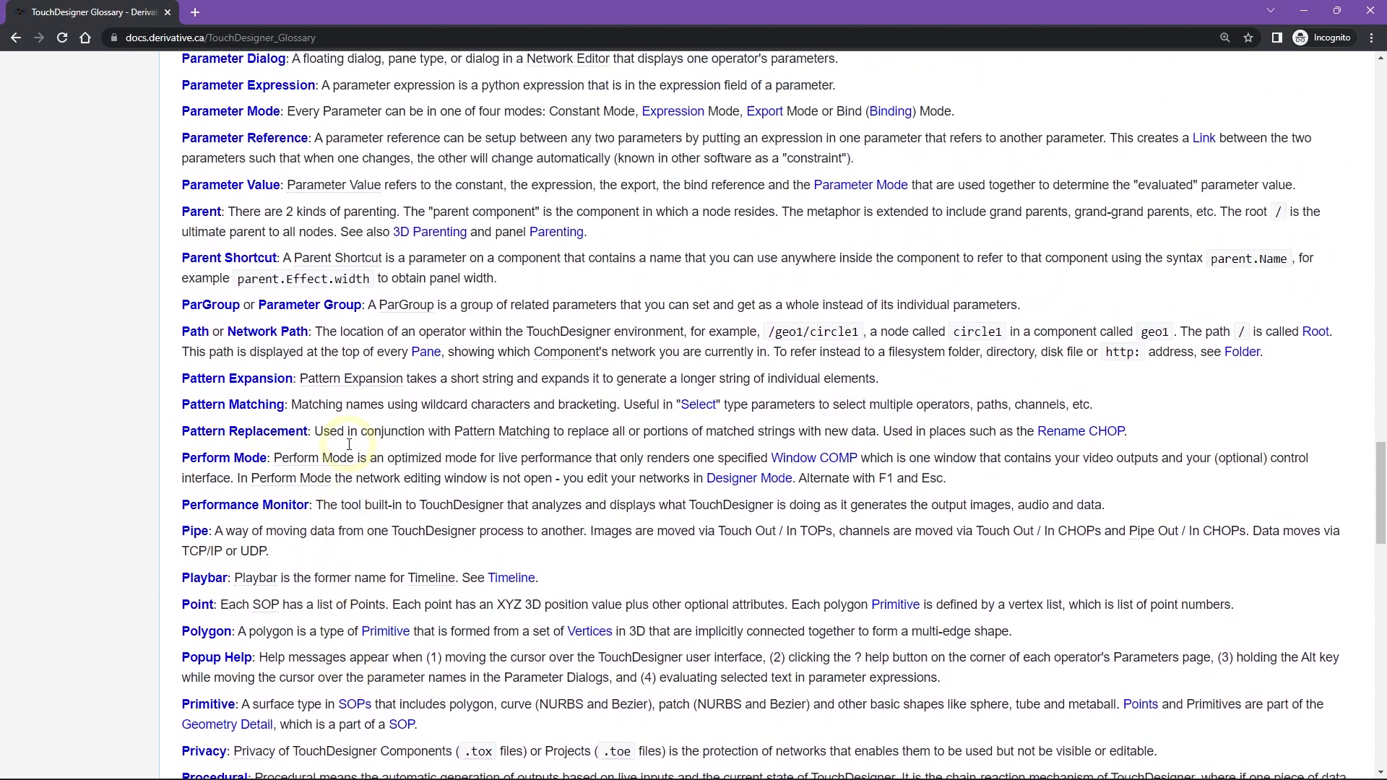
scroll("up", 3)
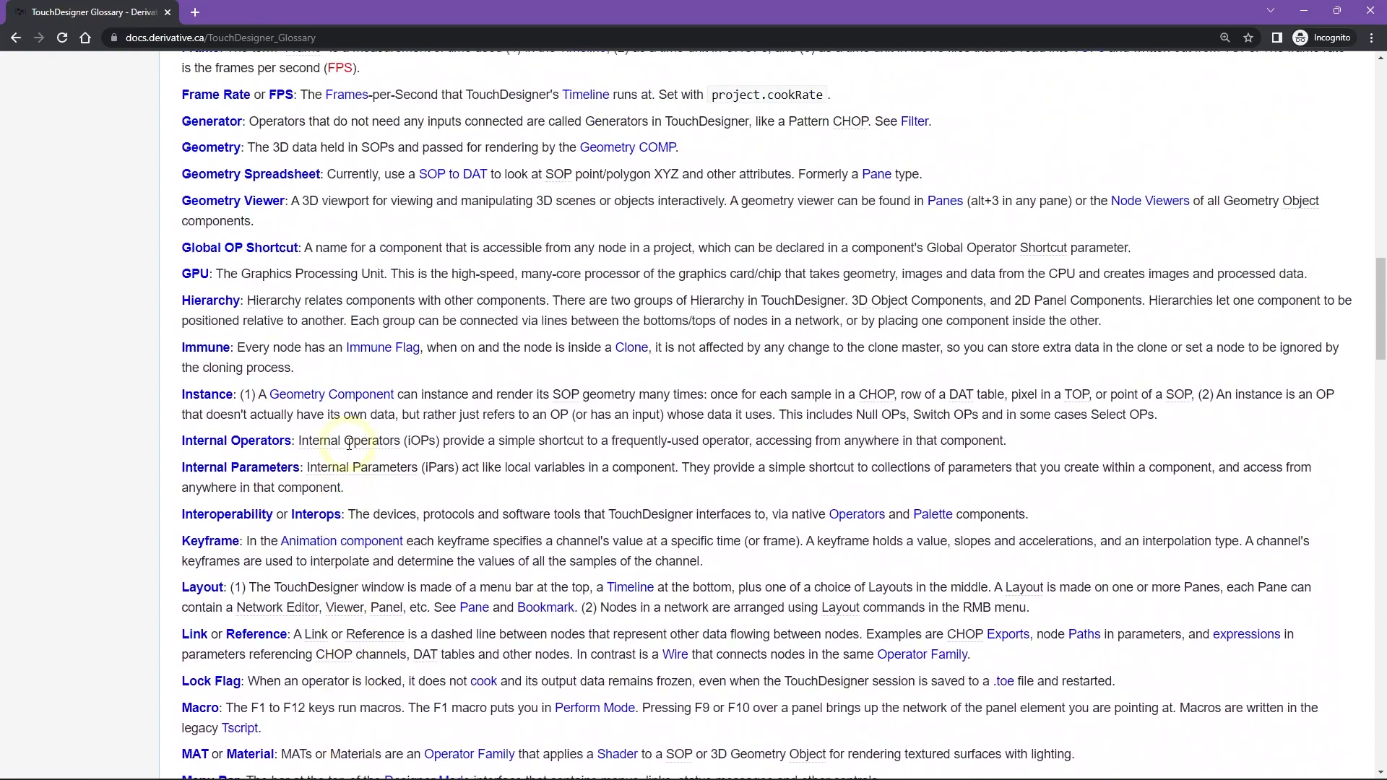
scroll("up", 3)
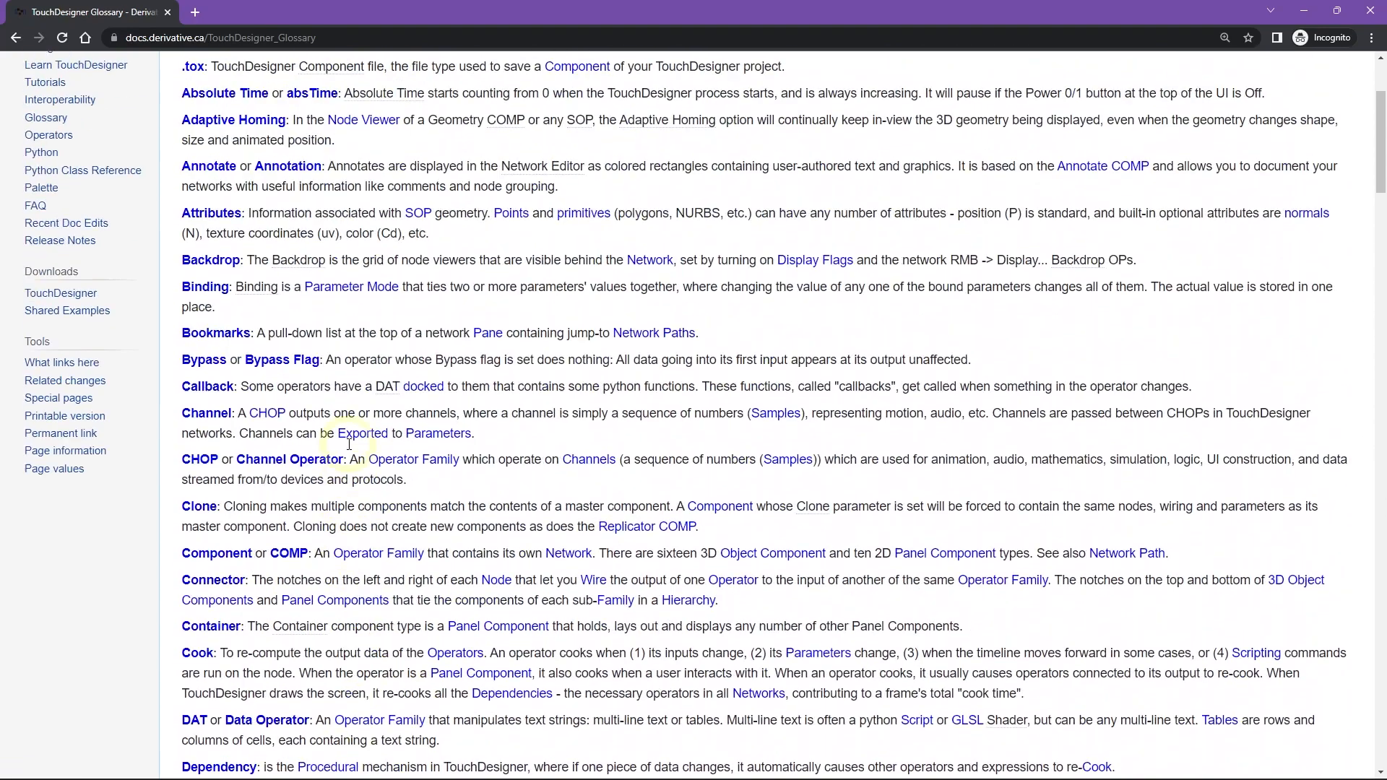